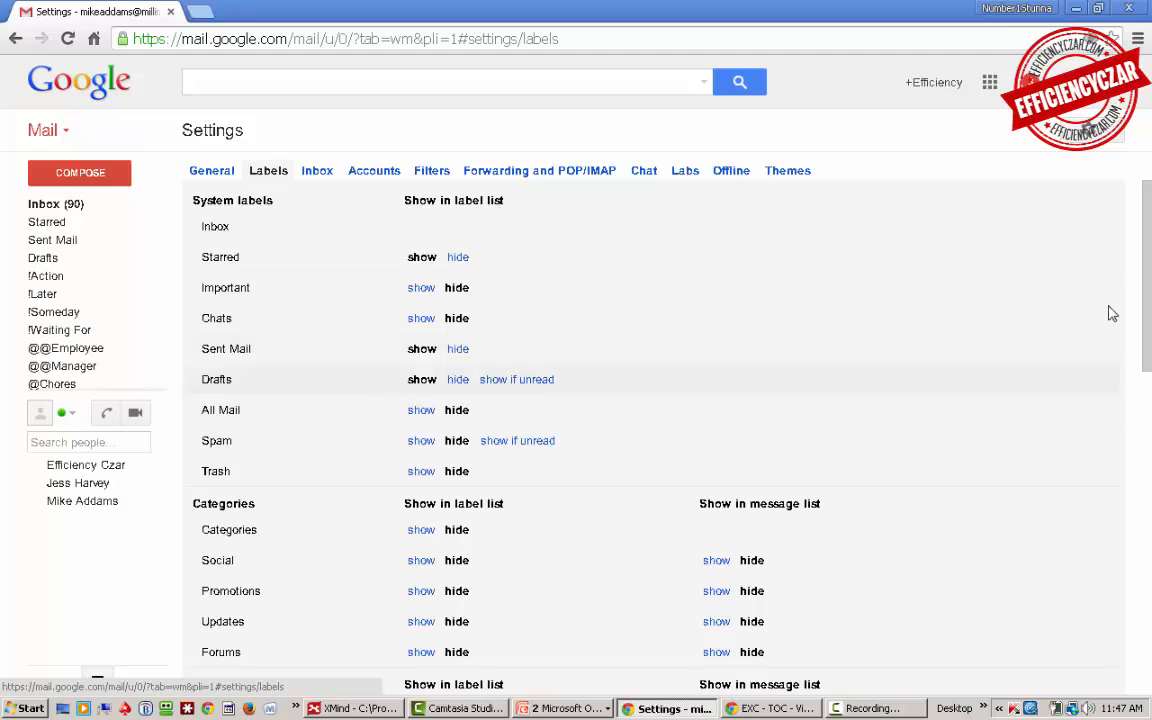
scroll("down", 3)
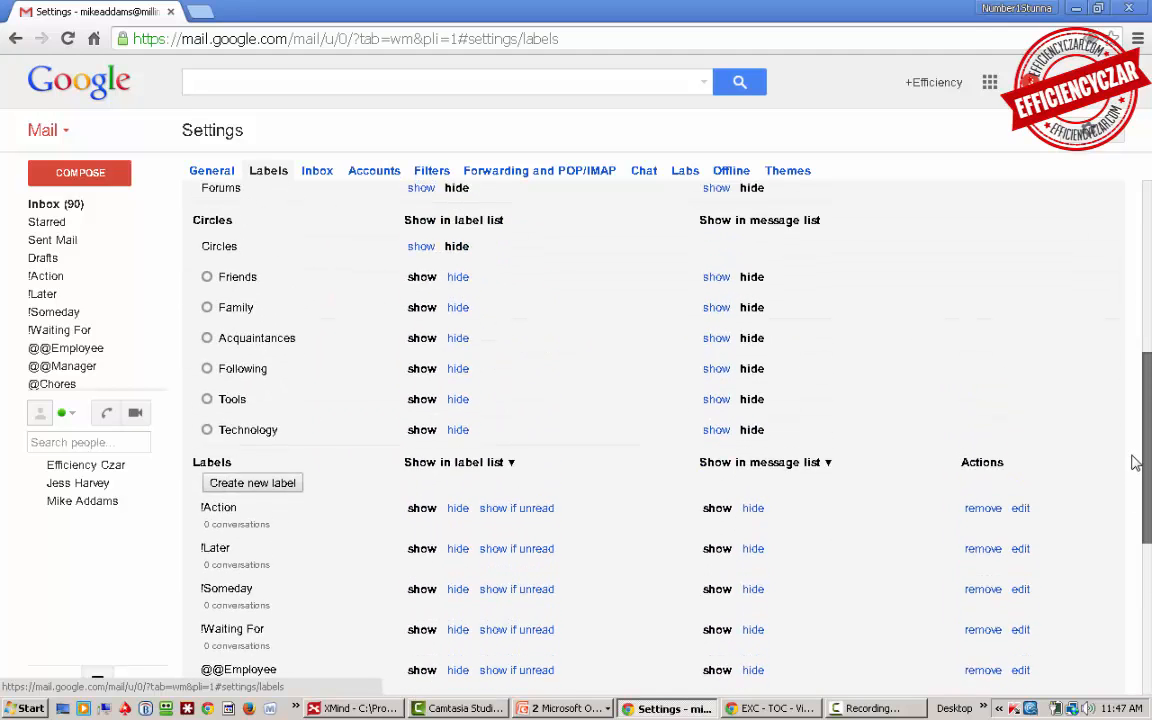
scroll("down", 3)
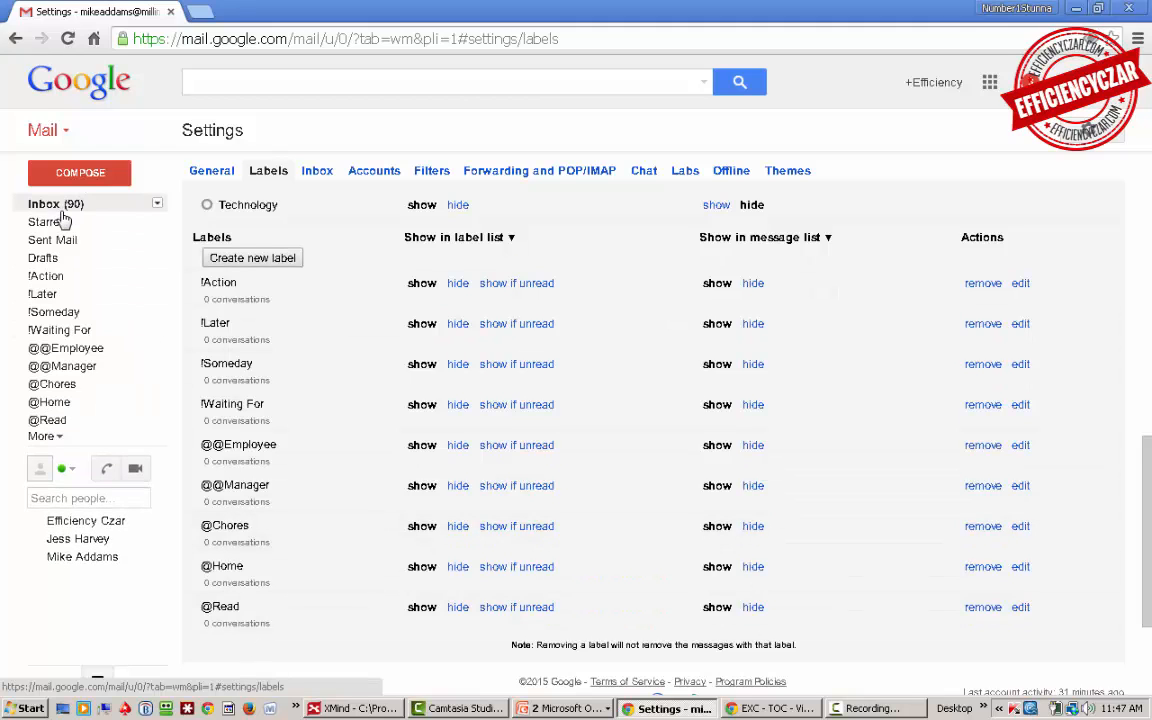
left_click(44, 204)
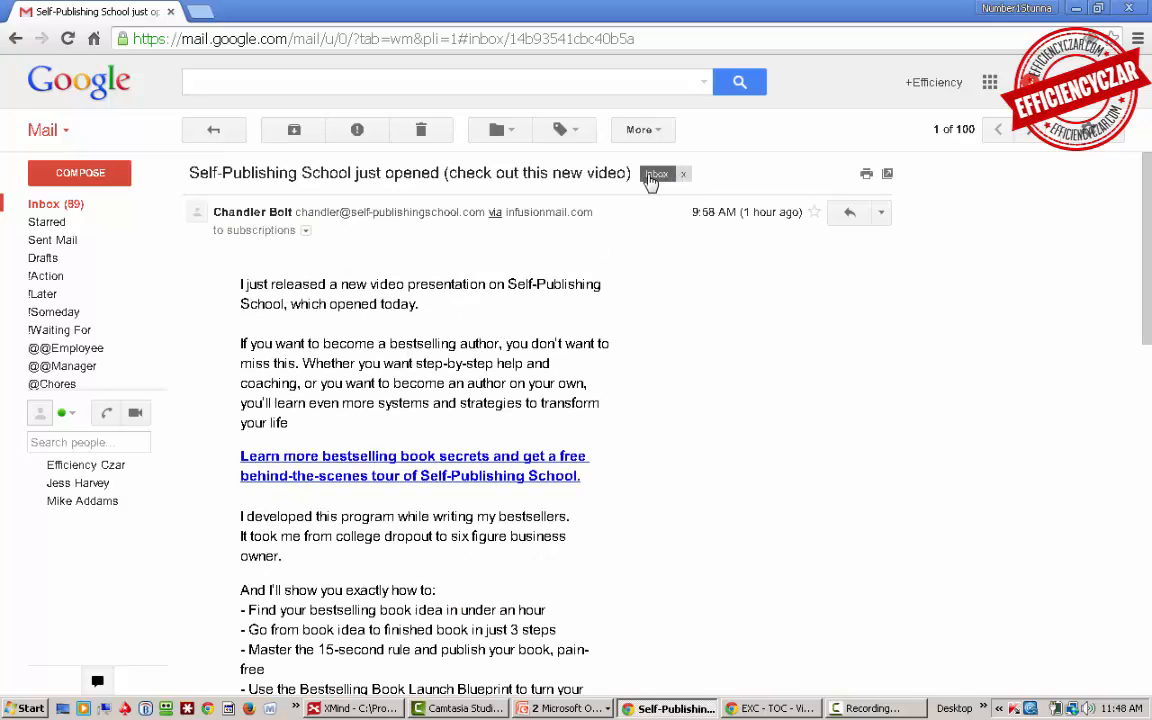
mouse_move(866, 178)
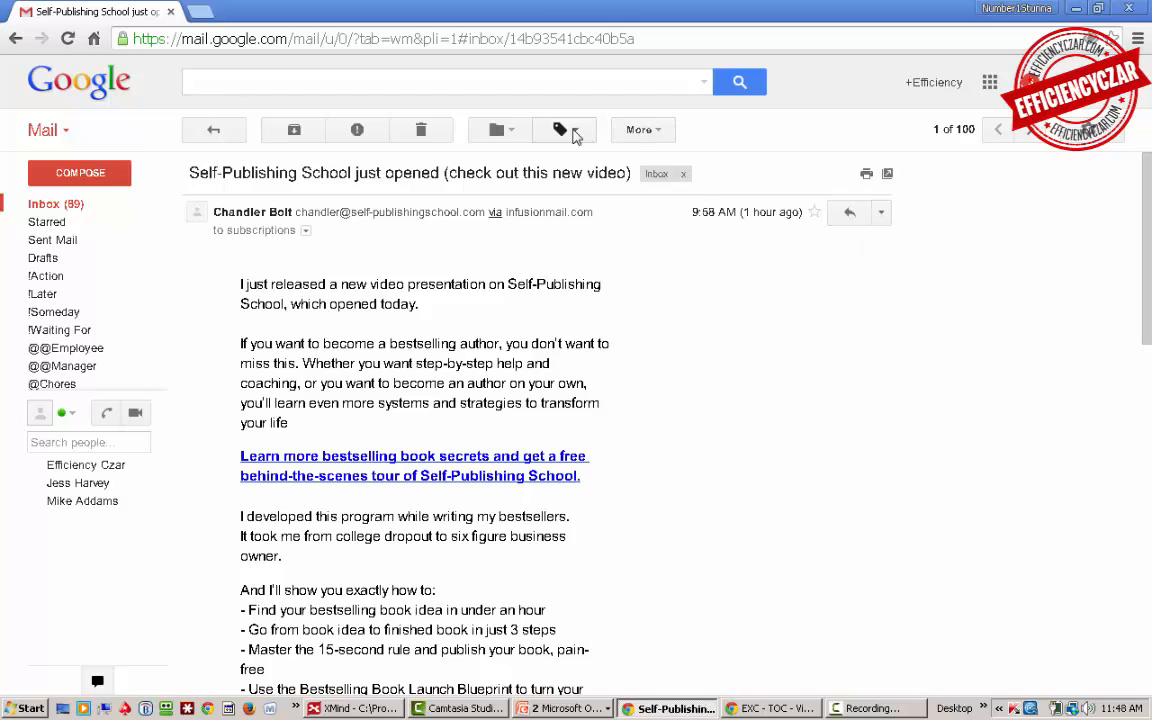
left_click(563, 130)
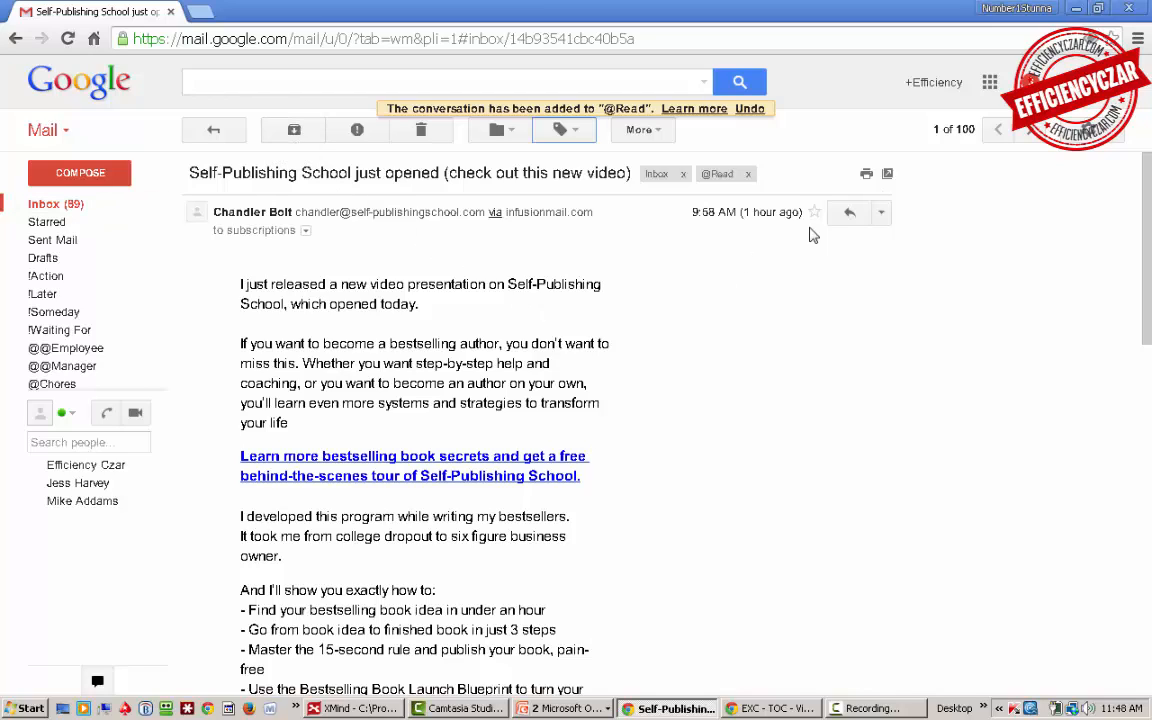
mouse_move(545, 281)
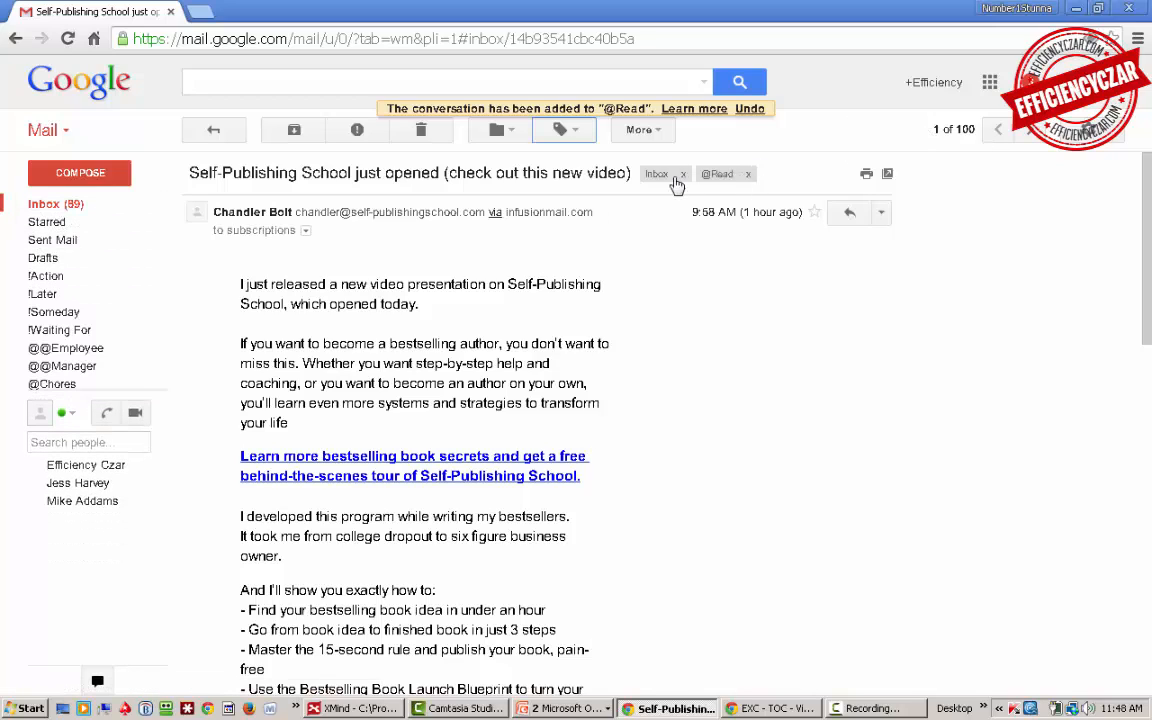
mouse_move(748, 173)
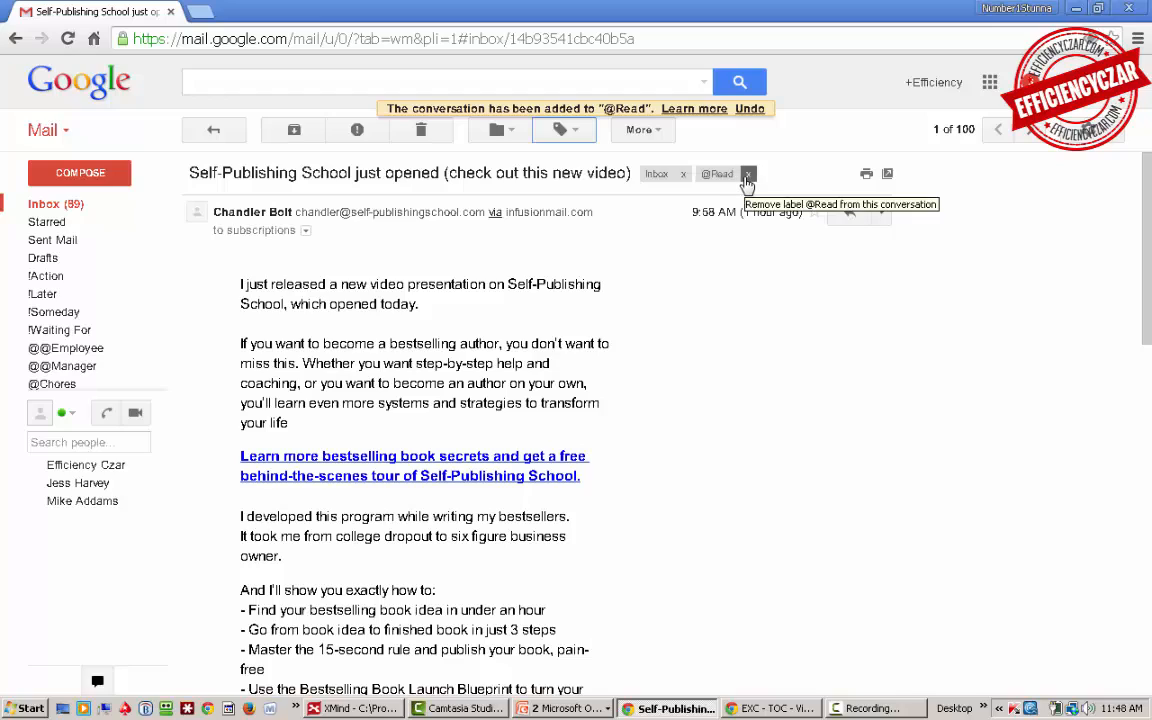
mouse_move(684, 173)
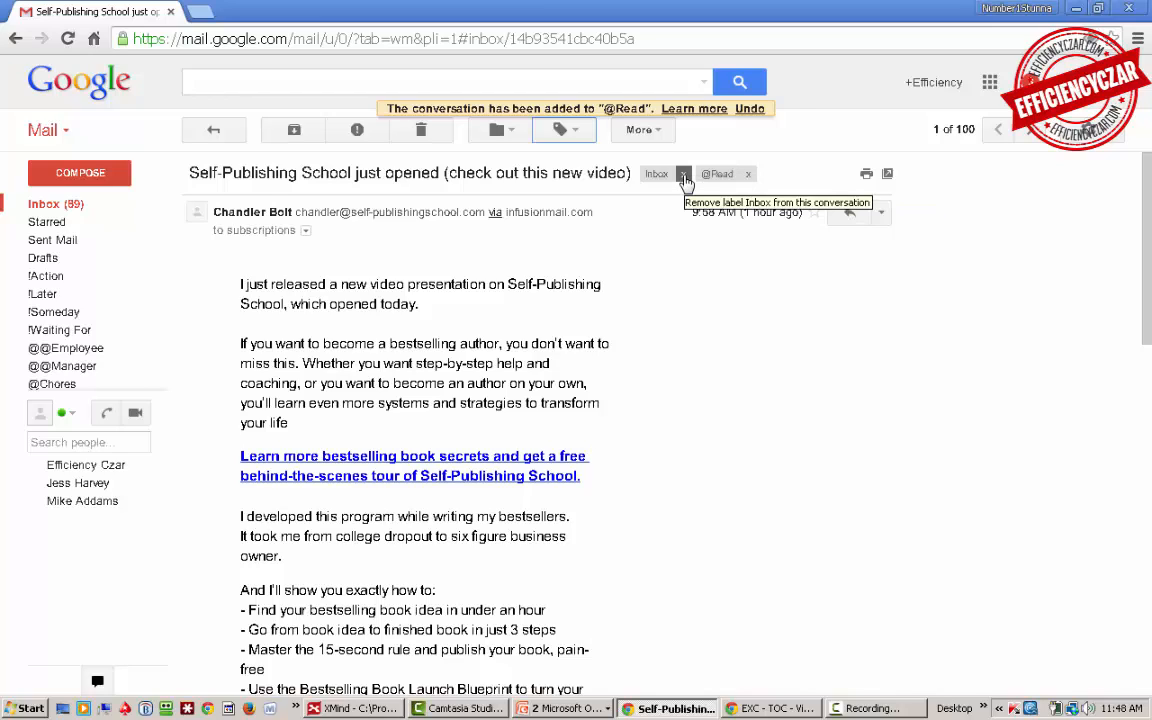
mouse_move(588, 175)
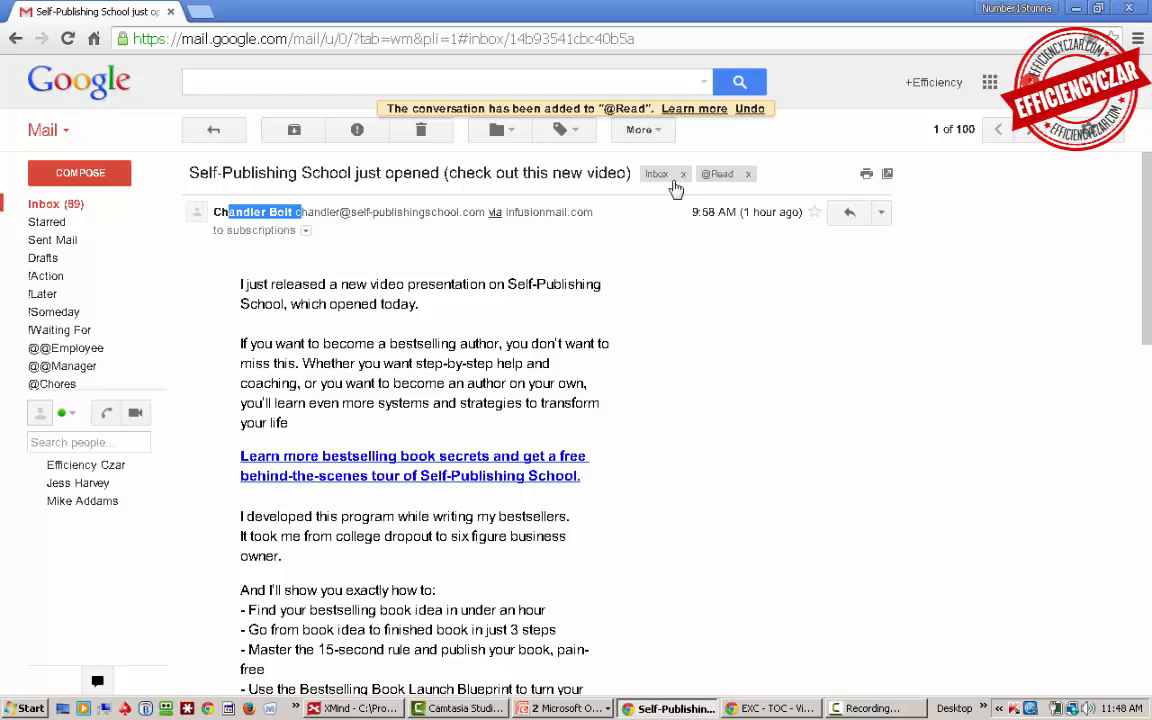
left_click(683, 174)
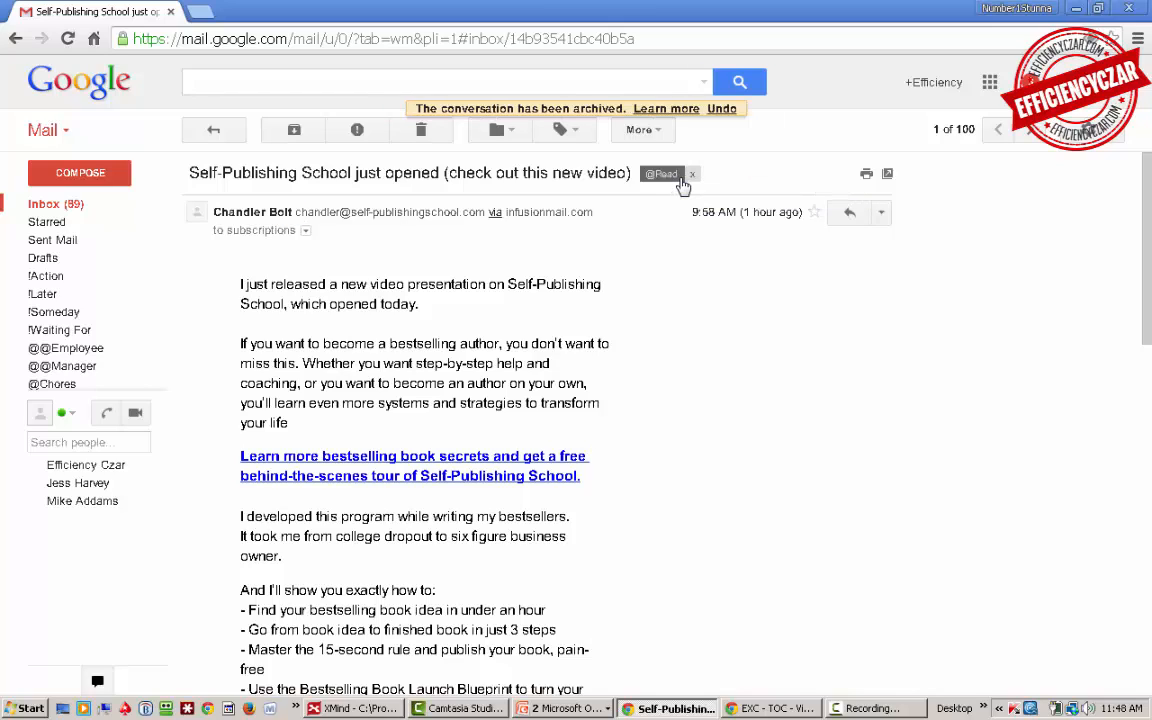
mouse_move(638, 190)
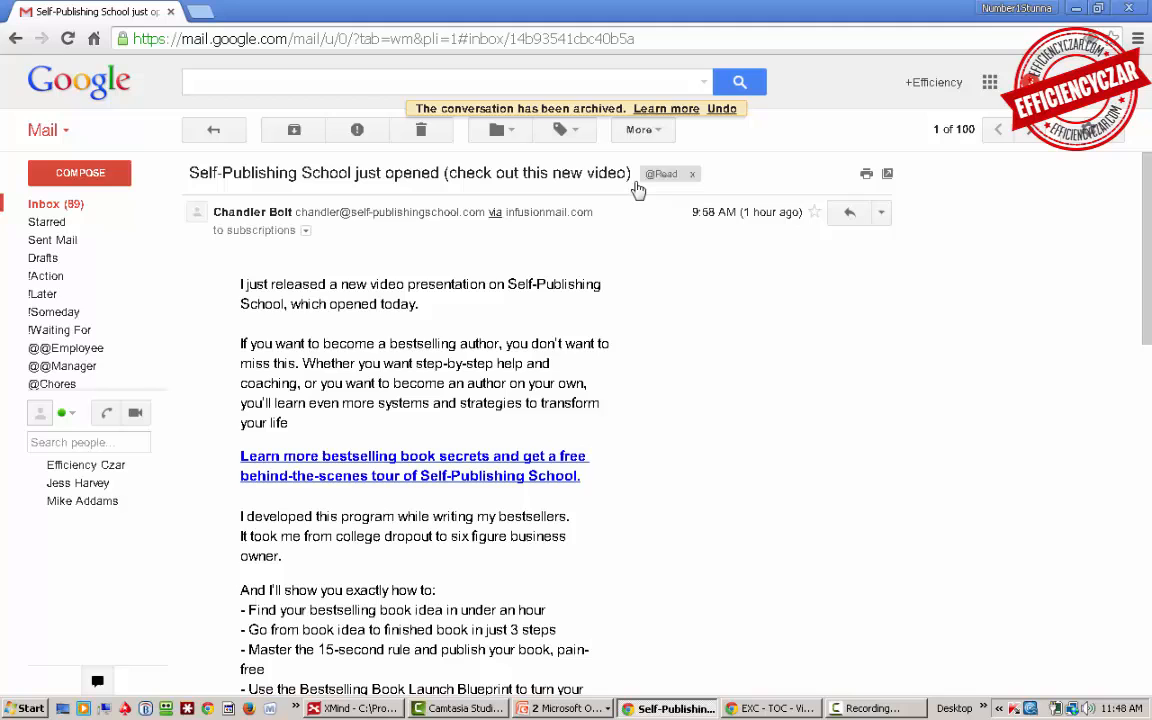
Step: Search the mail for 'chandler', then refine the search with 'publishing'
left_click(213, 130)
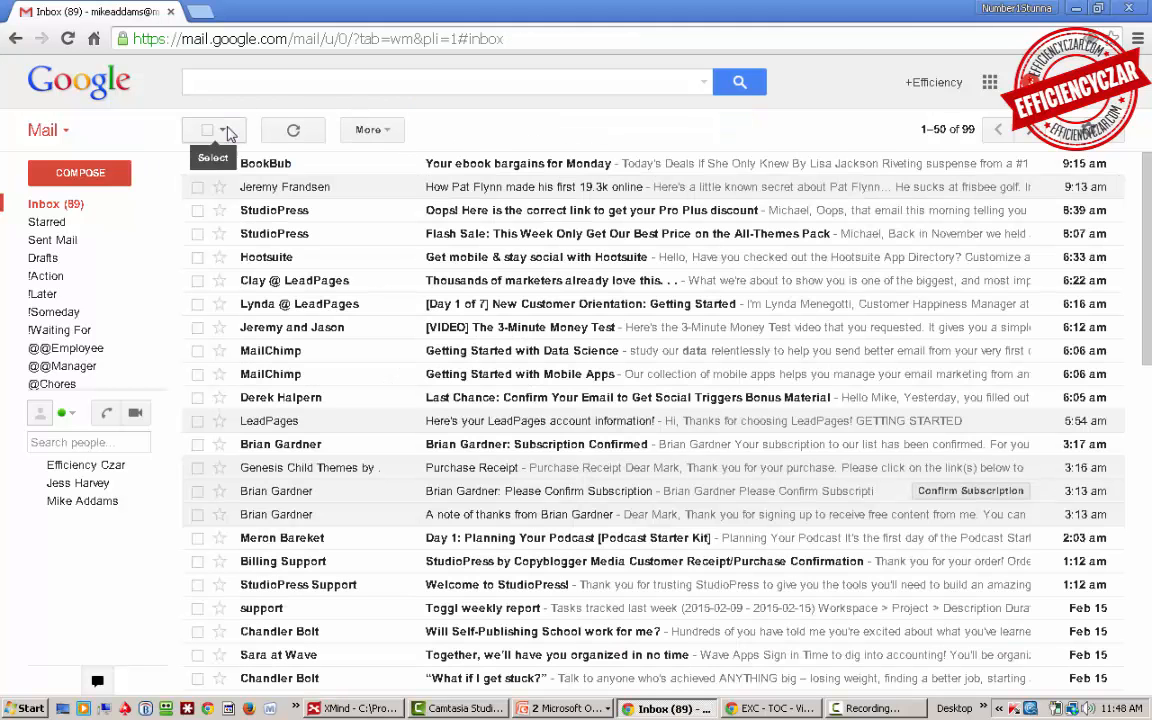
left_click(998, 129)
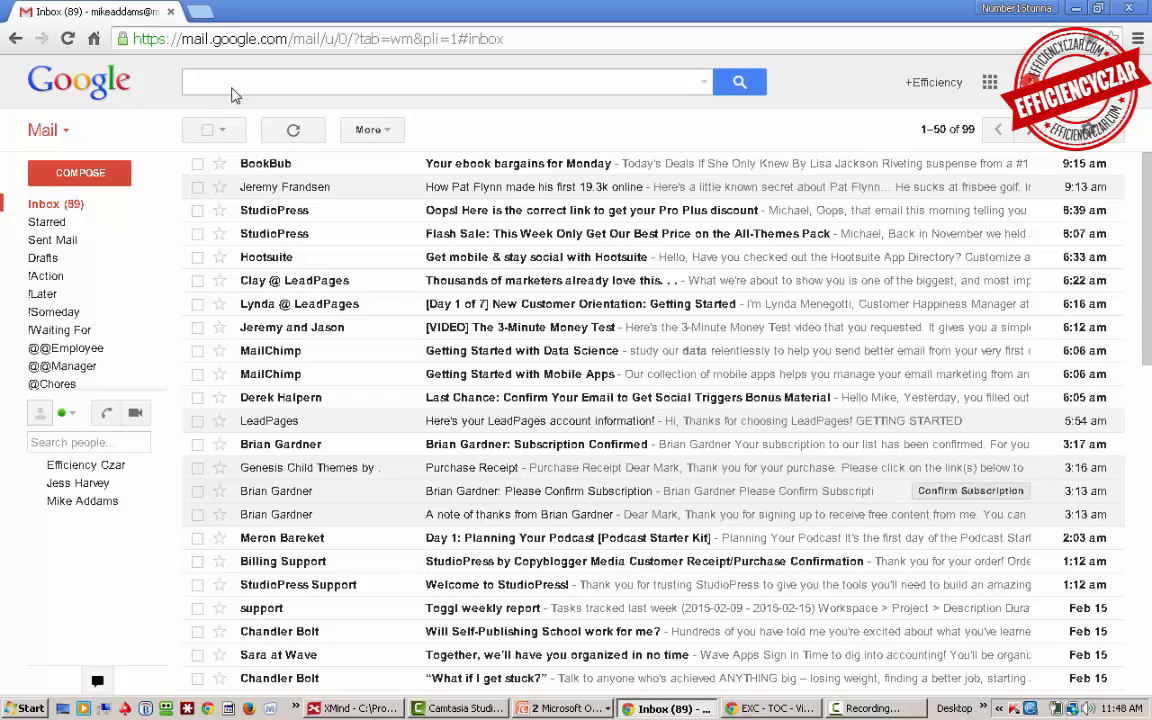
left_click(445, 82)
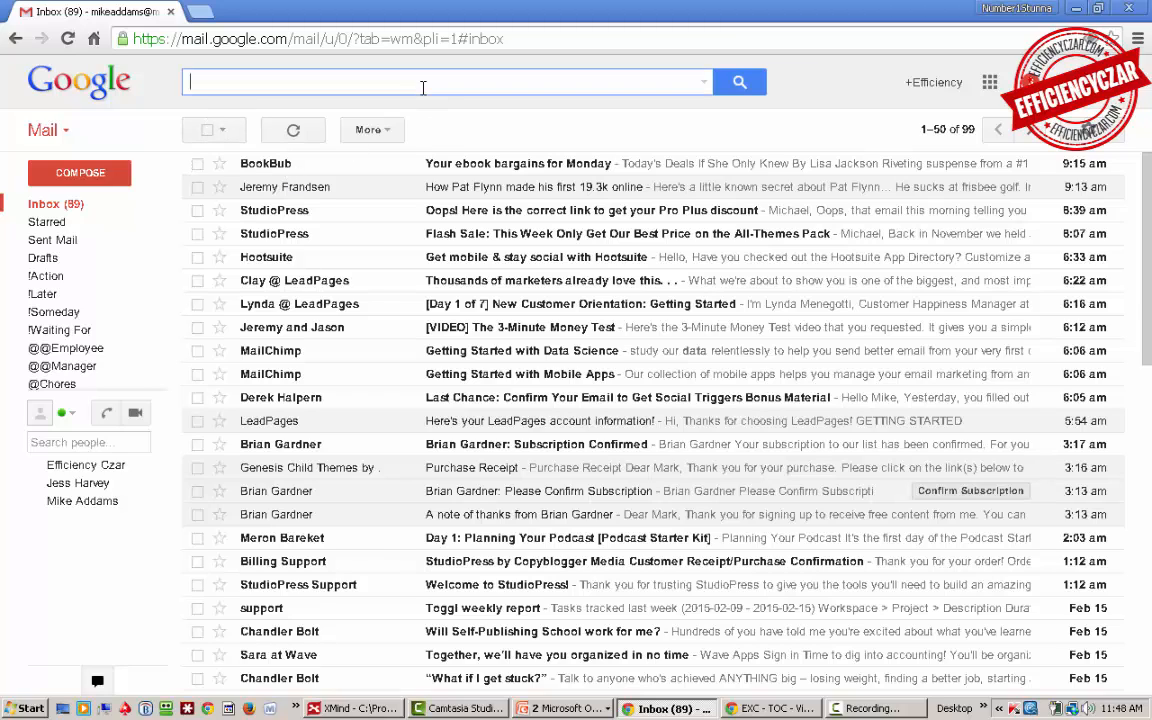
type("chandler")
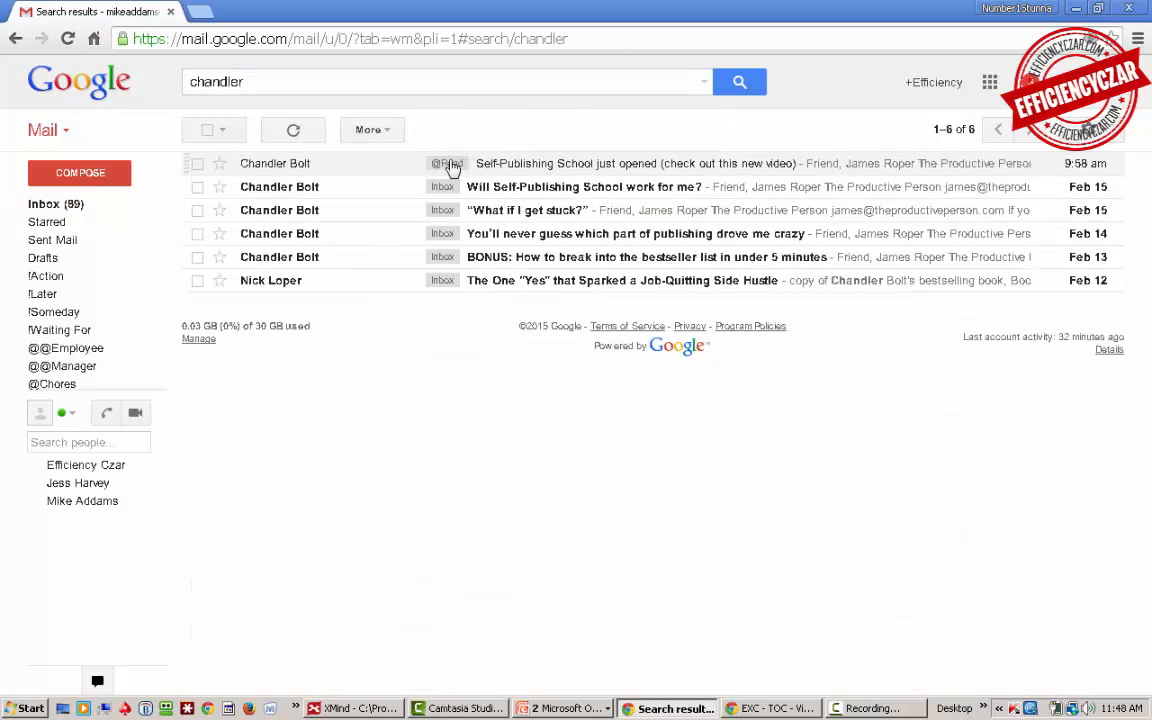
left_click(445, 81)
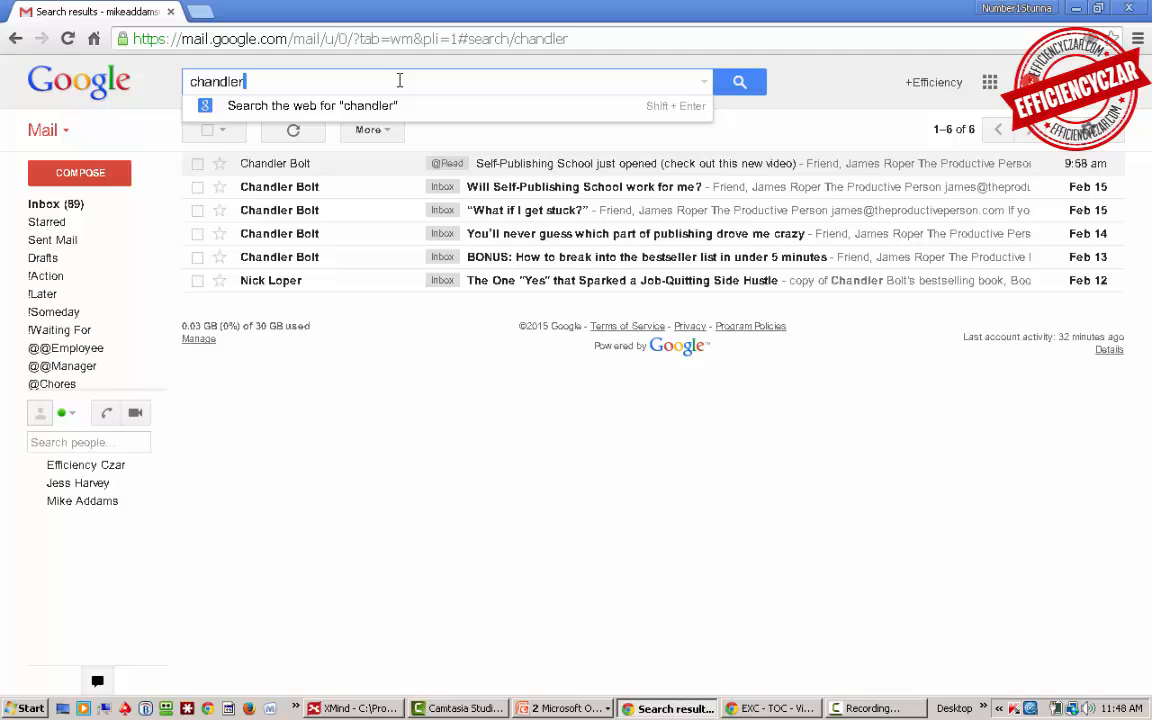
type("s")
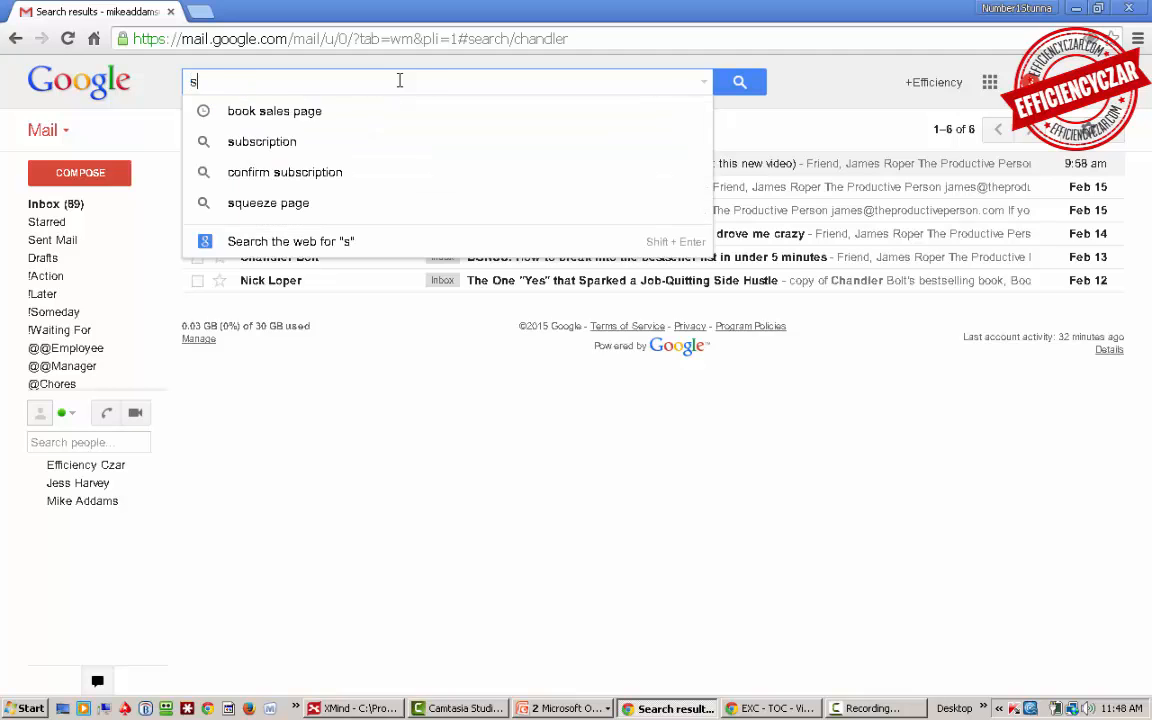
type("publishing")
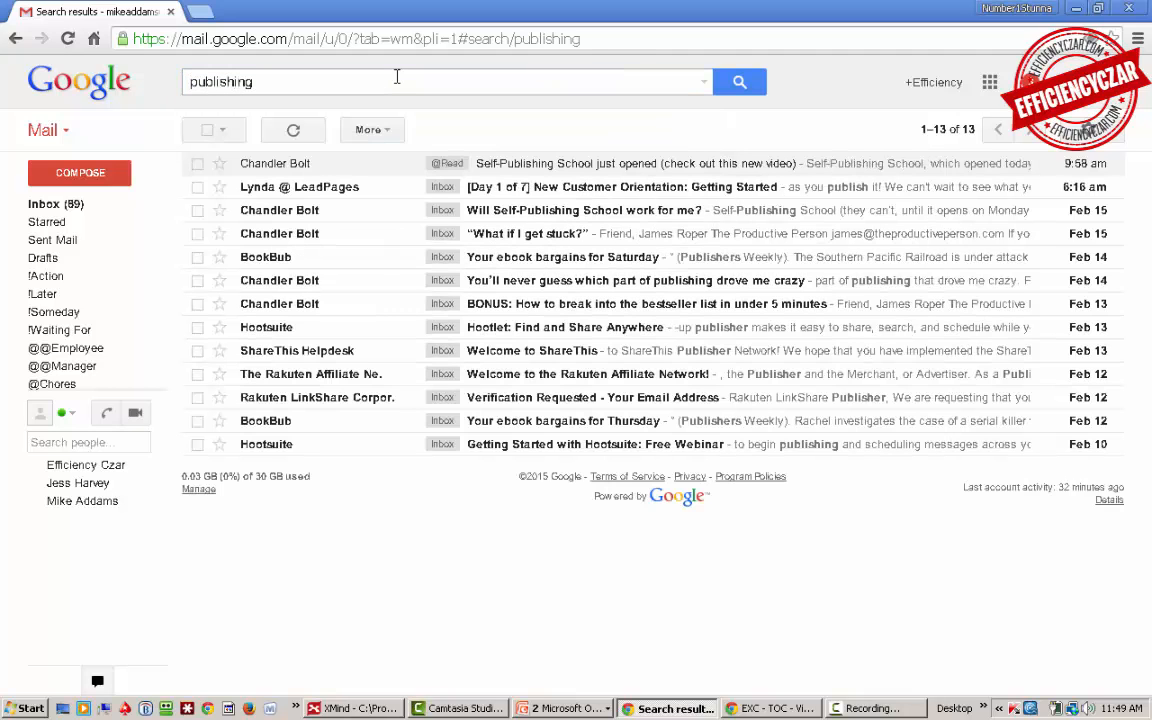
mouse_move(487, 168)
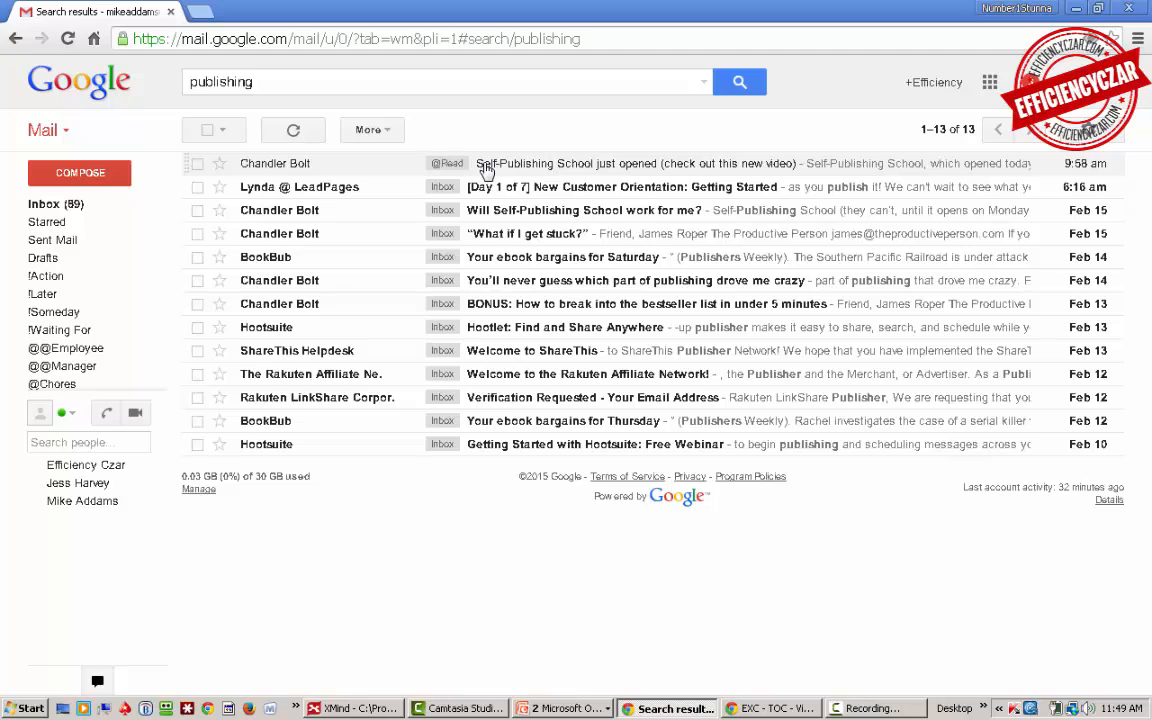
Step: Open the Self-Publishing School result and select the South Carolina footer address
left_click(630, 163)
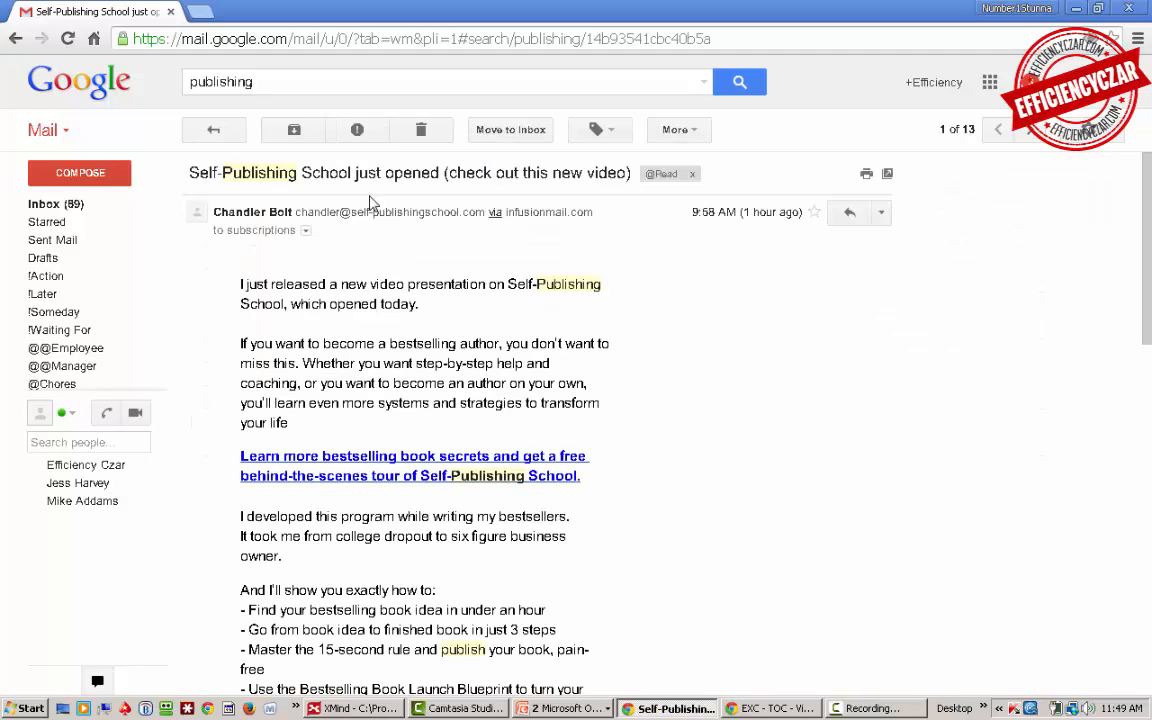
scroll("down", 3)
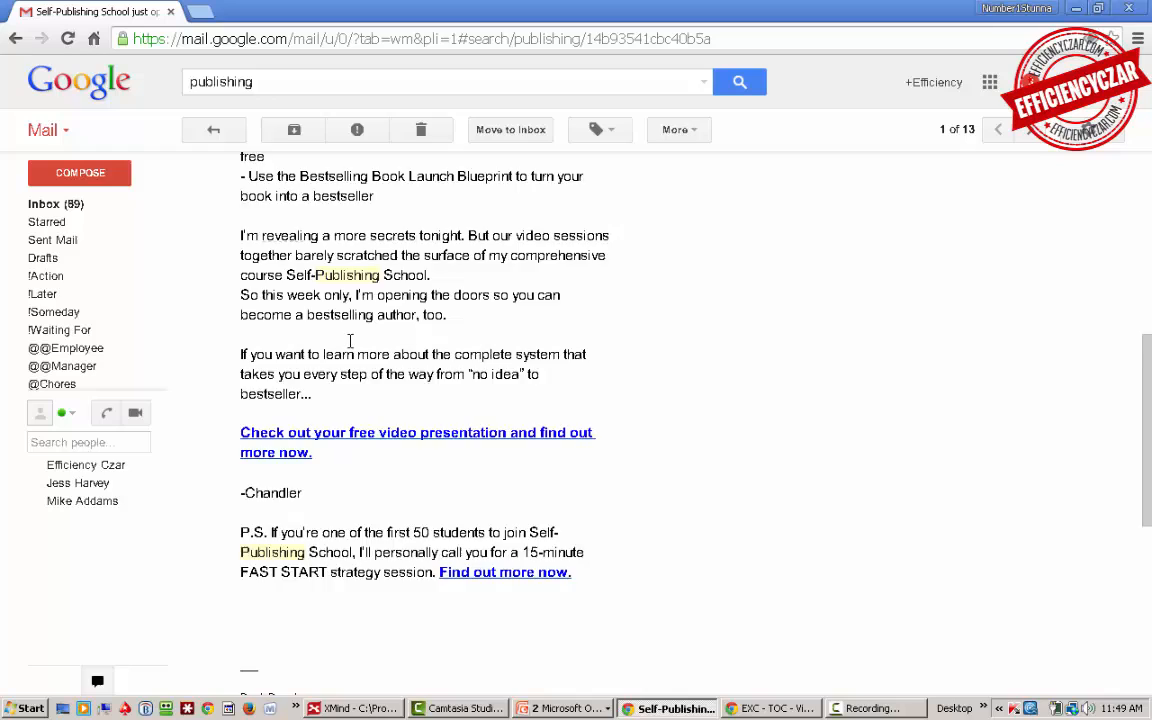
scroll("down", 3)
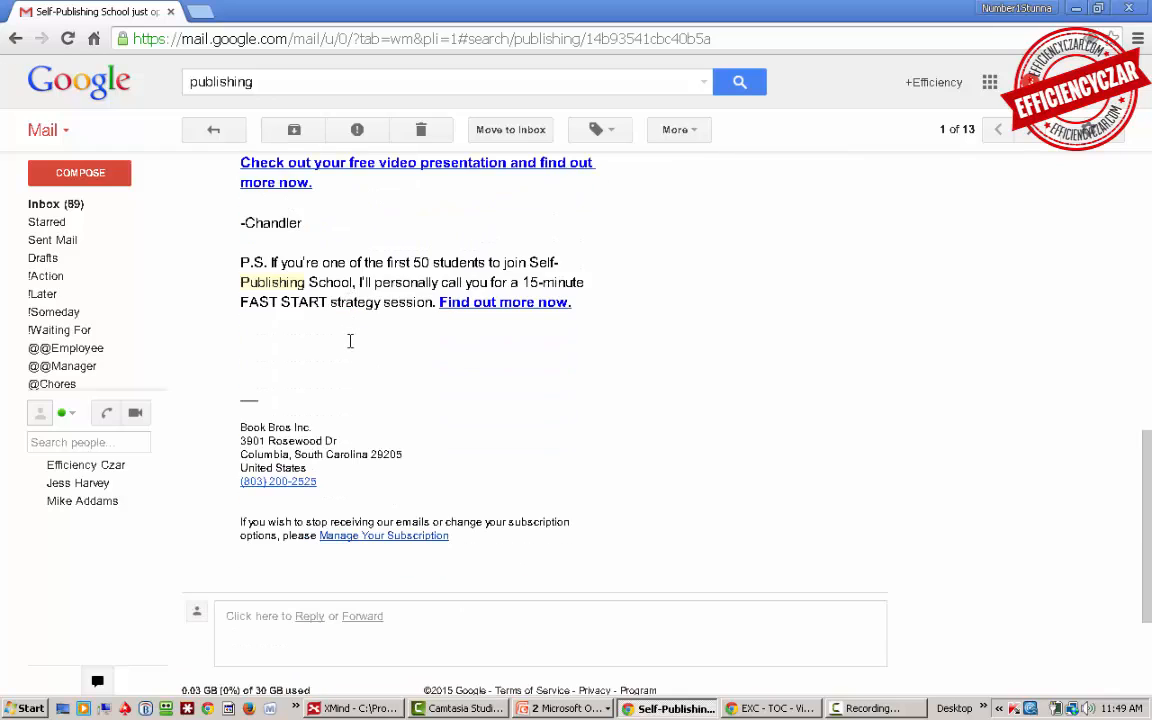
double_click(307, 454)
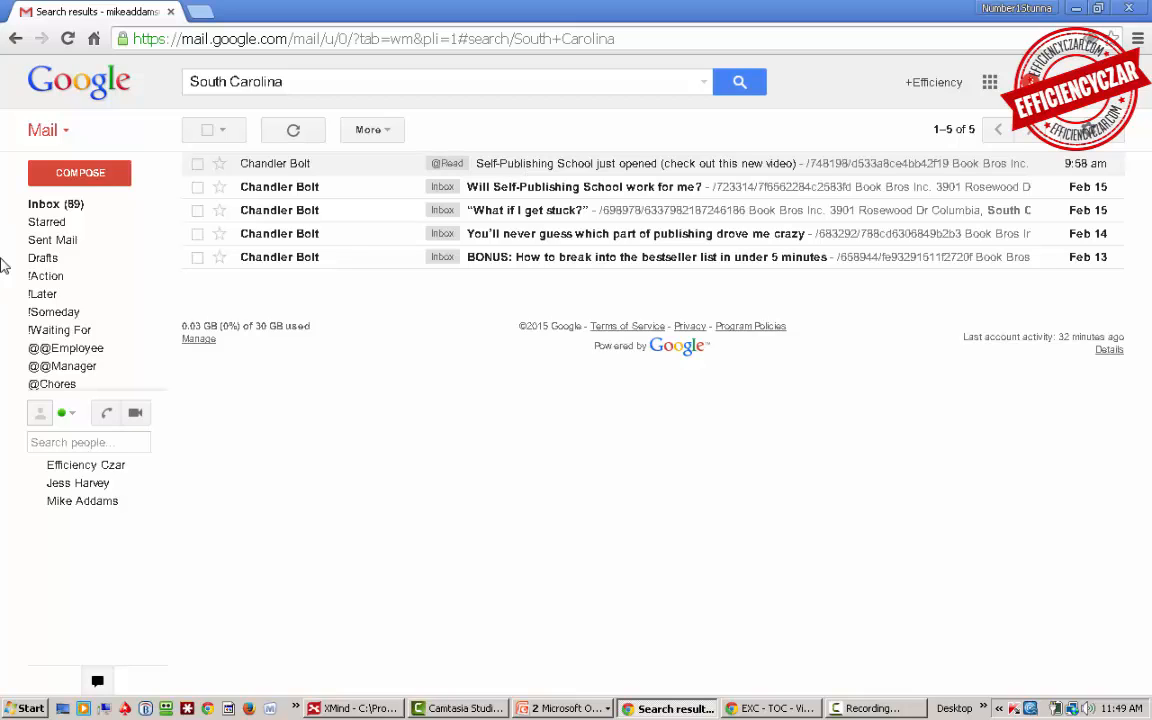
mouse_move(44, 204)
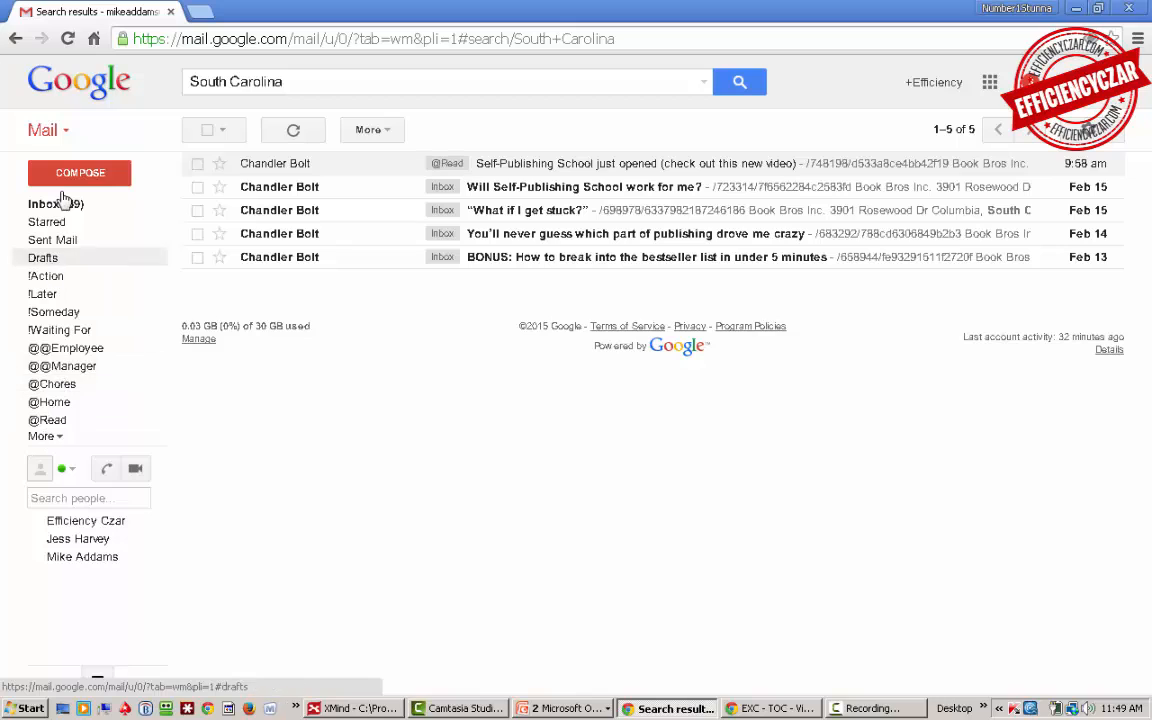
Step: Expand More in the sidebar to reveal All Mail, Spam, Trash and categories
left_click(42, 436)
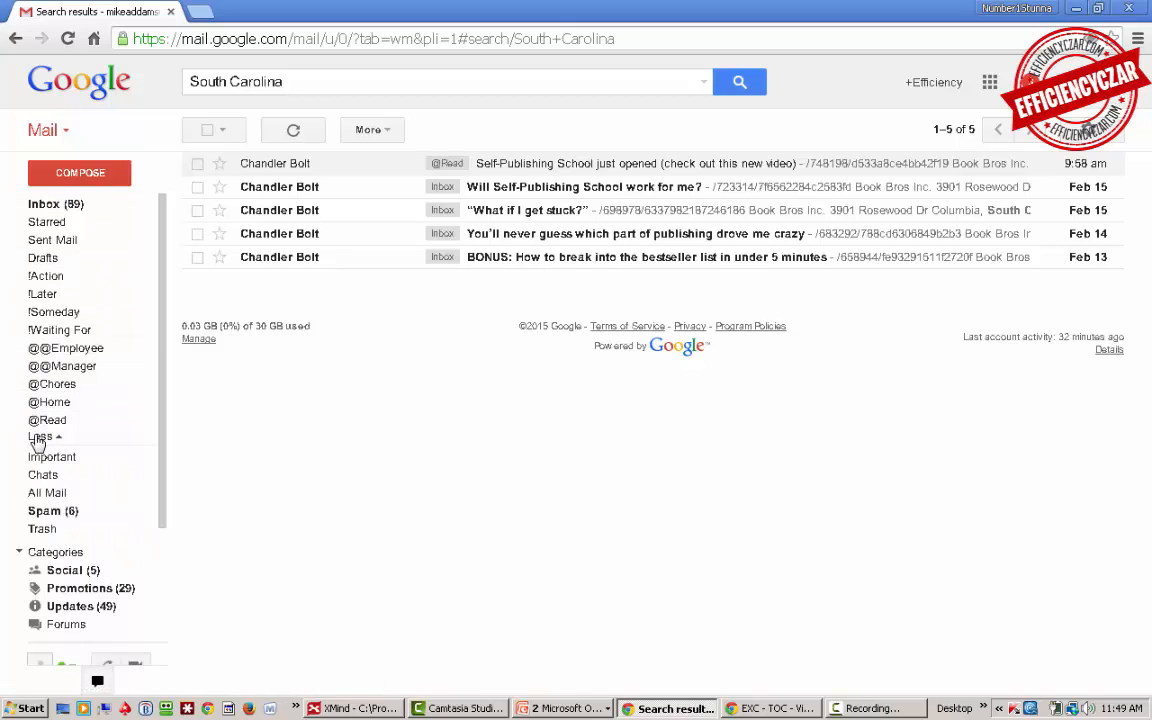
mouse_move(47, 492)
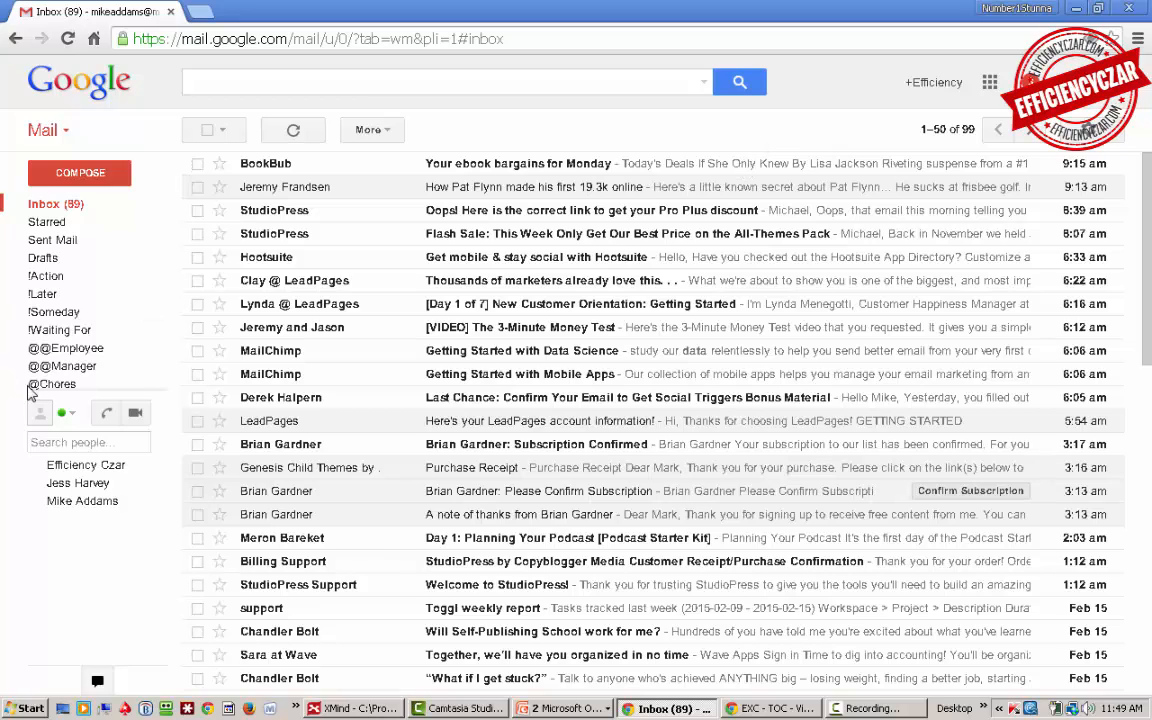
left_click(51, 384)
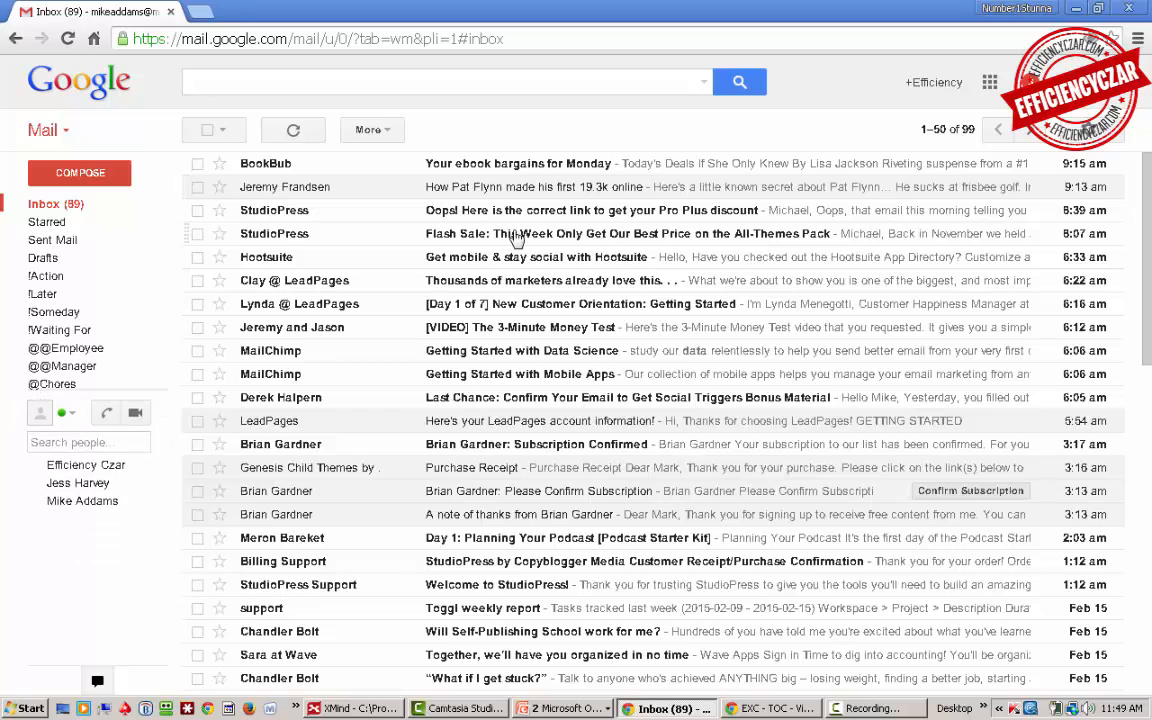
left_click(517, 163)
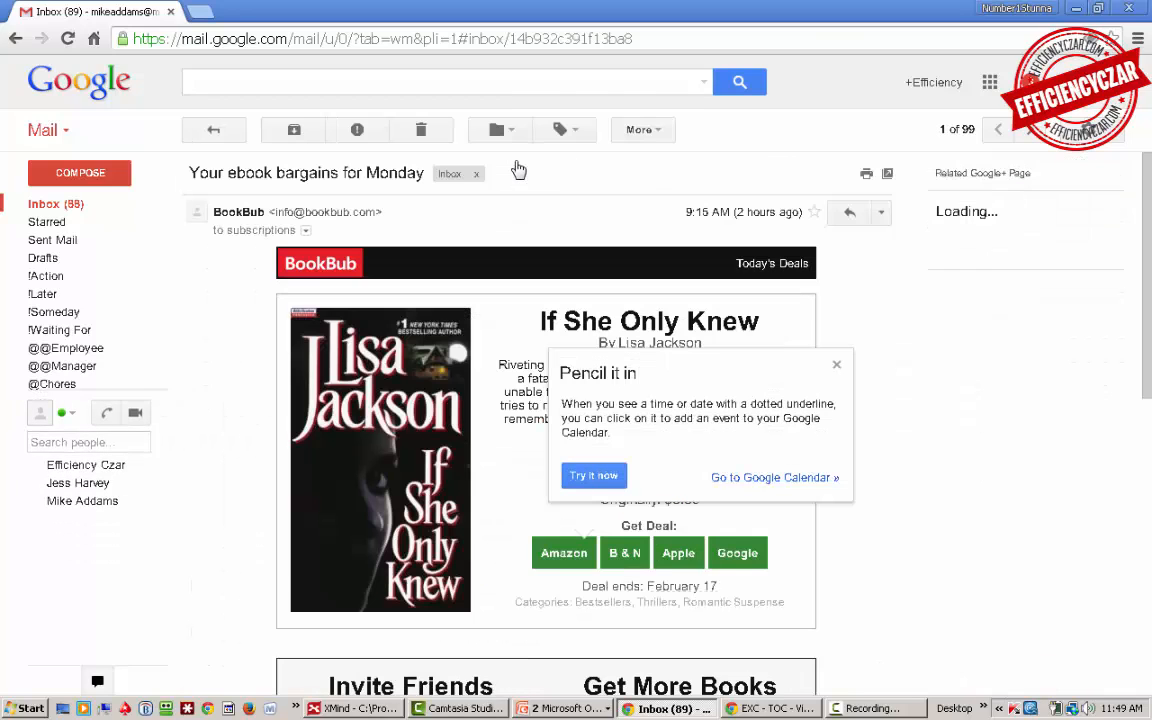
left_click(837, 363)
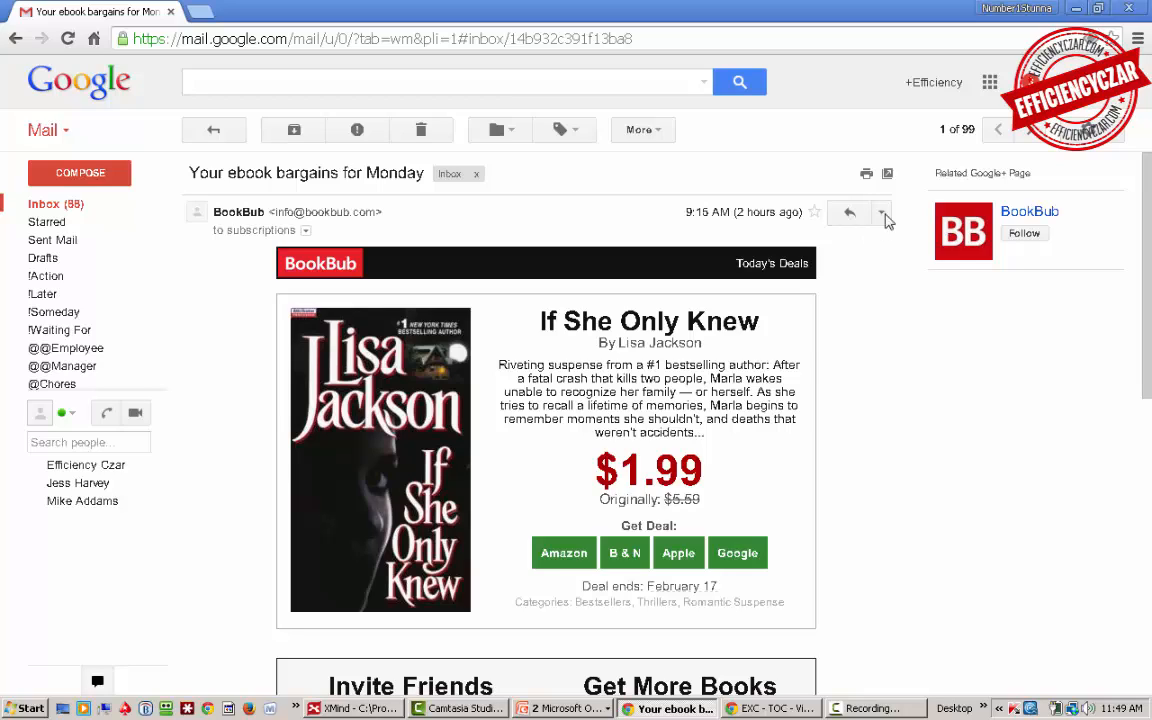
left_click(562, 129)
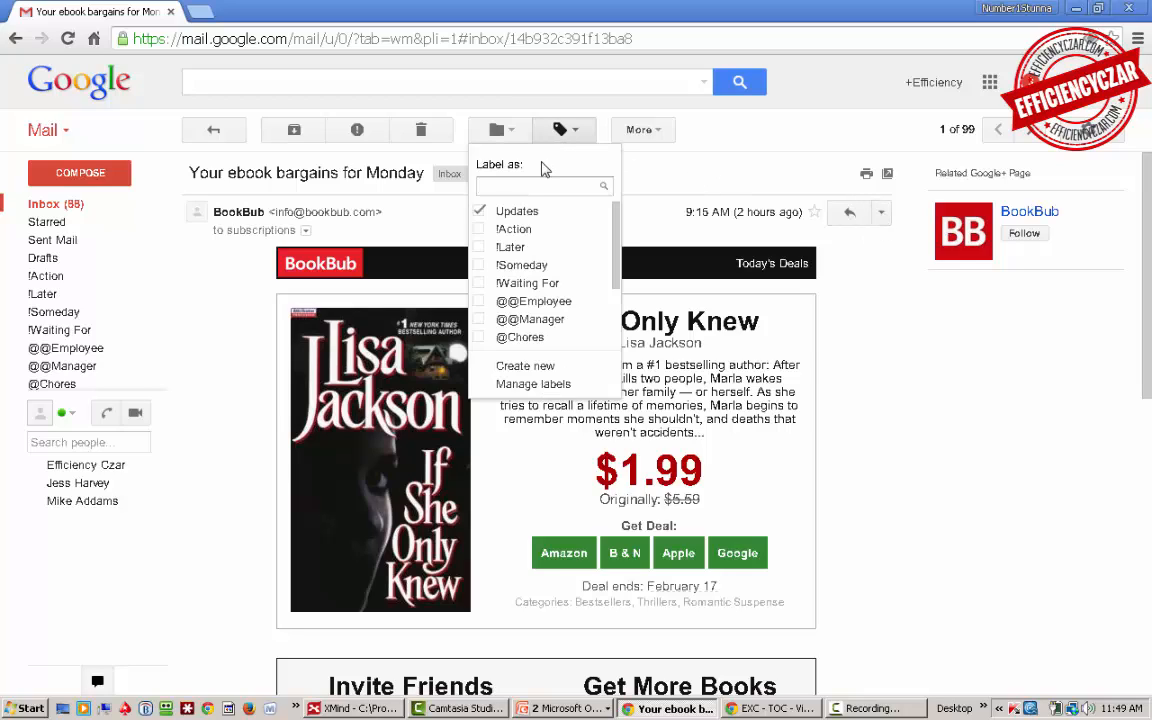
type("@Read")
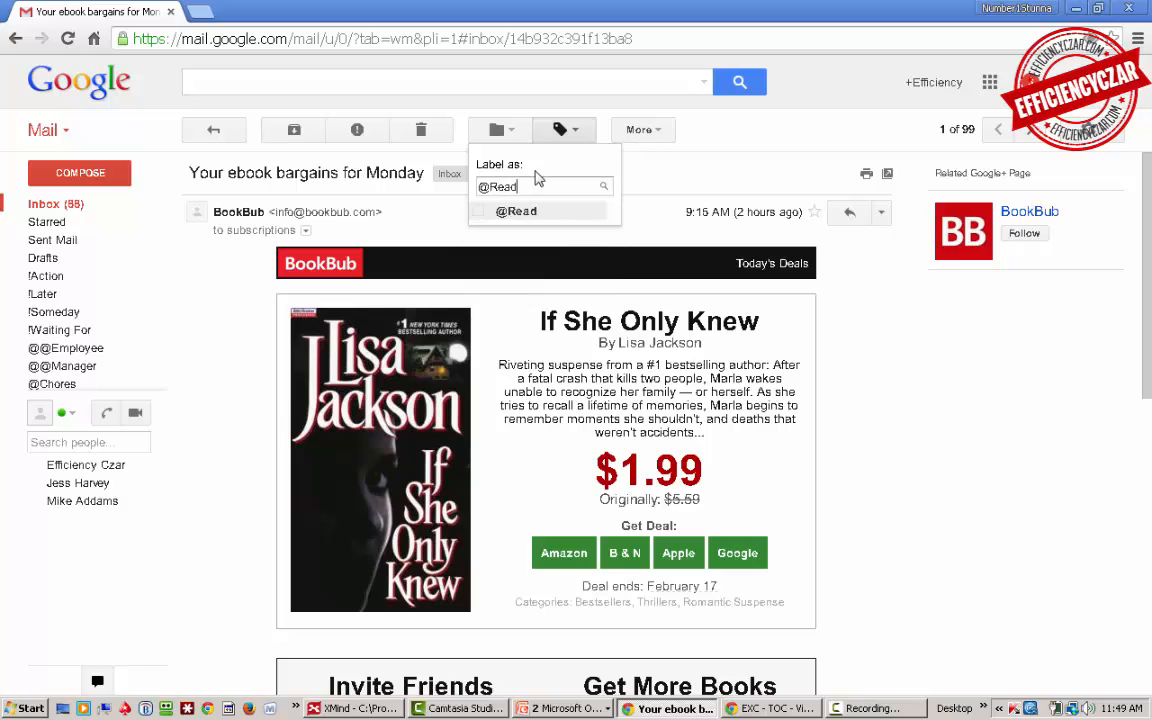
left_click(517, 211)
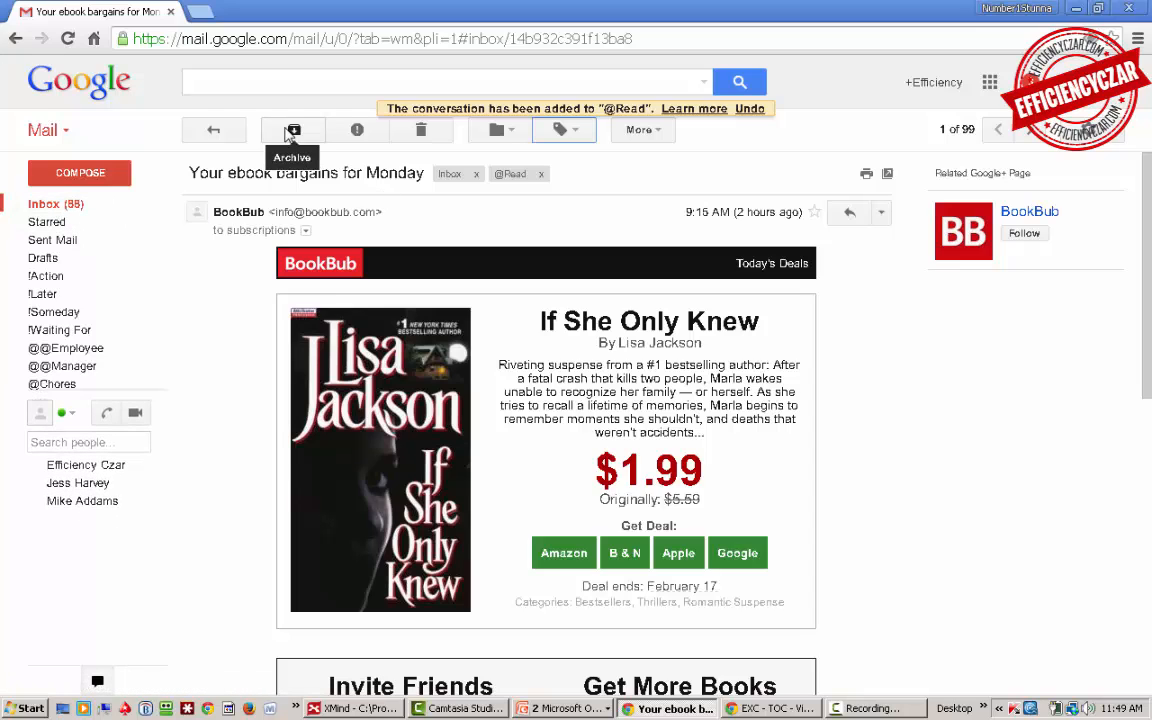
left_click(292, 130)
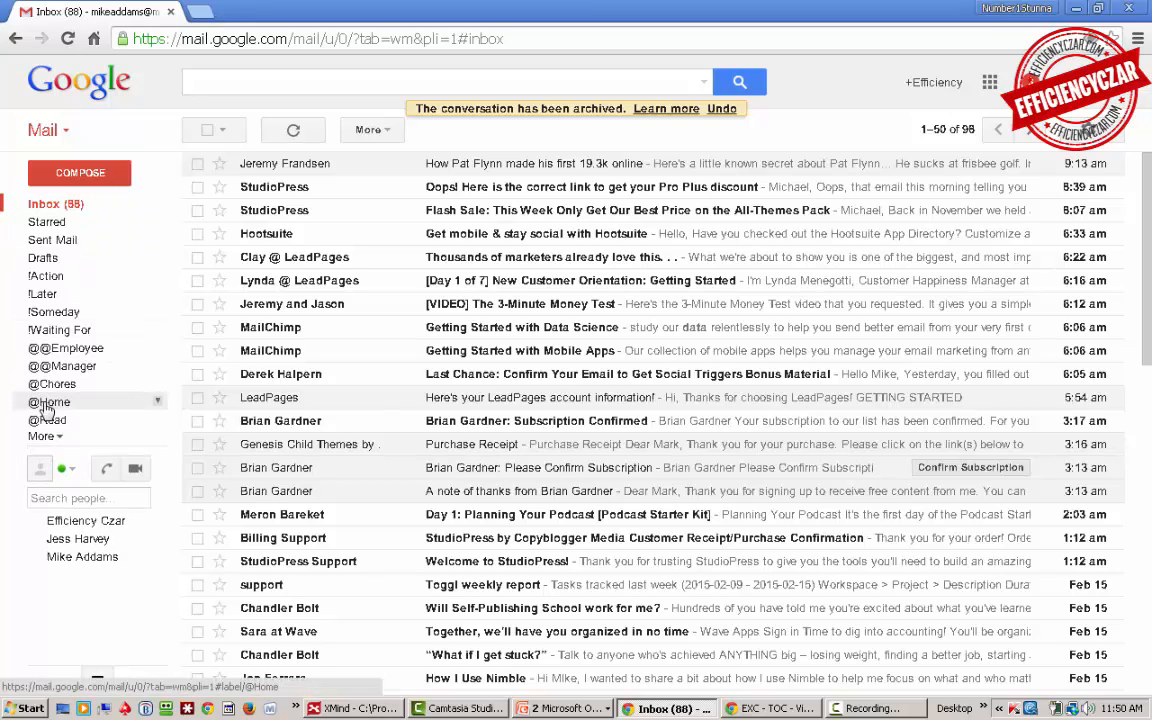
left_click(48, 419)
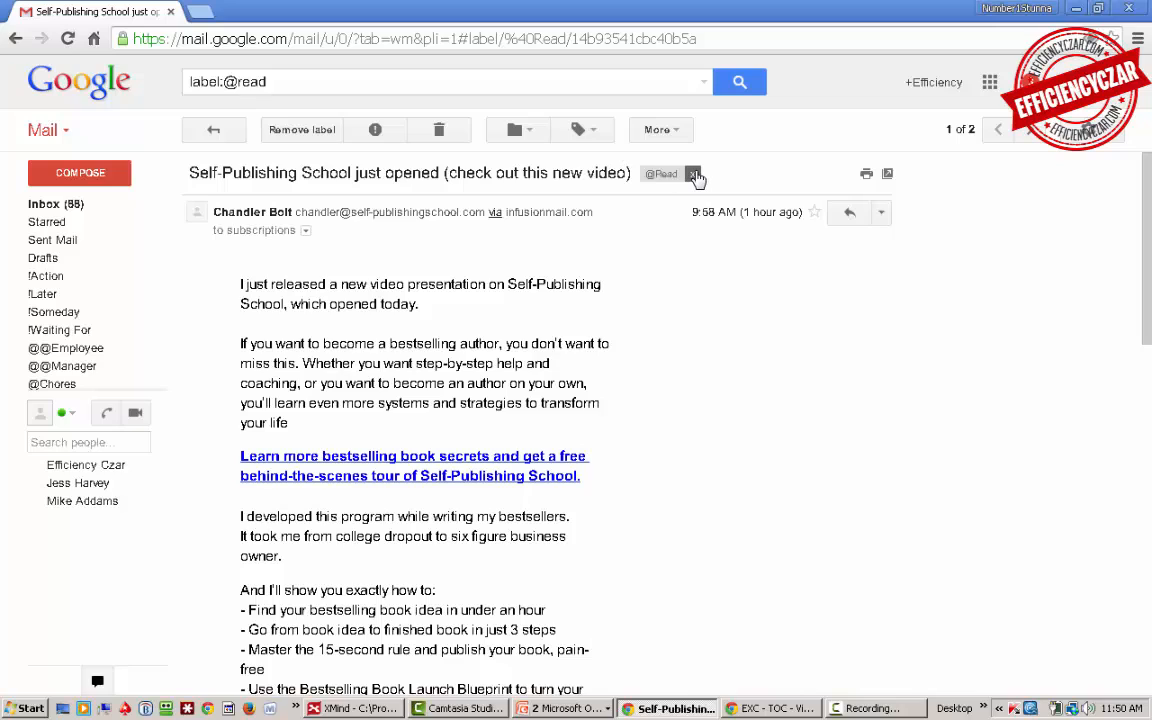
left_click(693, 173)
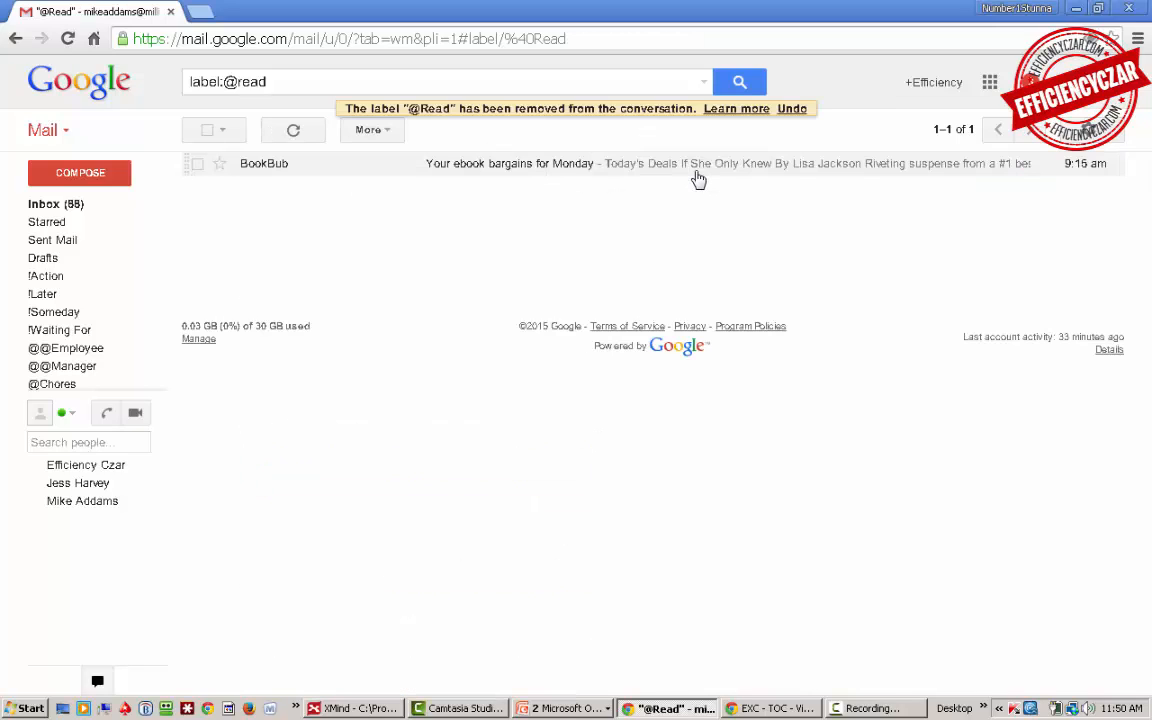
left_click(445, 81)
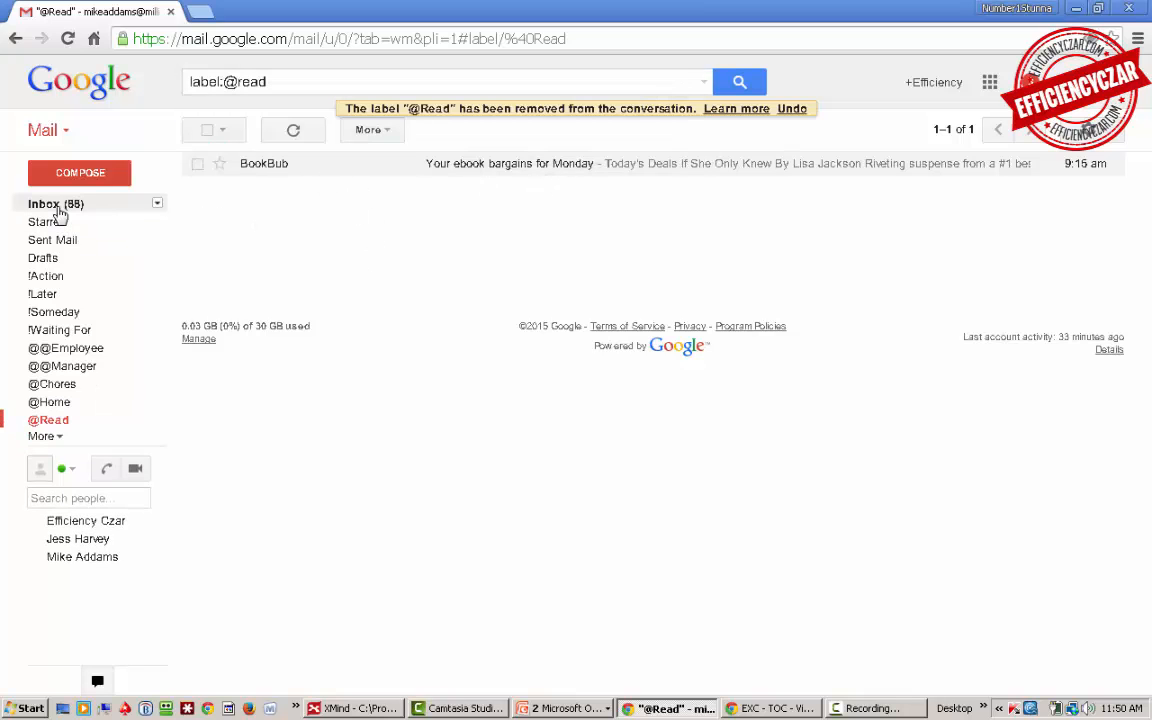
left_click(44, 204)
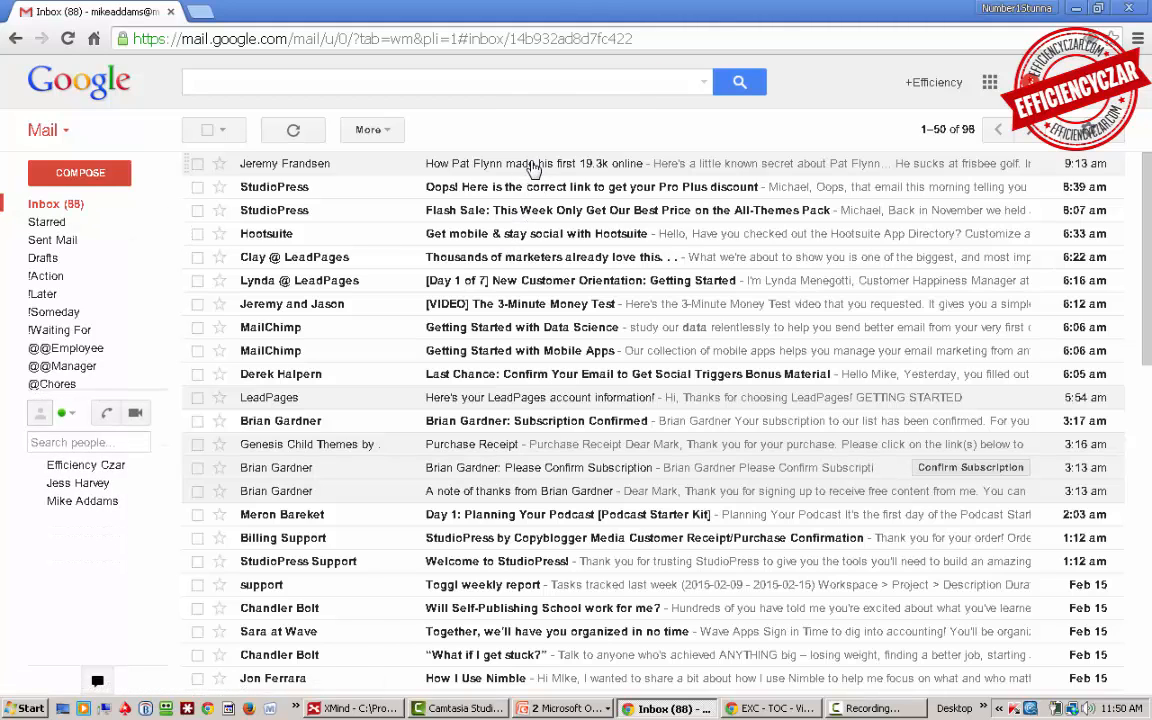
left_click(535, 163)
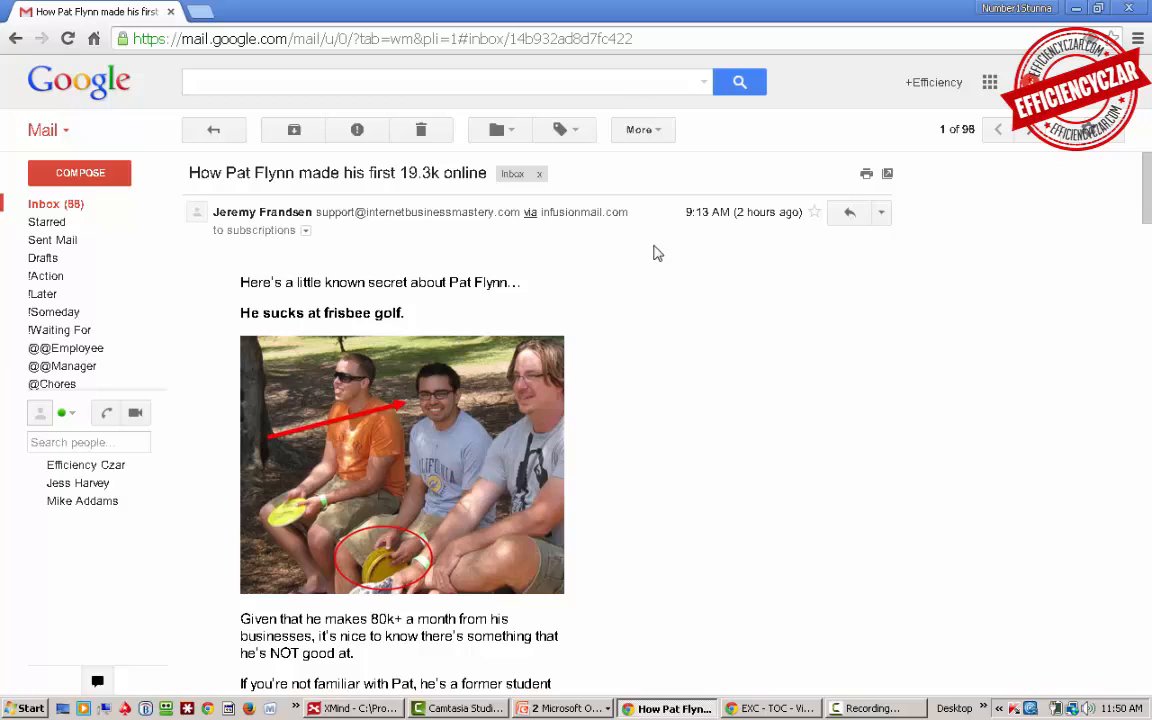
mouse_move(563, 129)
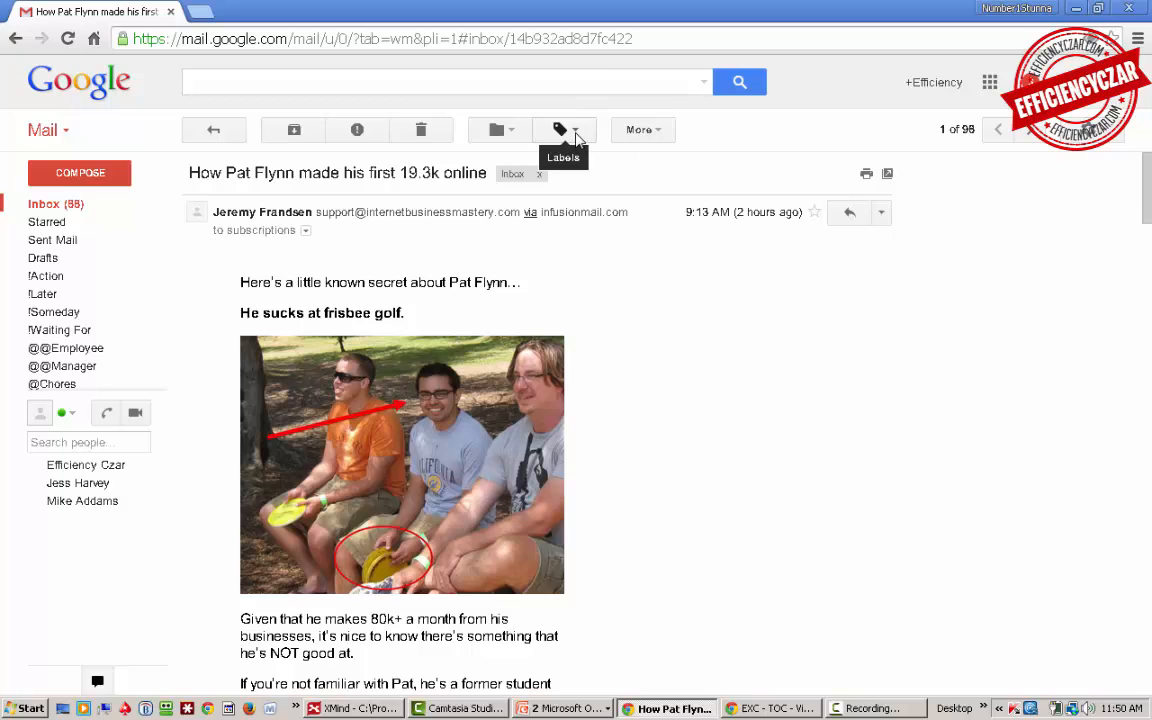
left_click(564, 130)
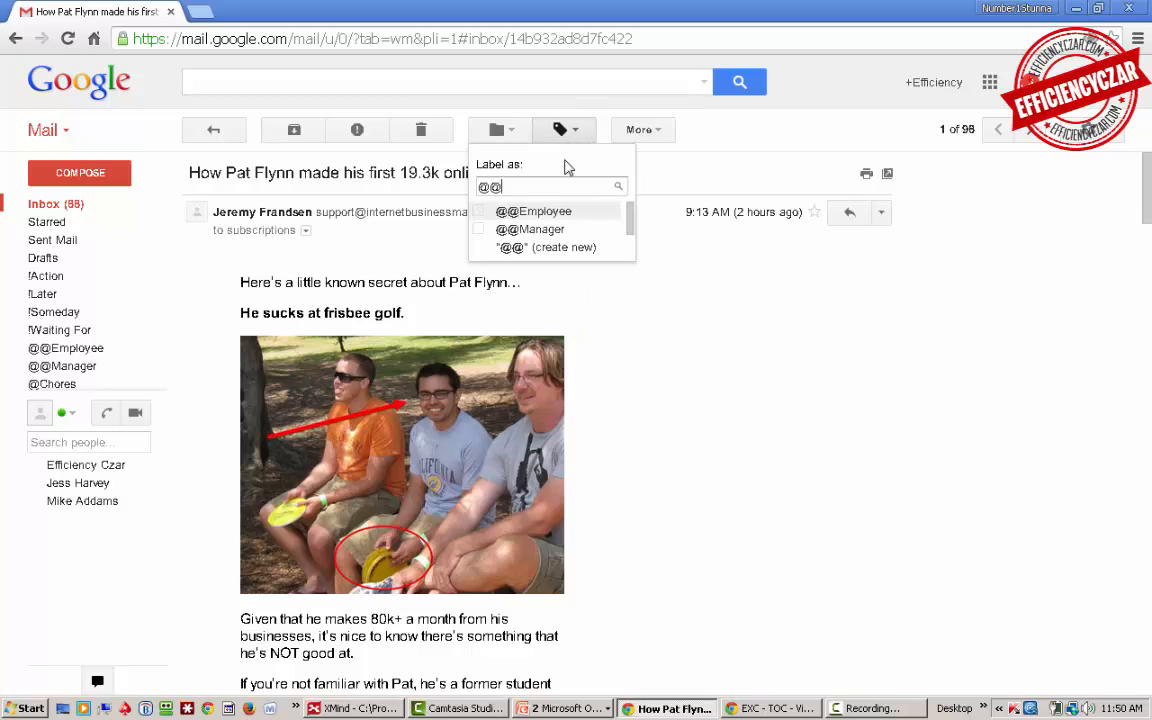
left_click(530, 229)
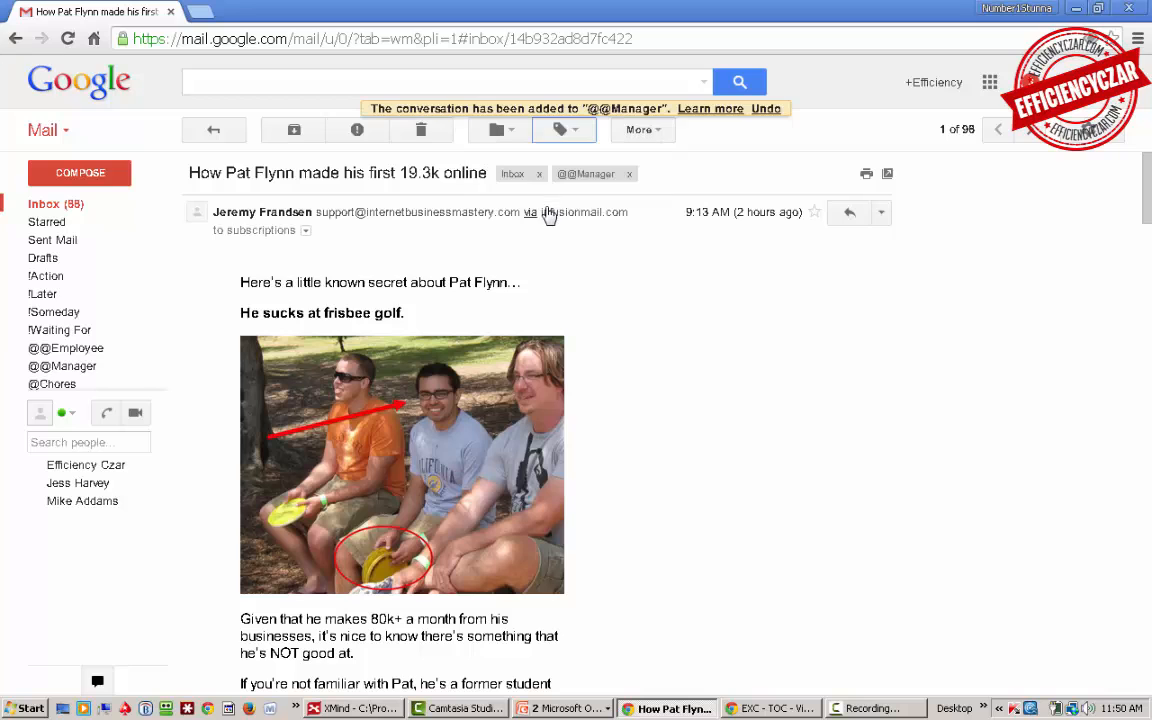
left_click(294, 130)
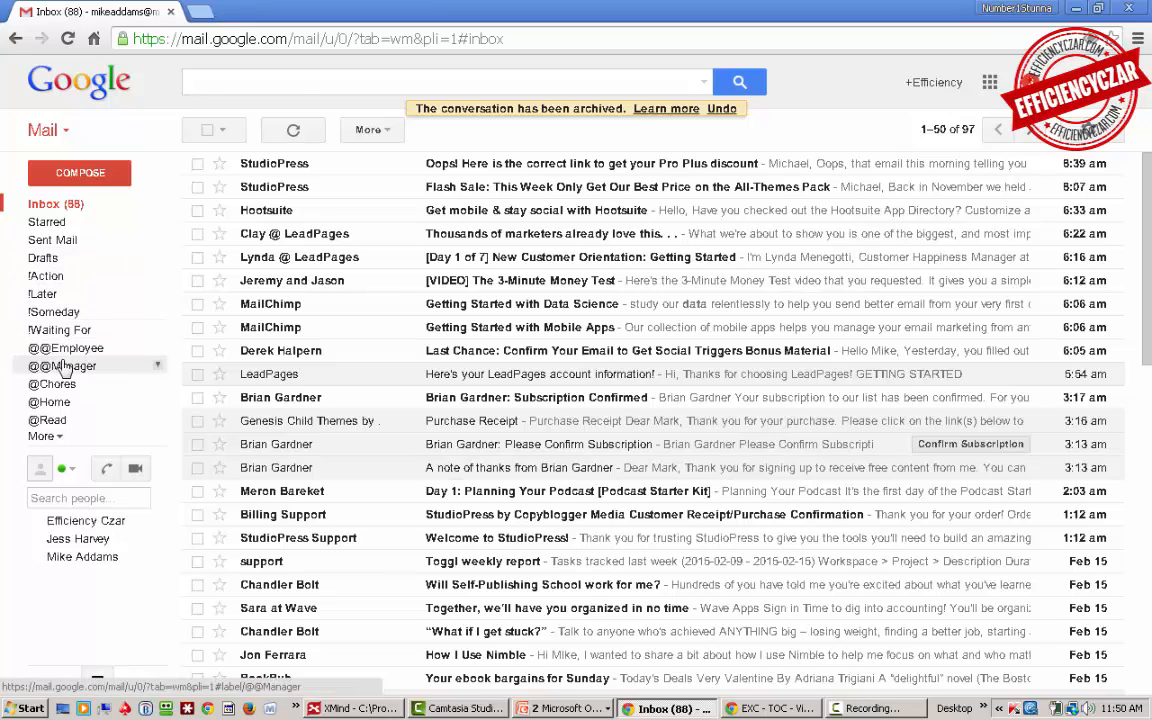
left_click(62, 365)
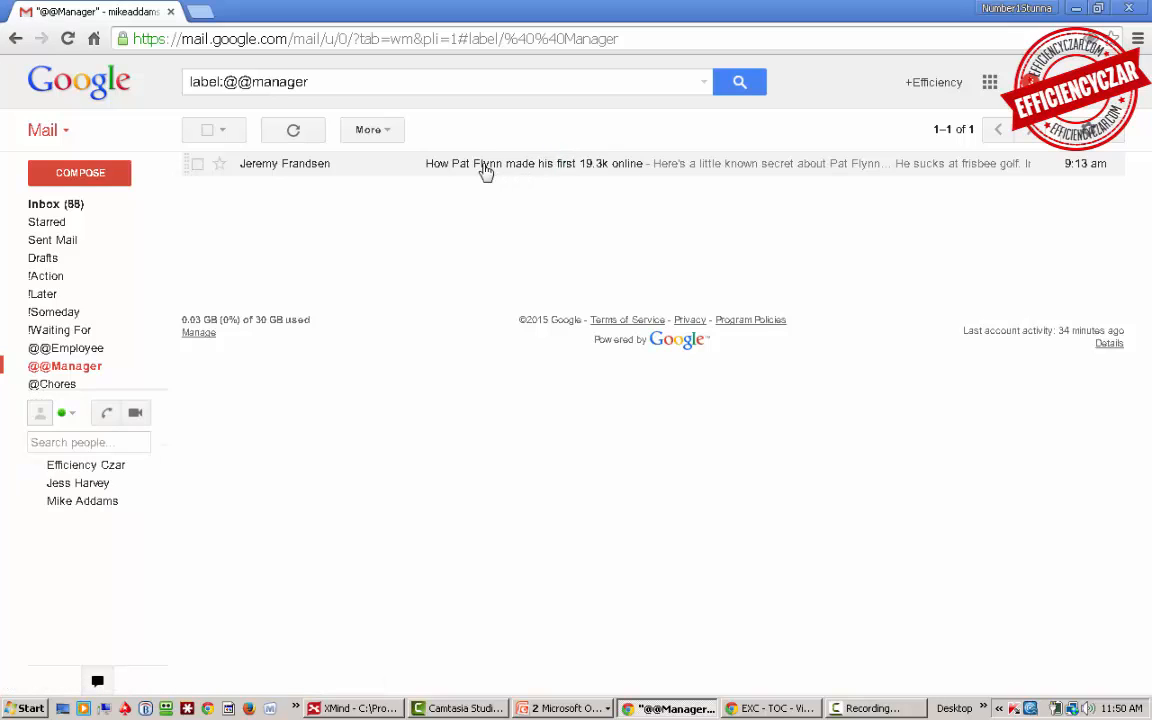
mouse_move(477, 167)
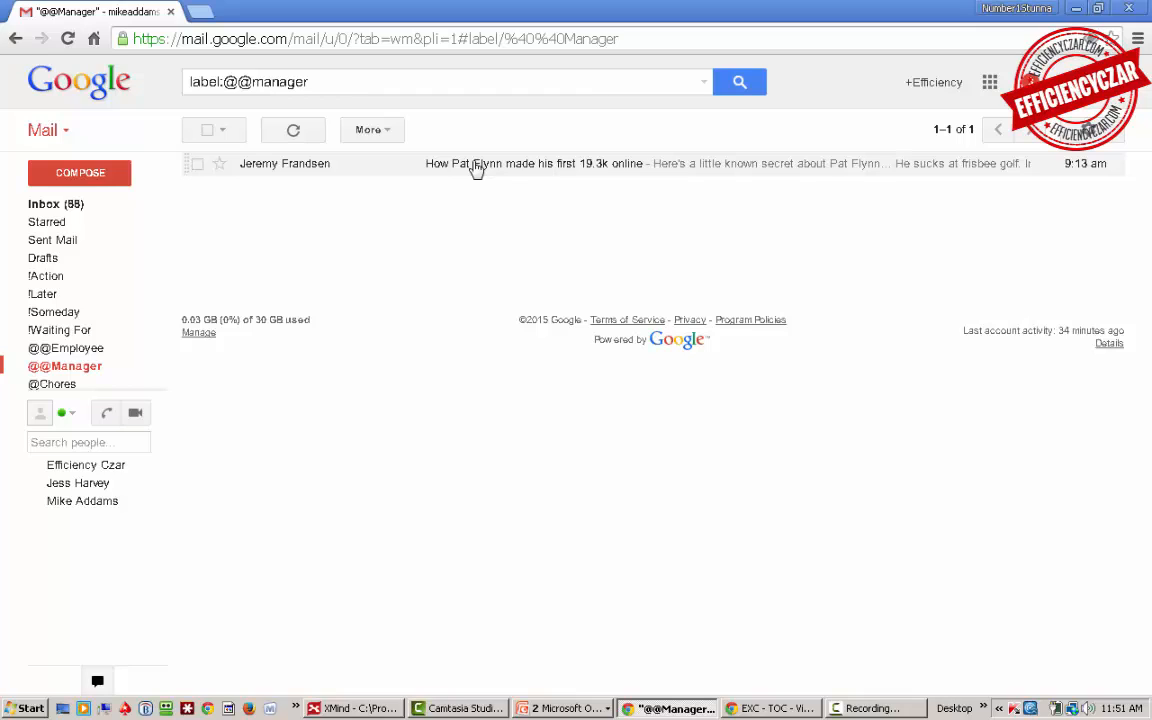
left_click(79, 172)
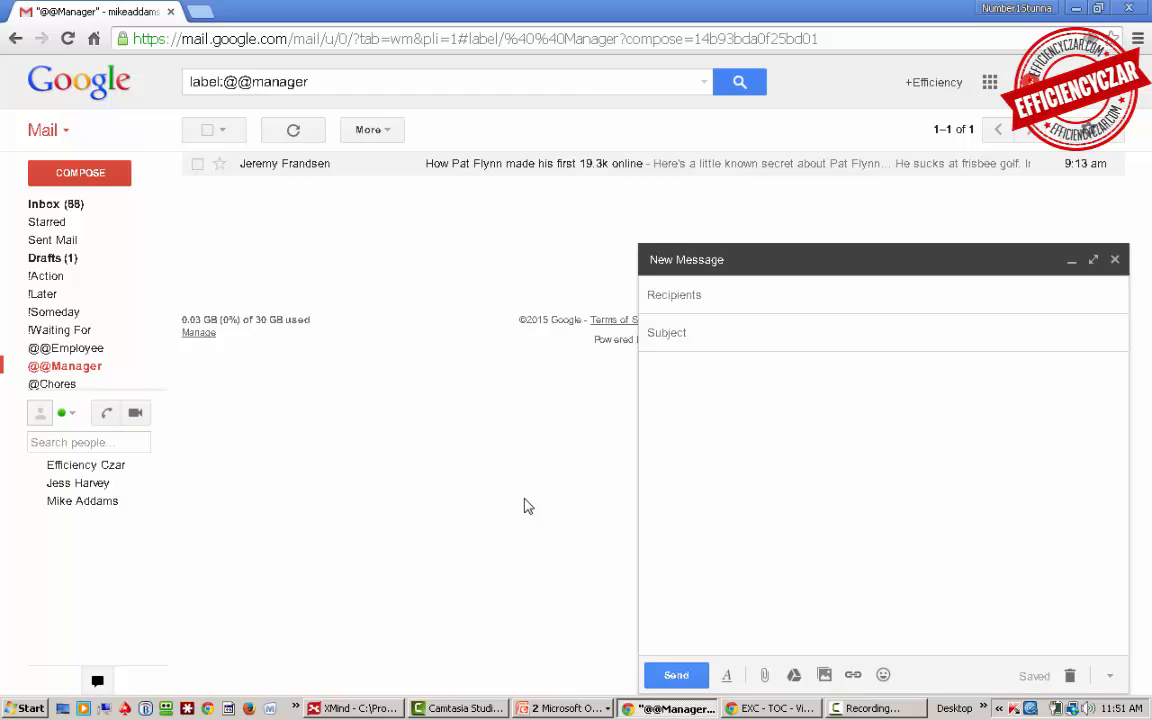
mouse_move(535, 220)
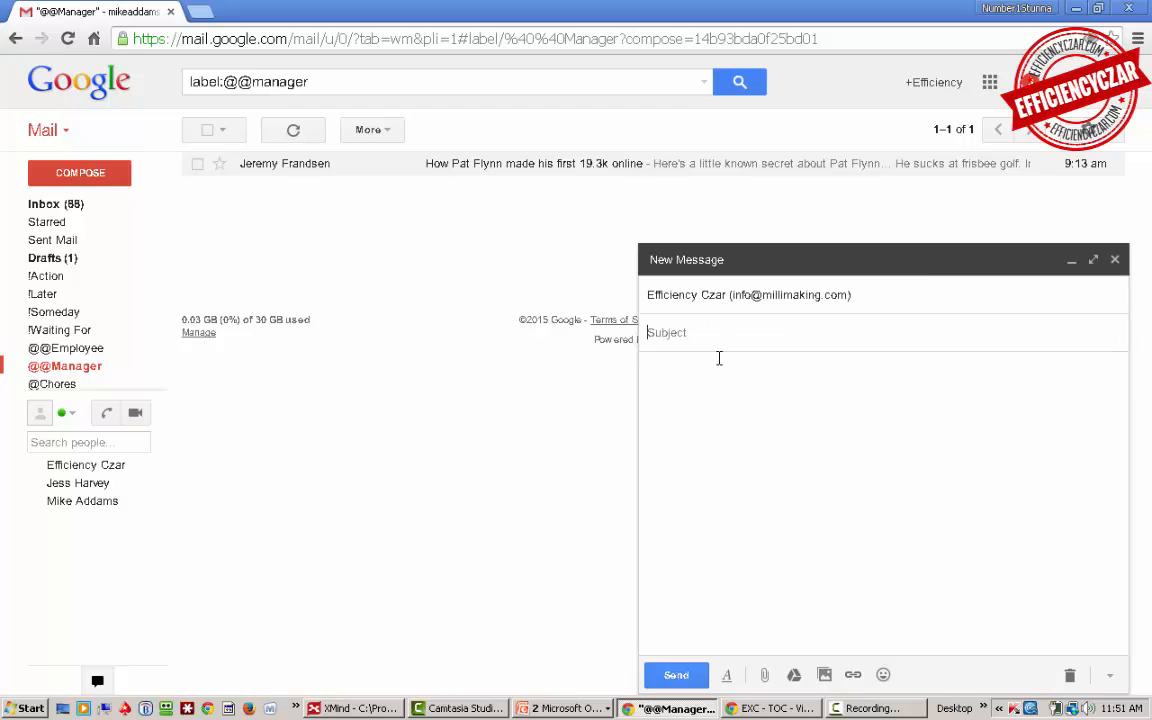
Step: Send an email with subject 'Remind re: writing presentation before xyz client.'
type("Remind")
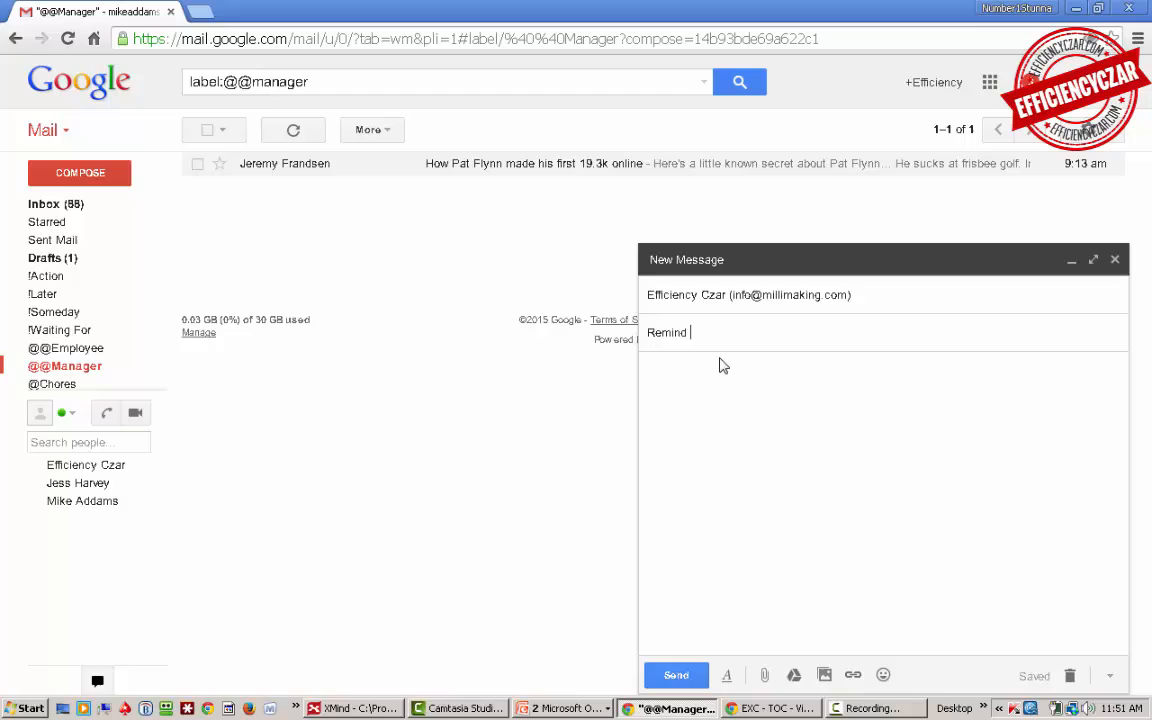
type("re: writing")
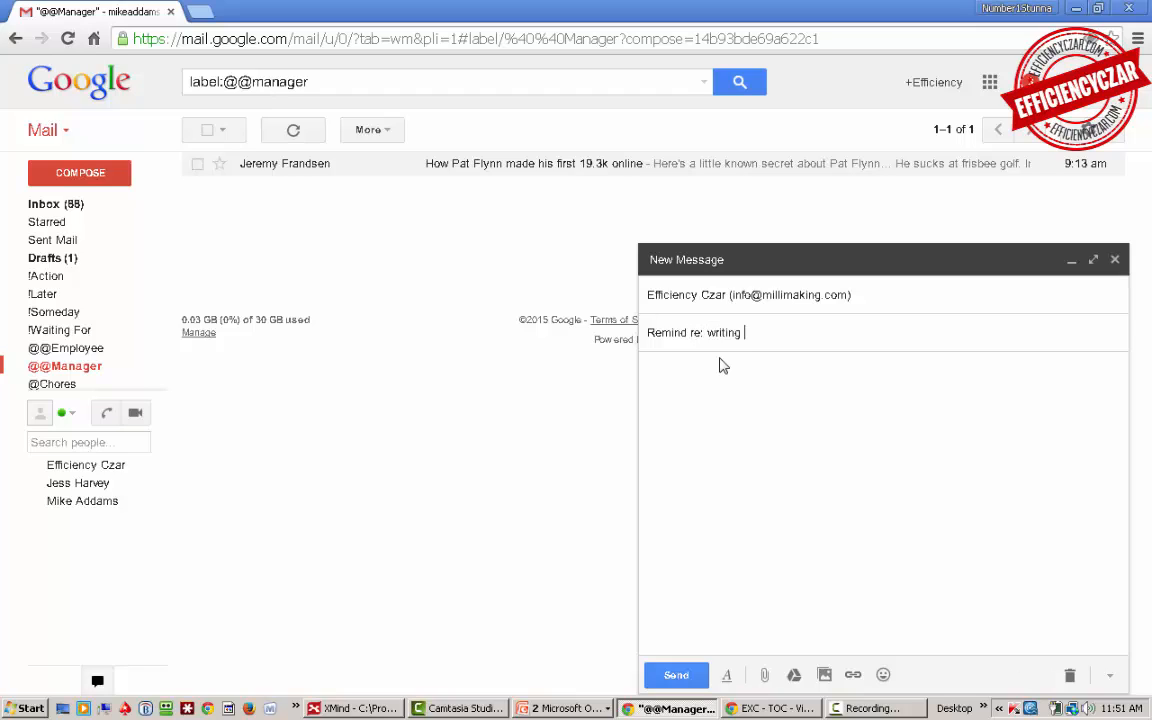
type("presentation before")
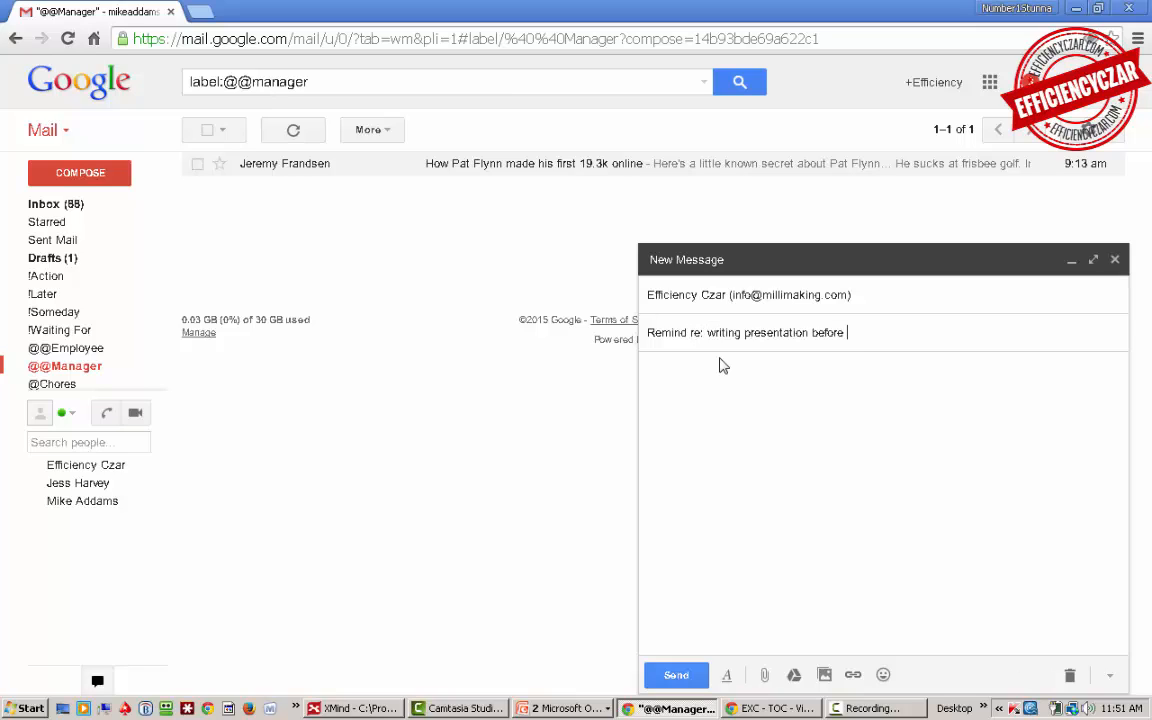
type("xyz client.")
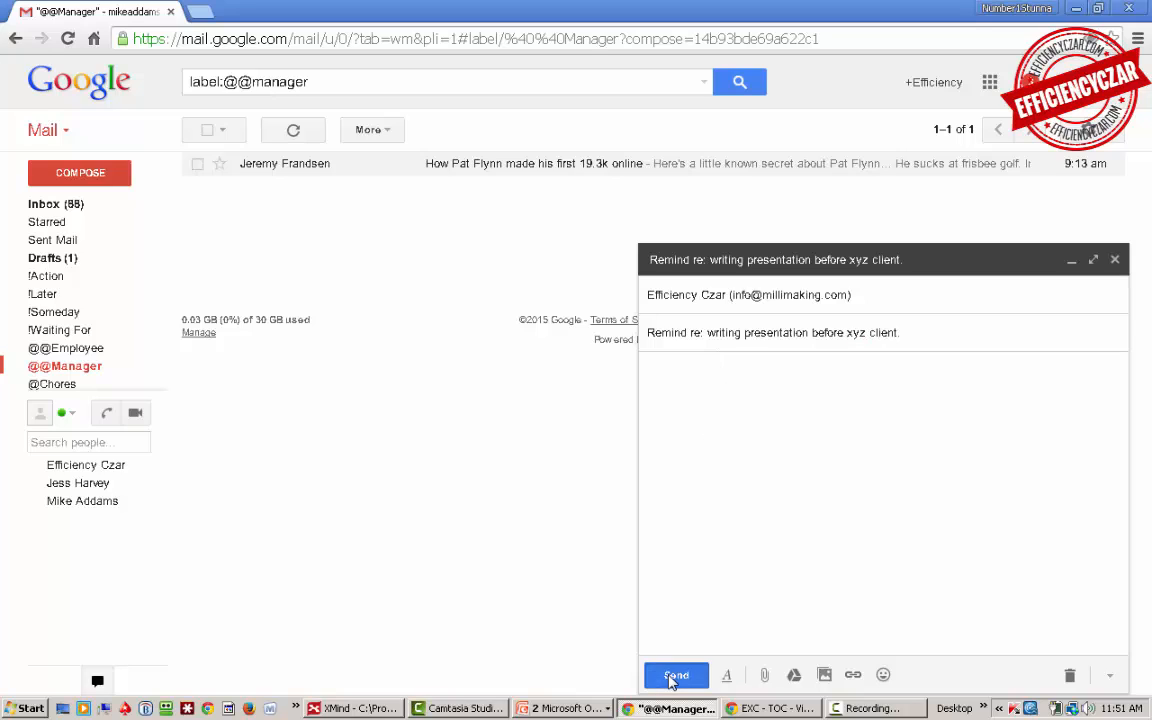
left_click(676, 674)
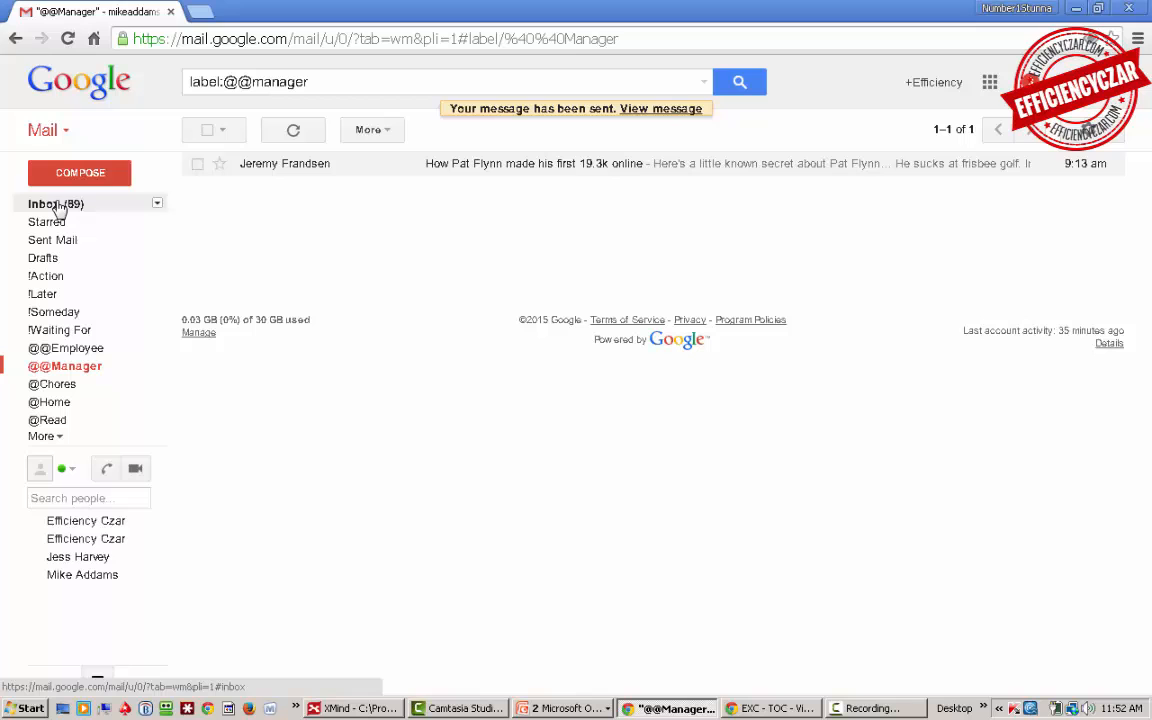
Step: Open the newly arrived presentation reminder email in the inbox and archive it
left_click(42, 204)
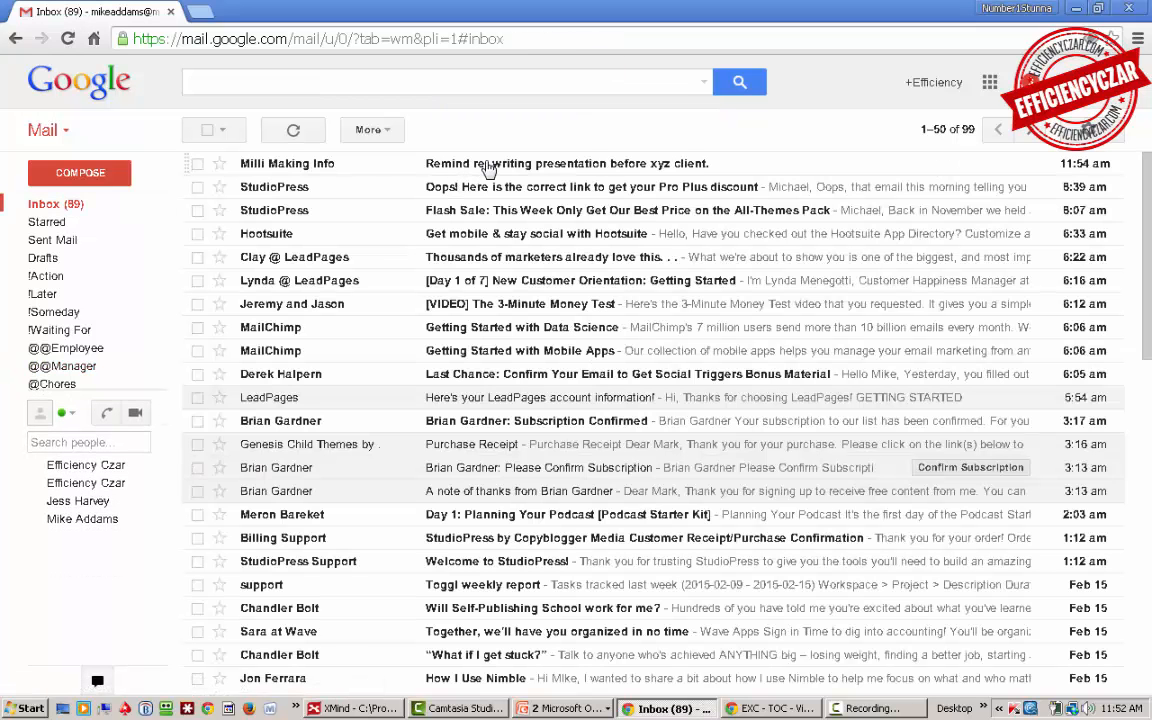
left_click(568, 163)
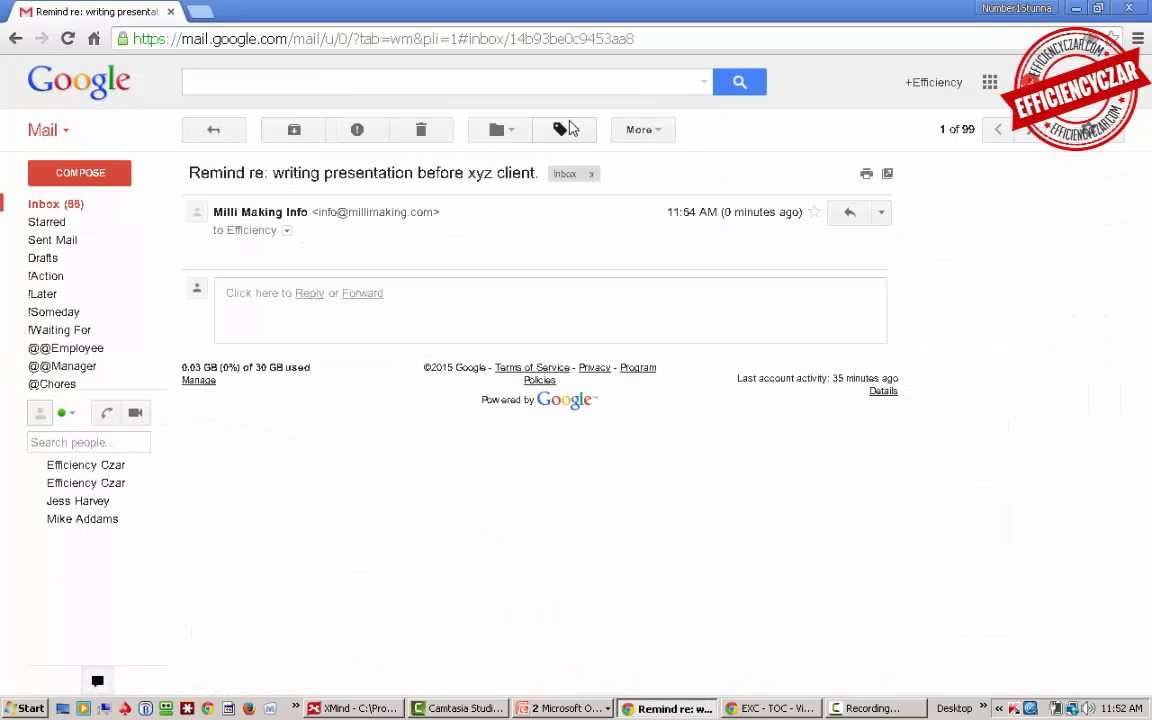
left_click(558, 129)
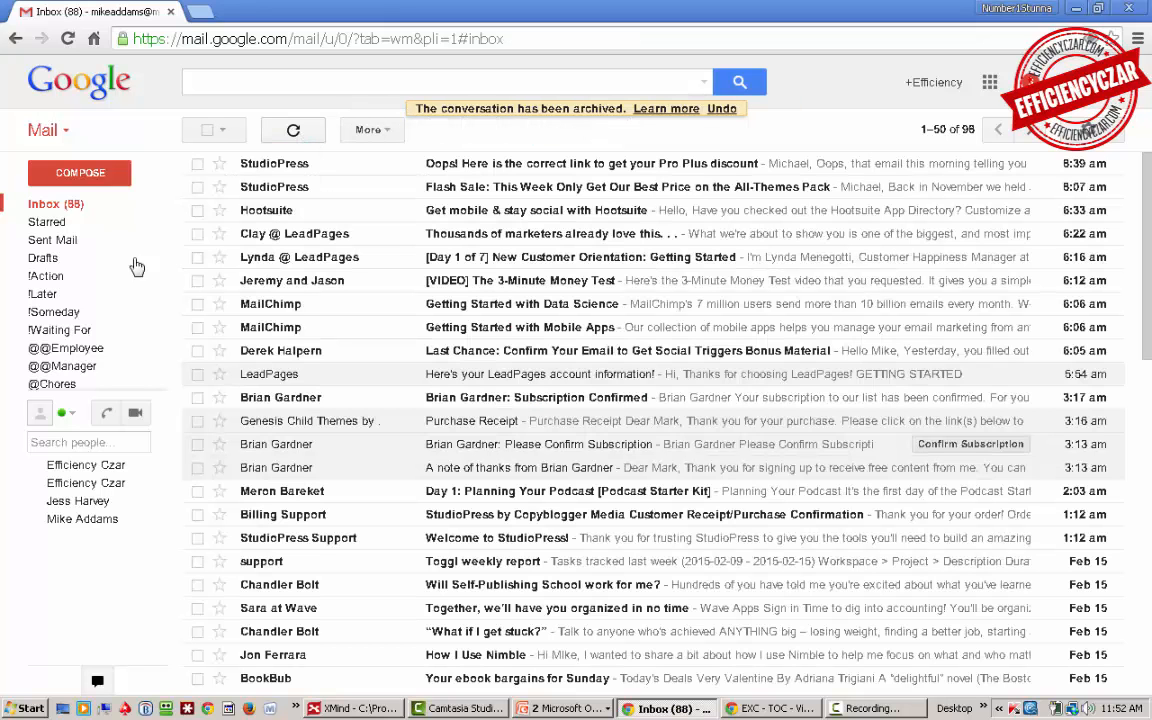
left_click(64, 365)
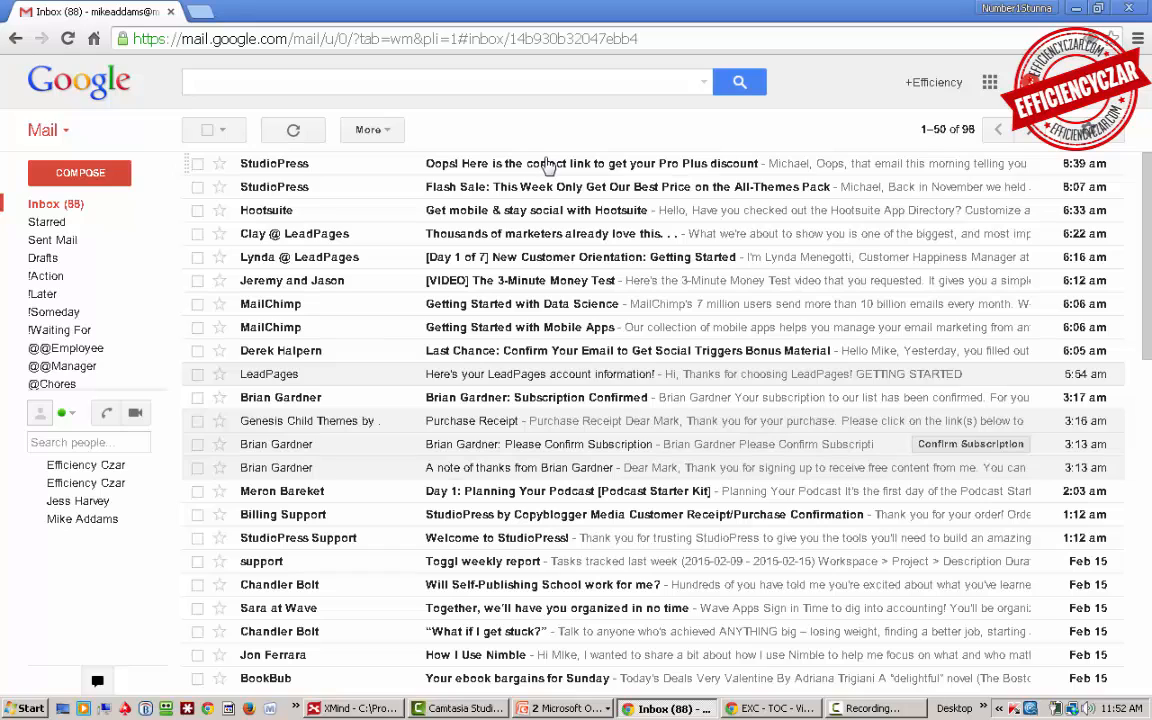
Step: Label the StudioPress Pro Plus discount email !Action and archive it
left_click(590, 163)
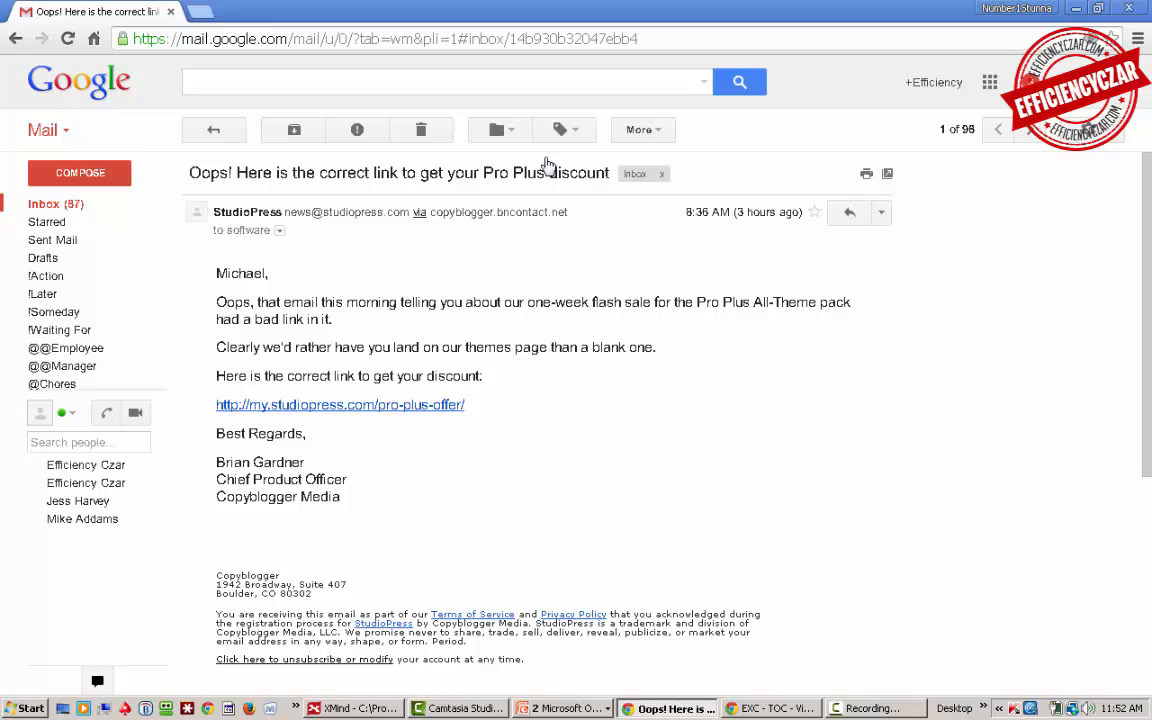
mouse_move(562, 129)
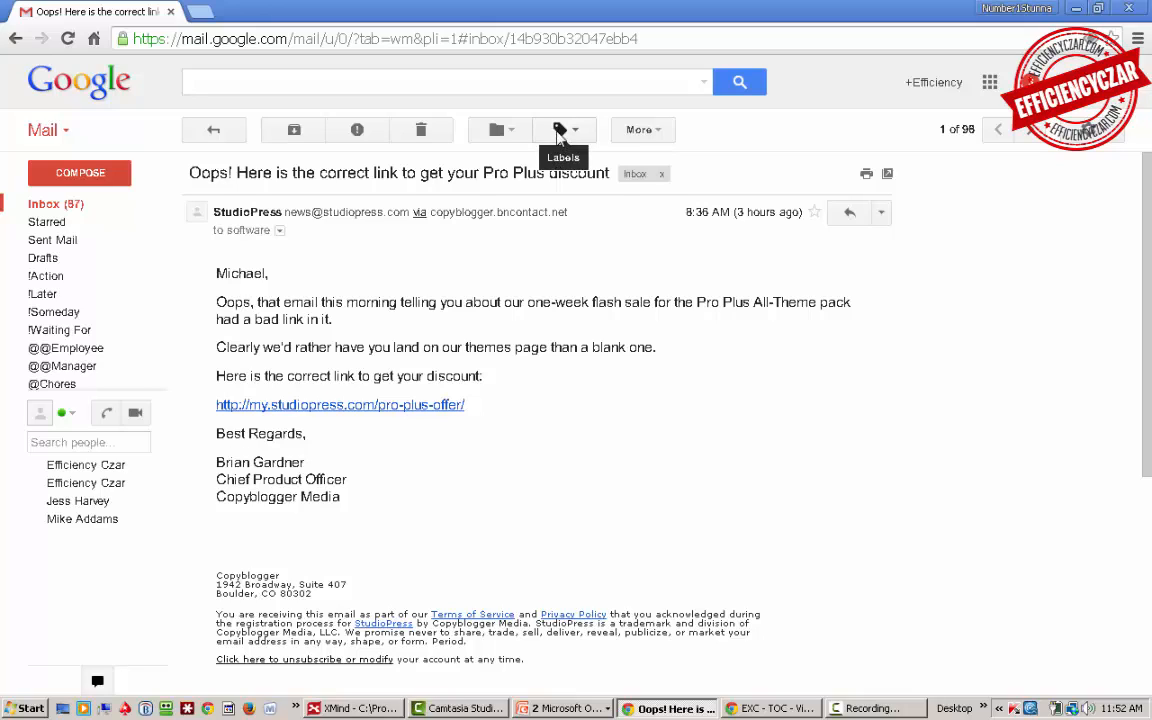
left_click(557, 129)
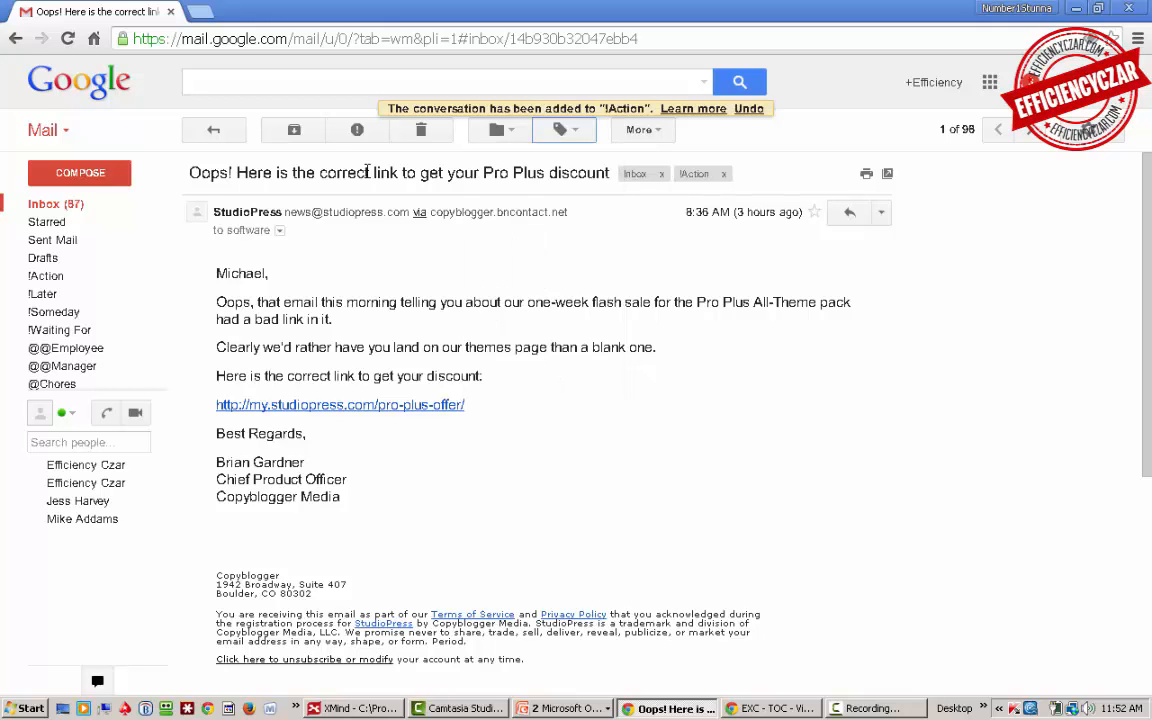
left_click(293, 130)
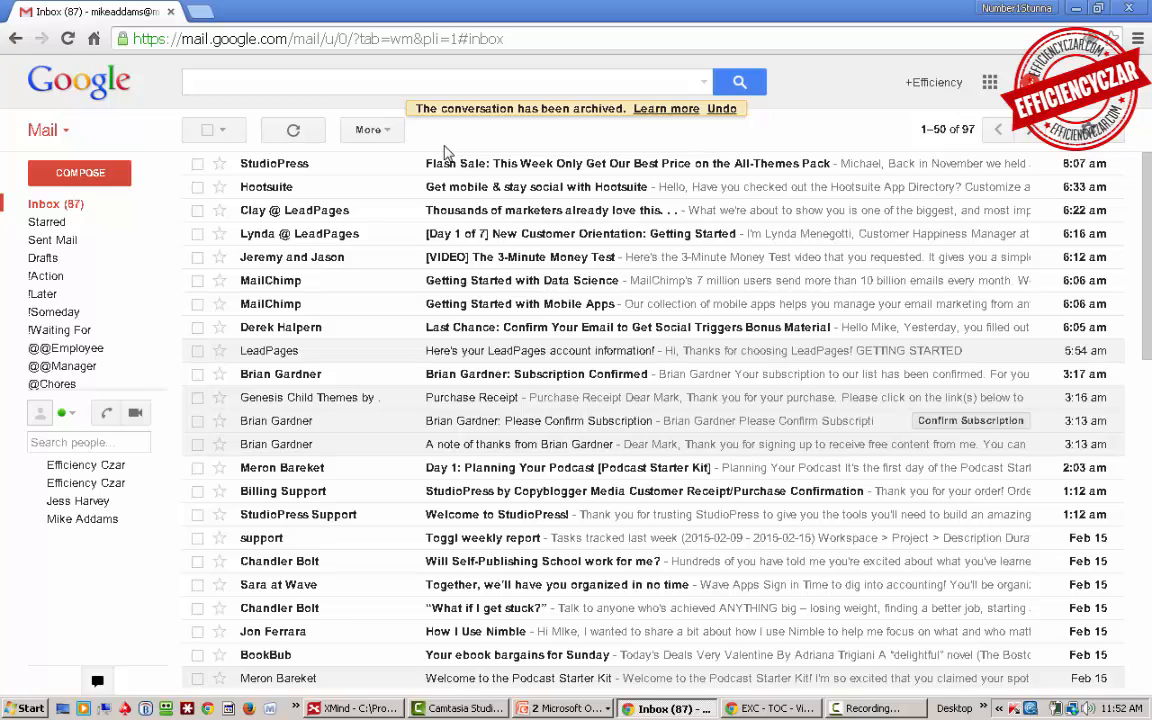
mouse_move(505, 165)
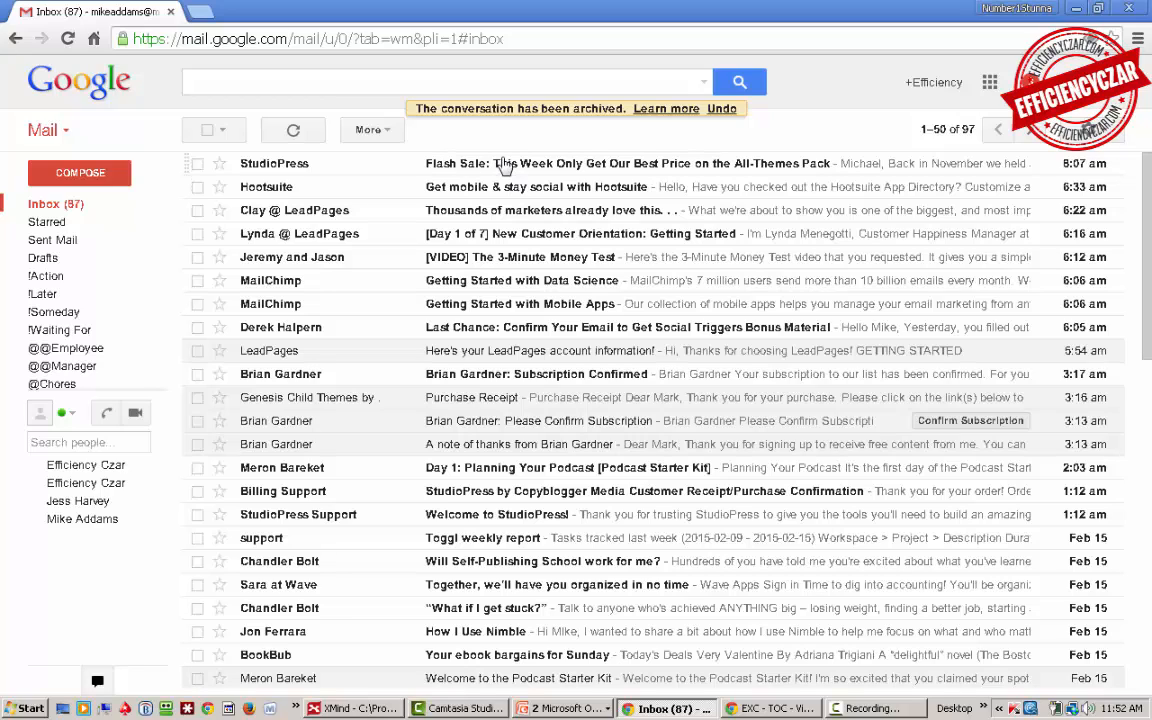
mouse_move(172, 315)
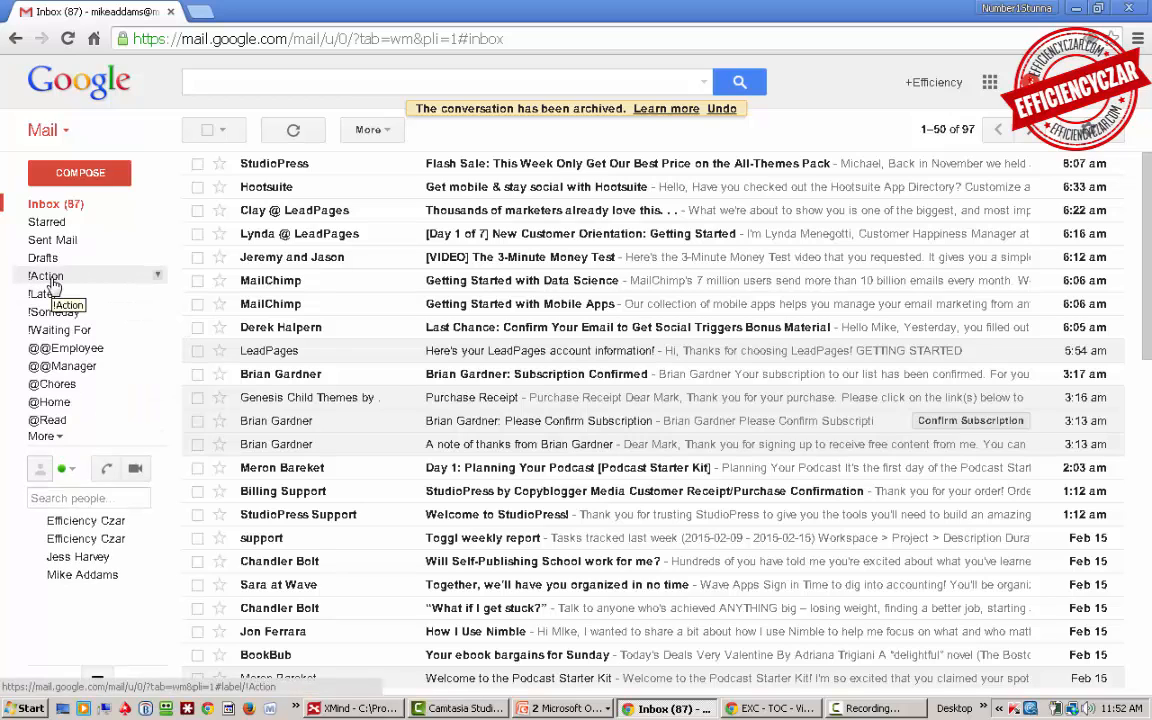
Step: Check the !Action label view holding the Pro Plus email, then return to the inbox
left_click(46, 276)
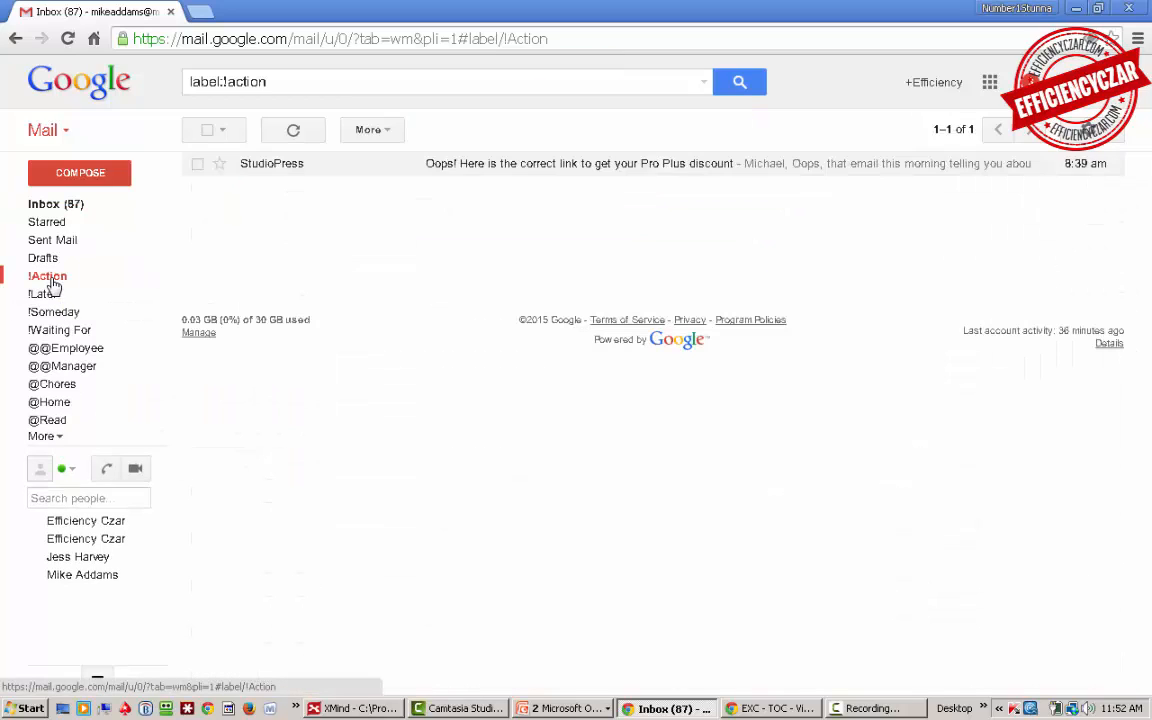
left_click(47, 276)
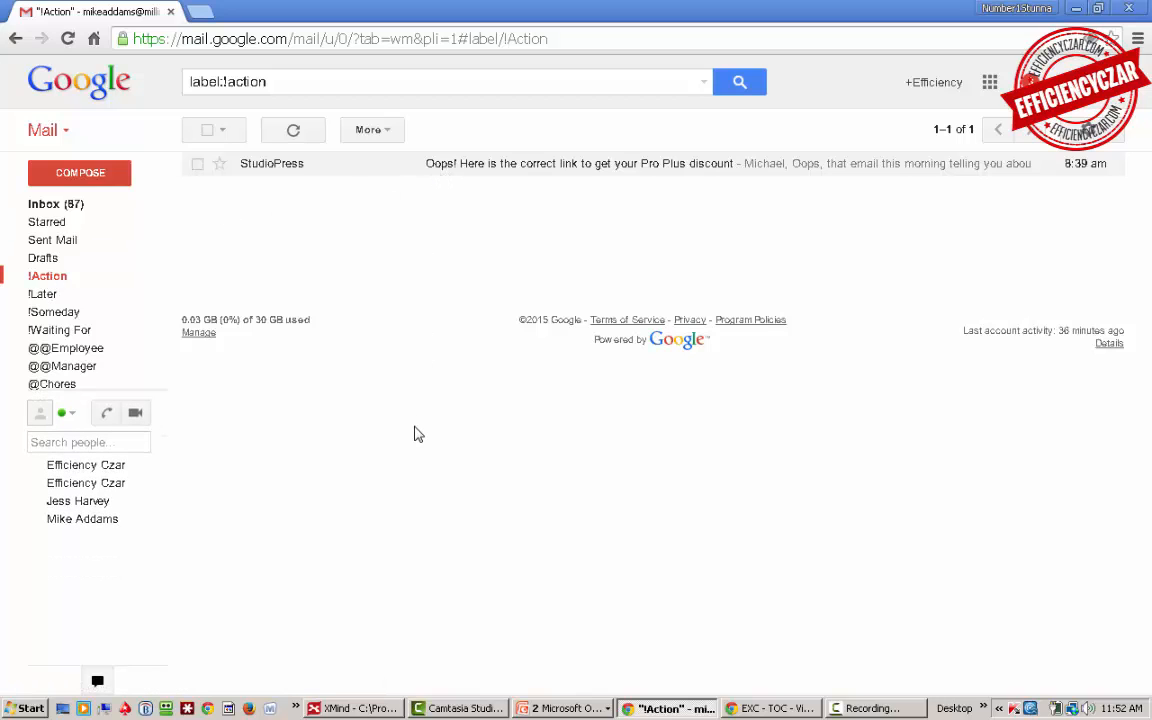
mouse_move(415, 214)
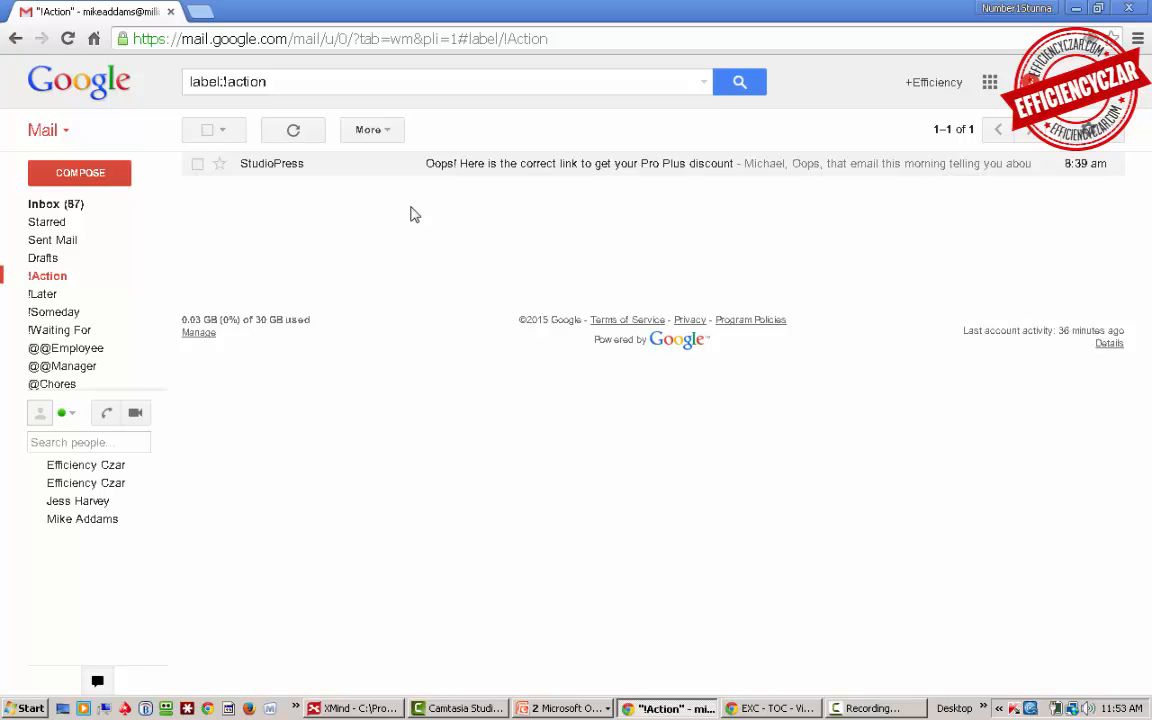
left_click(44, 204)
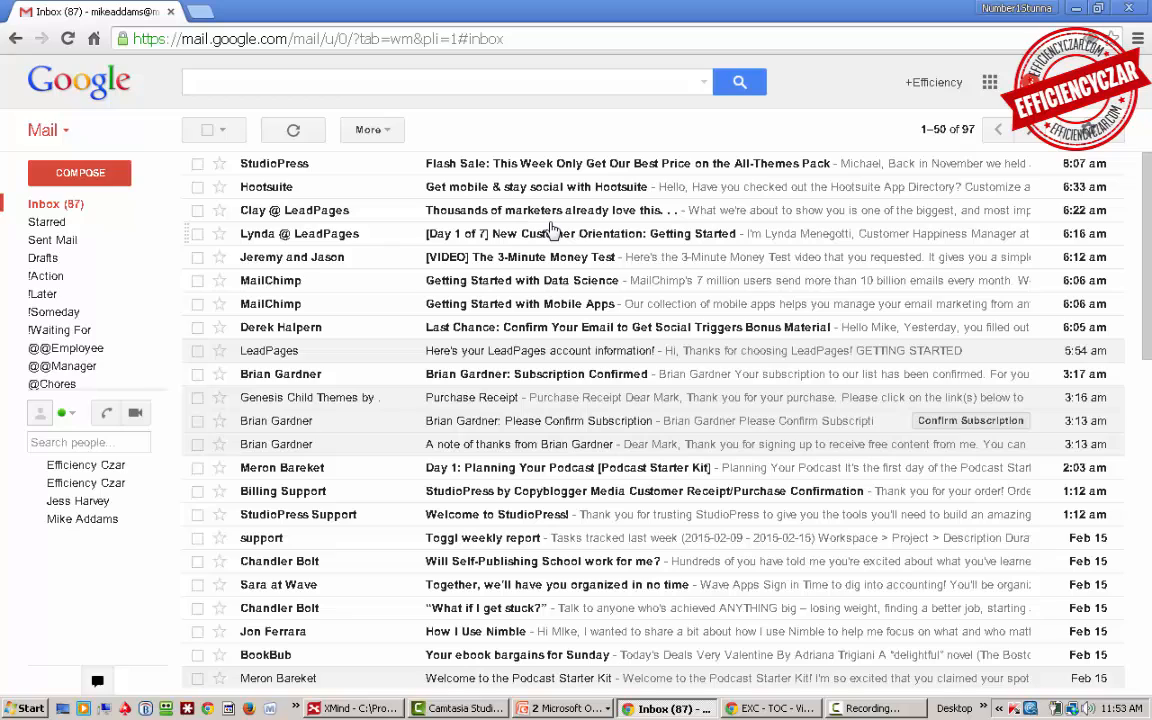
left_click(997, 129)
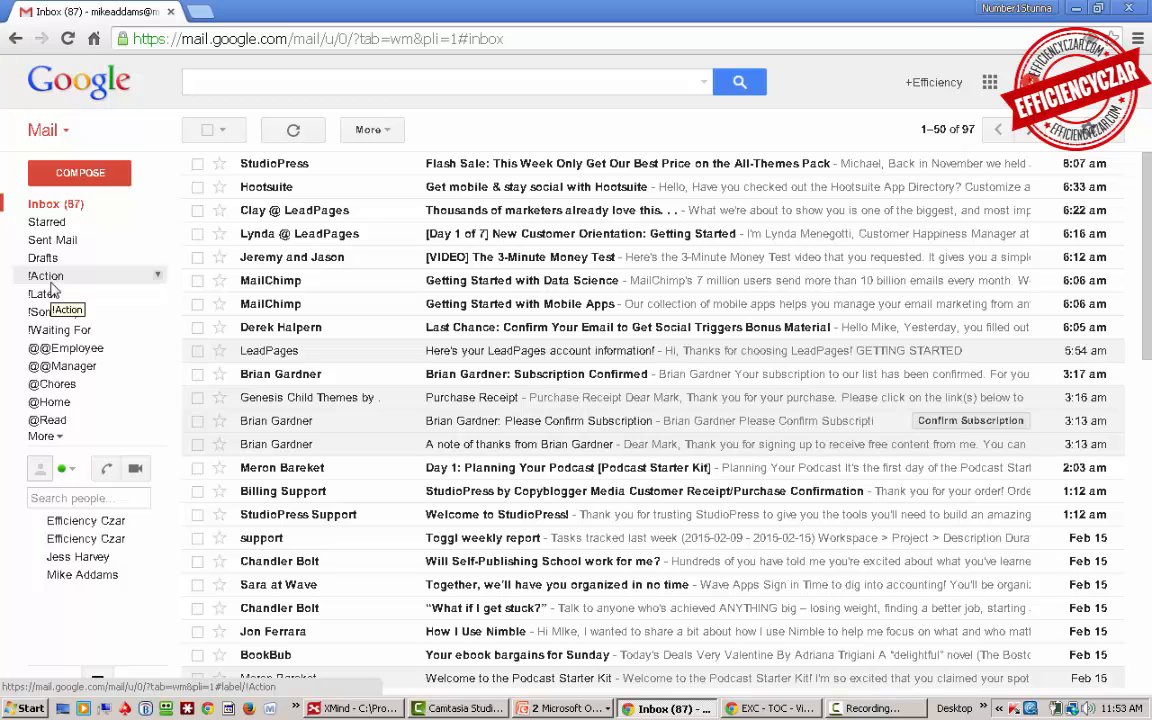
mouse_move(84, 293)
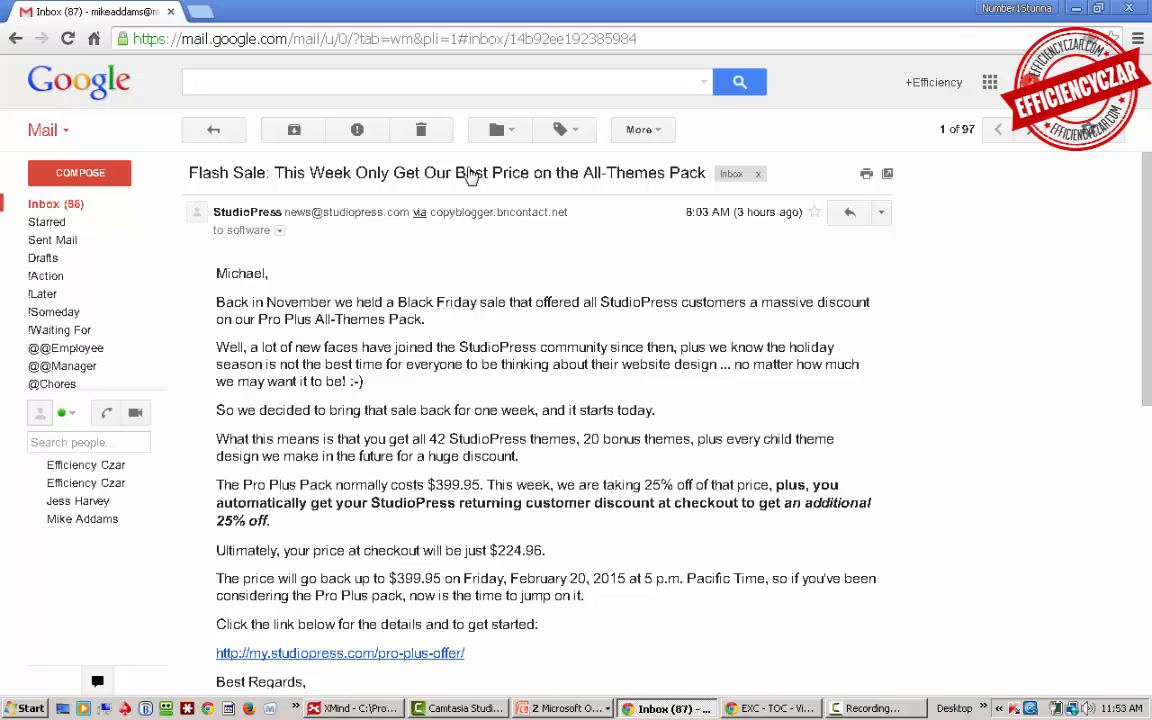
Step: Tag the Flash Sale email !Waiting For and reply 'Hi thanks for the update.' to StudioPress
left_click(563, 129)
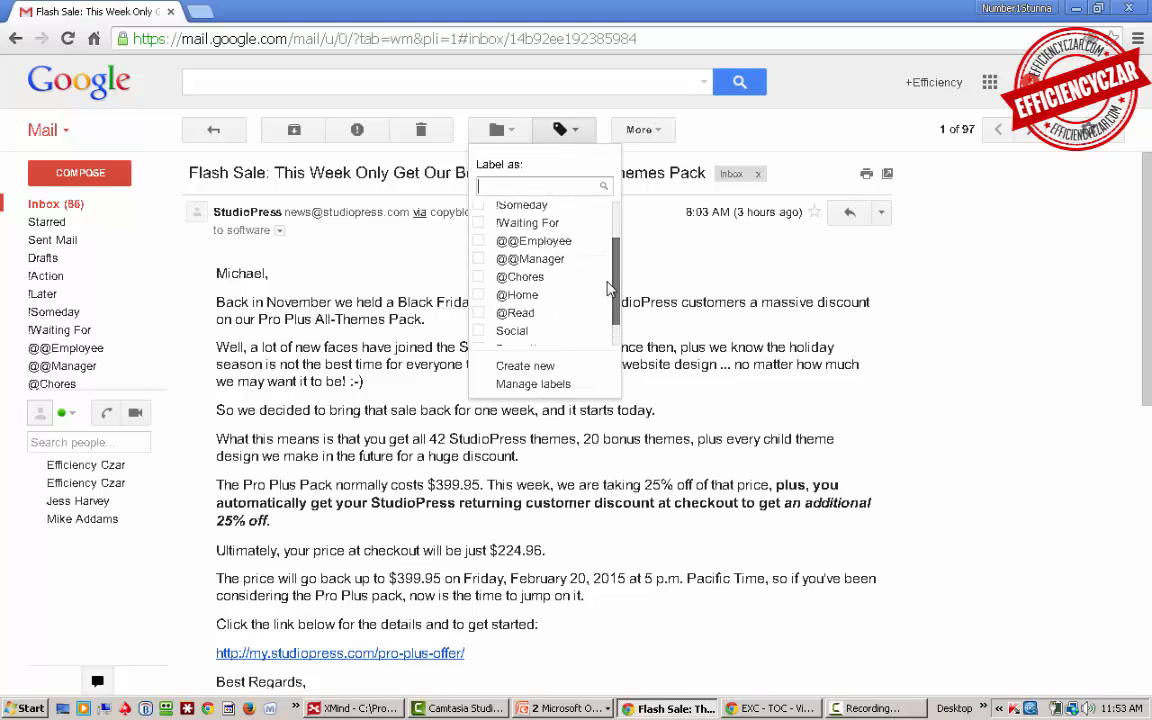
left_click(527, 222)
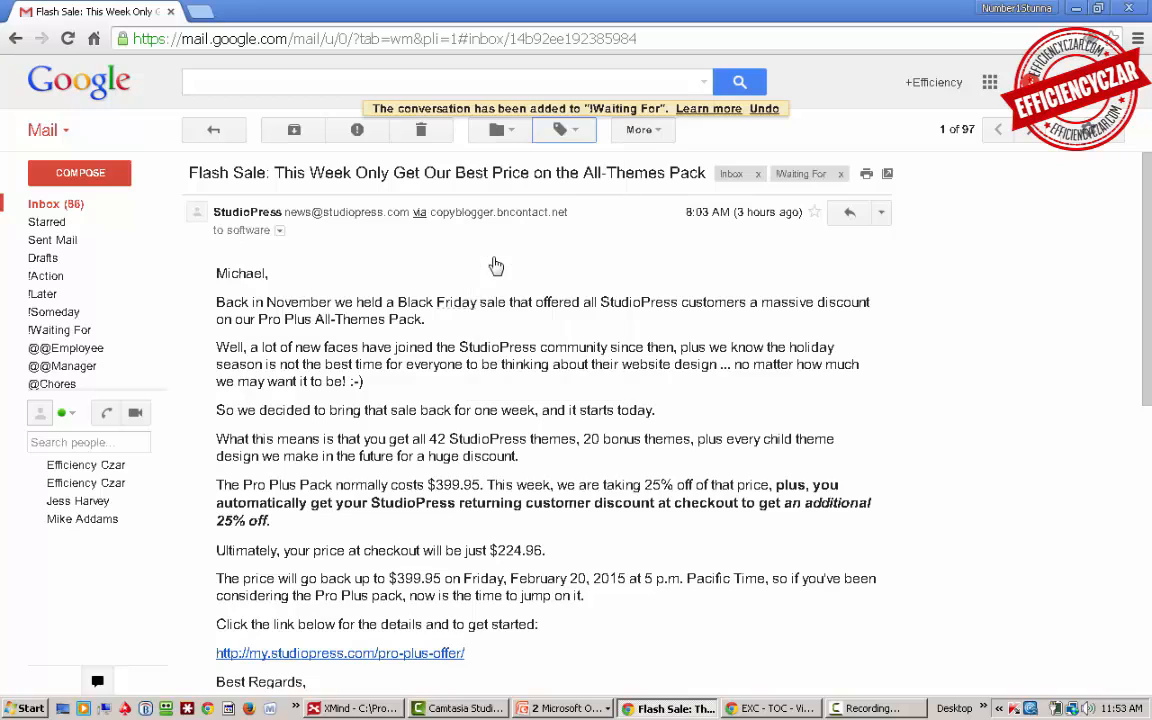
left_click(848, 212)
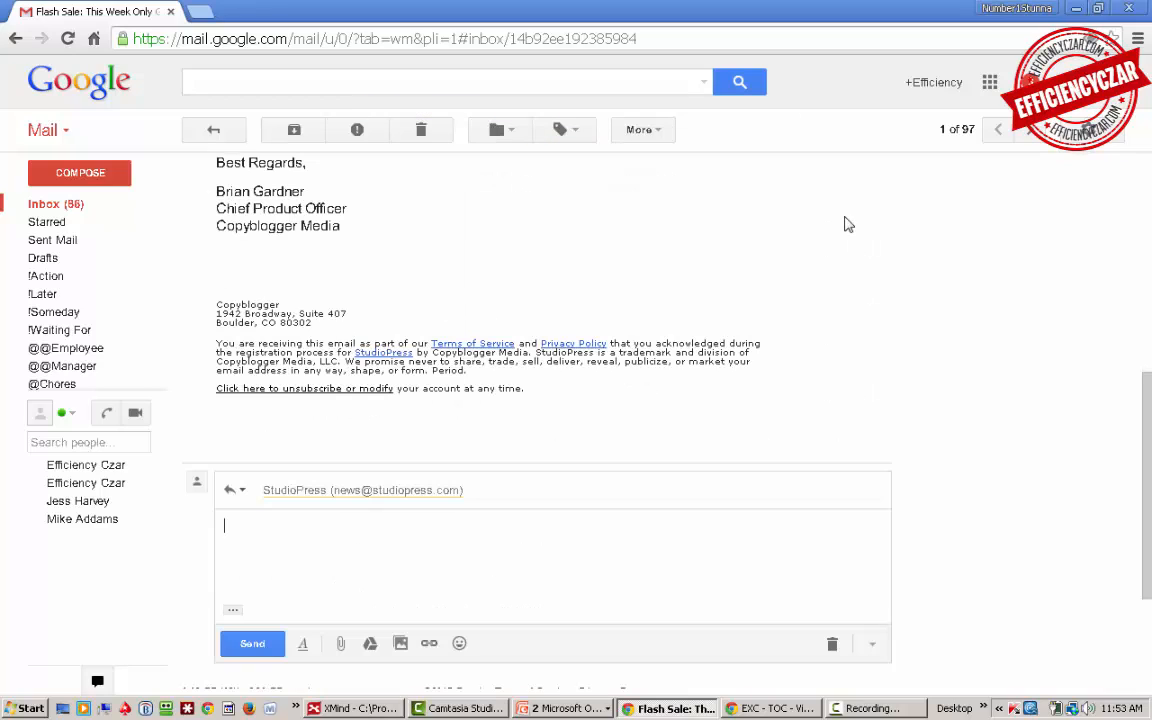
type("Hi")
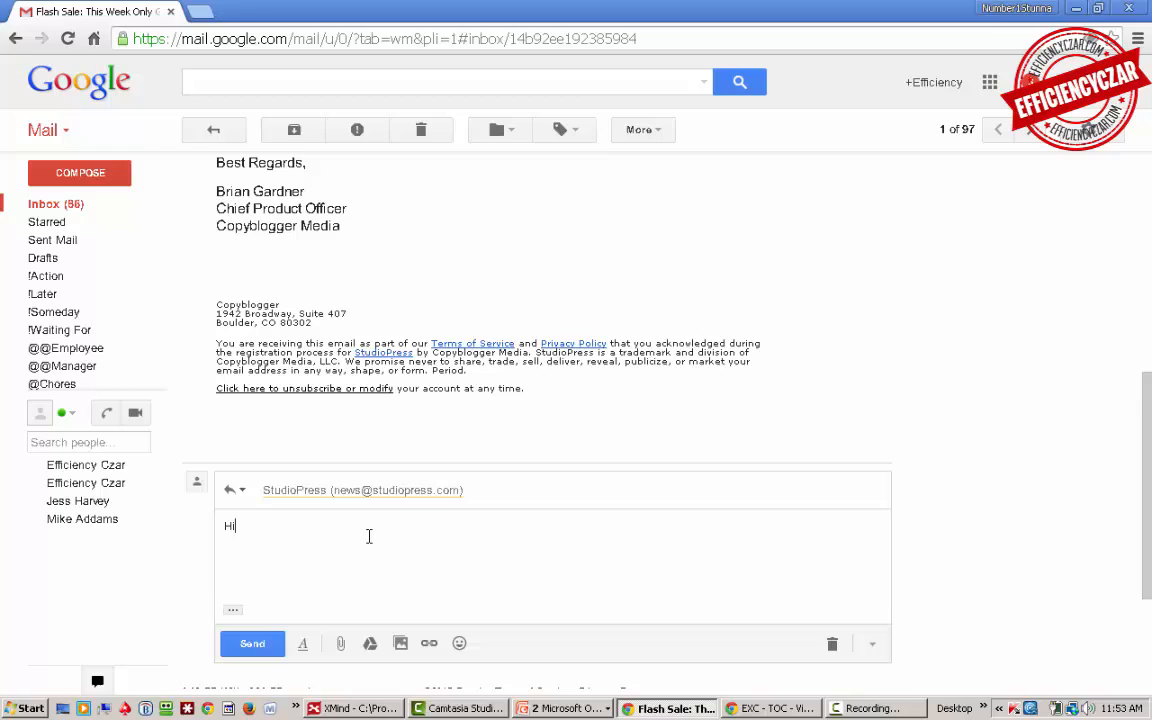
type("thanks for tellkjdlfkjasdlkfja")
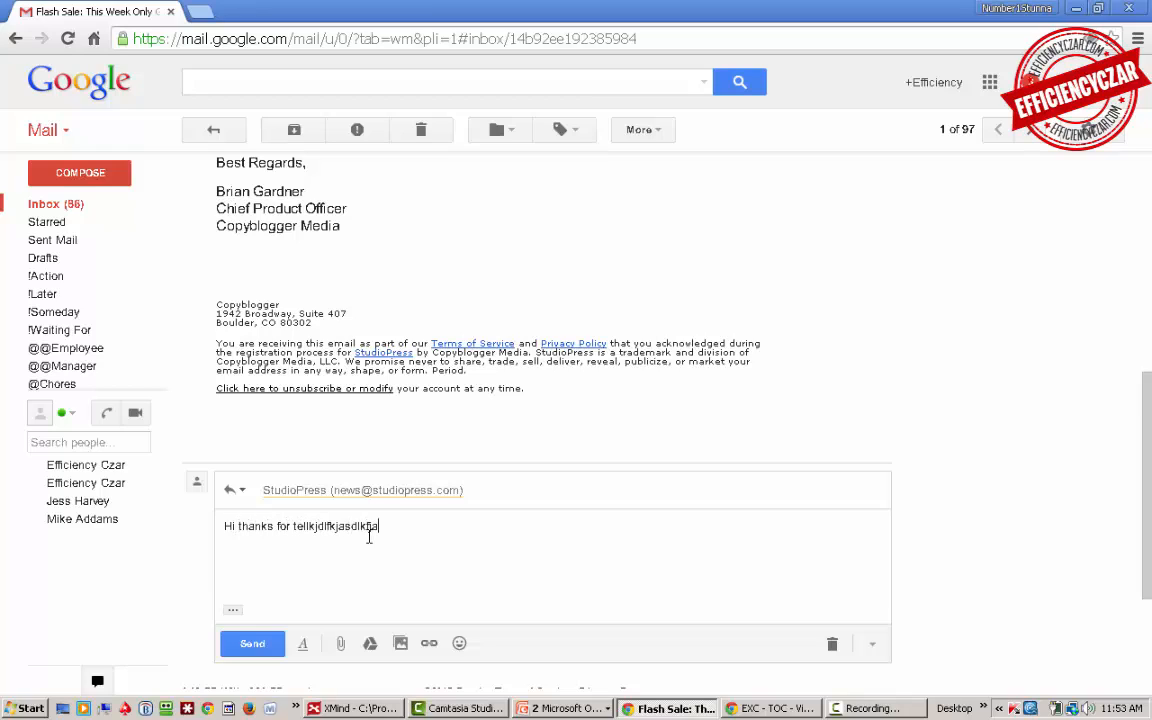
type("kasdlkfjalksdjflkasdjflasdjlkj")
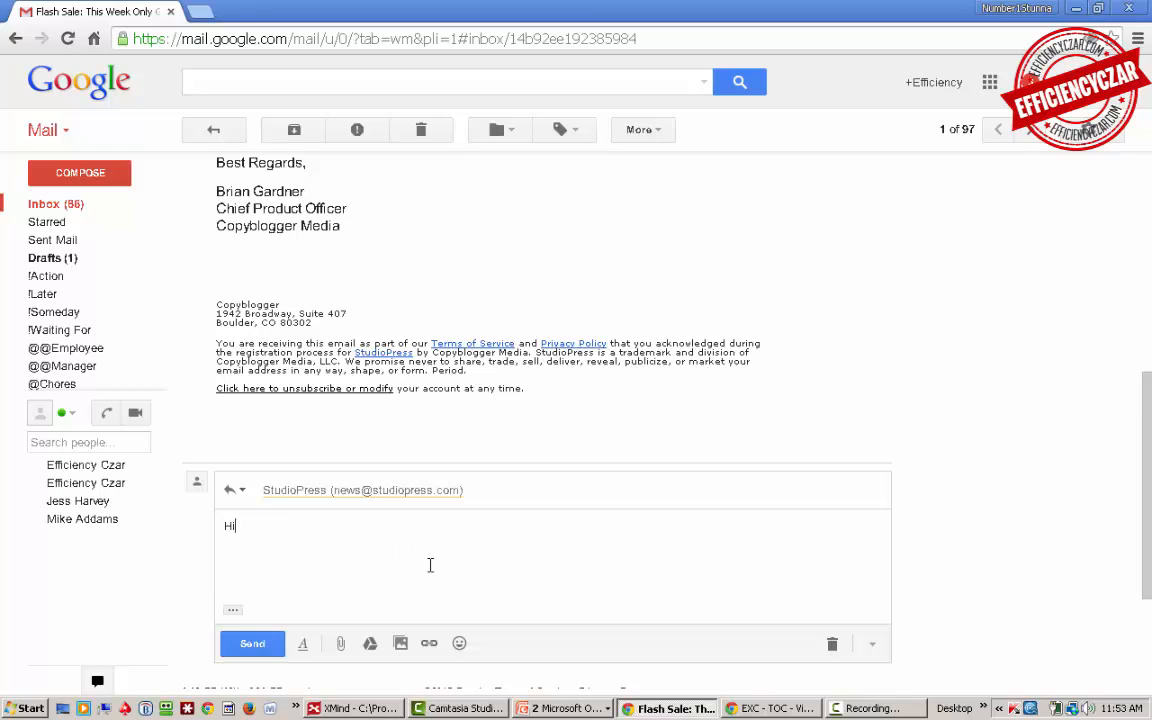
type("thanks for the update.")
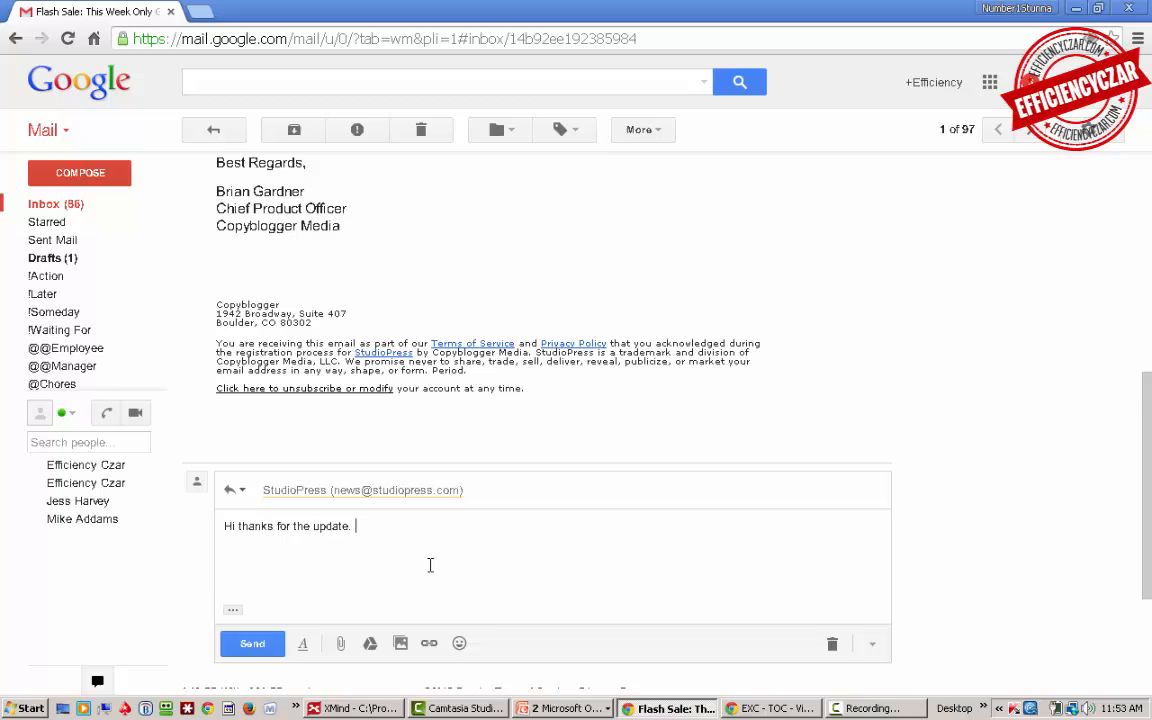
mouse_move(252, 643)
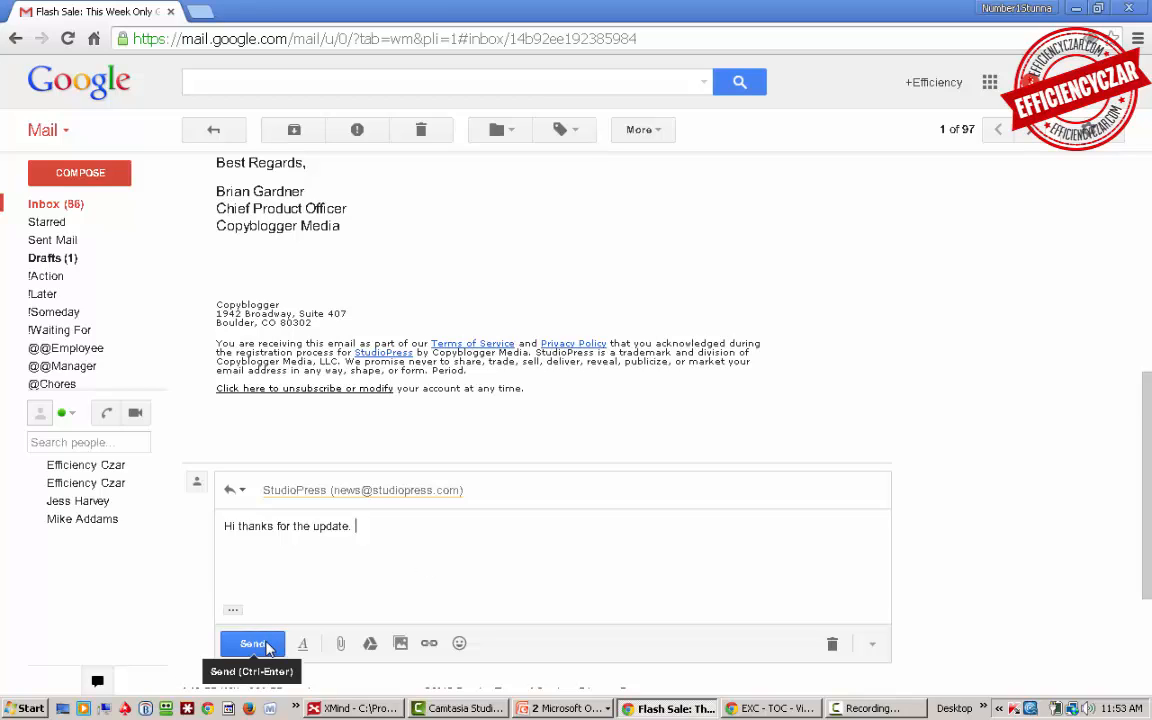
left_click(252, 643)
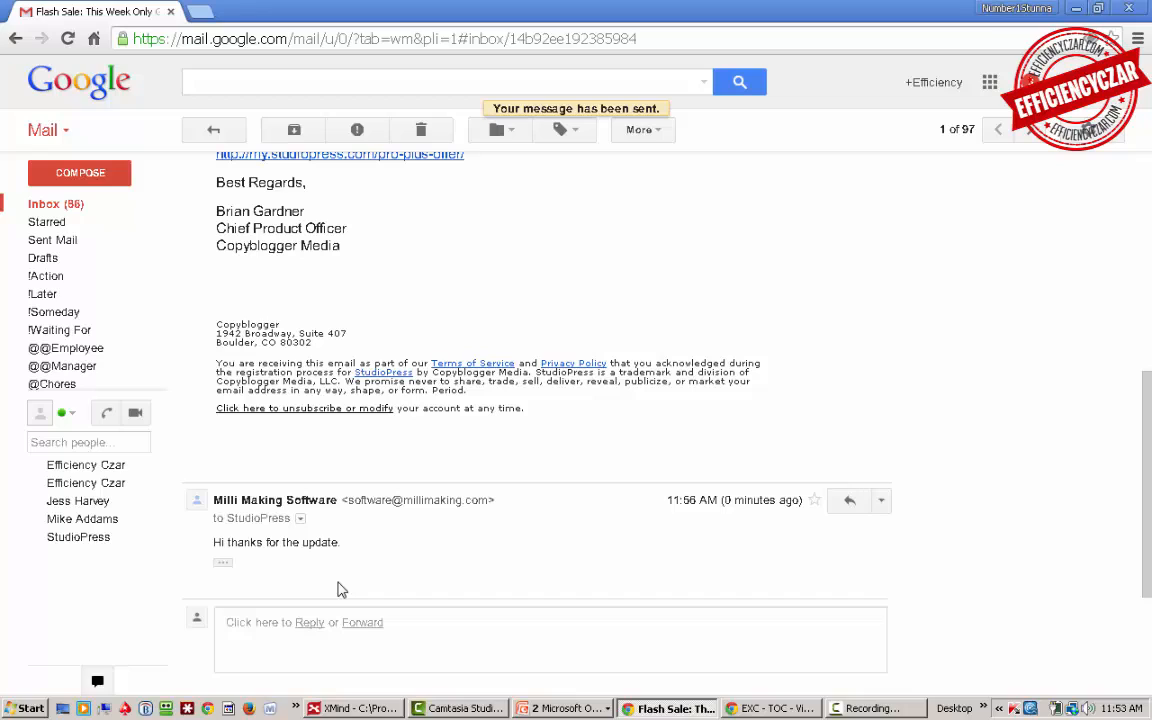
mouse_move(575, 130)
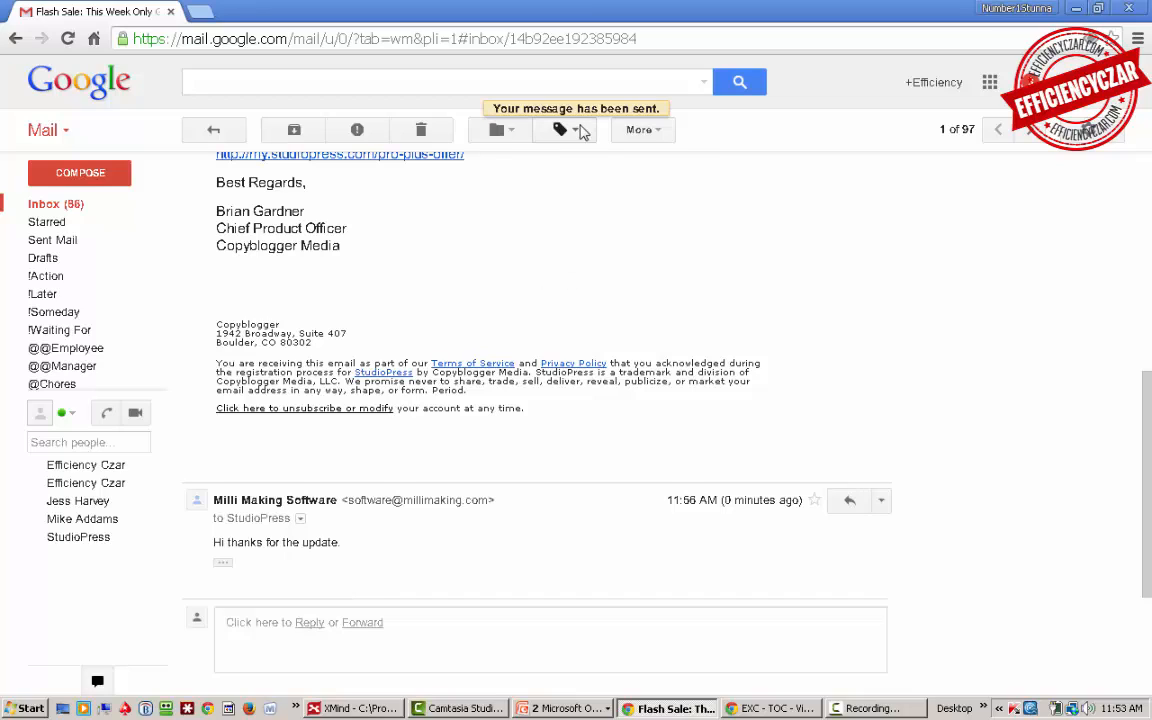
Step: Remove the Inbox chip from the Flash Sale conversation, then check the !Waiting For label view
left_click(560, 129)
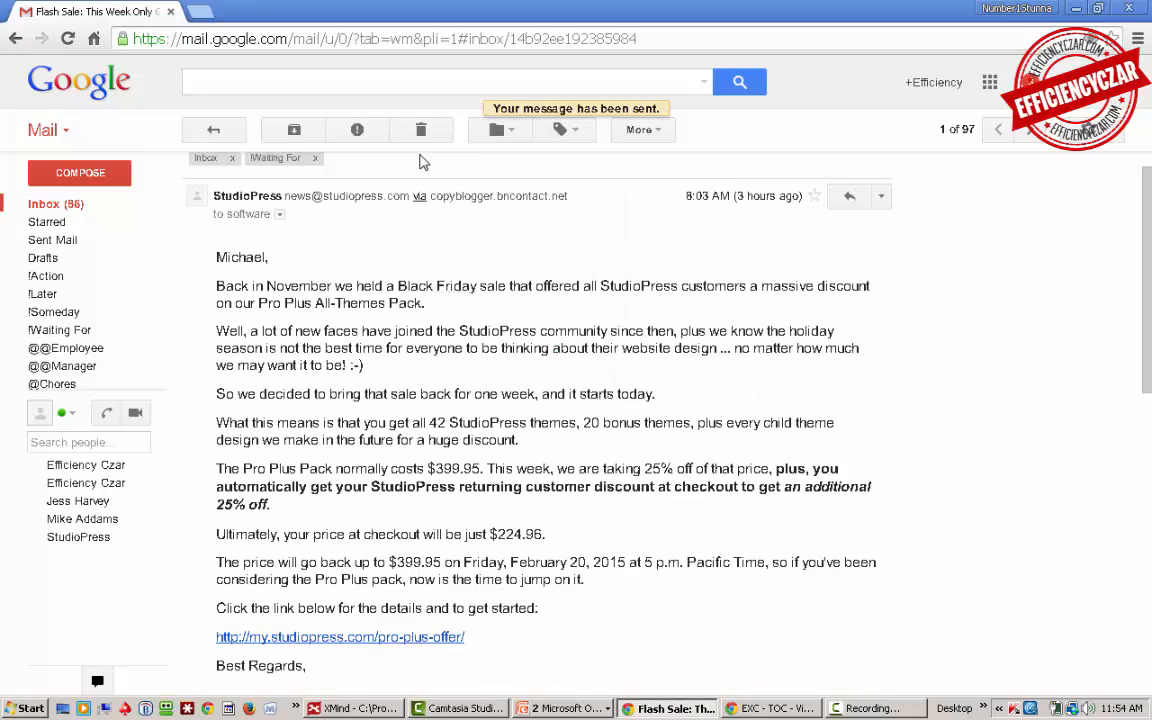
mouse_move(231, 158)
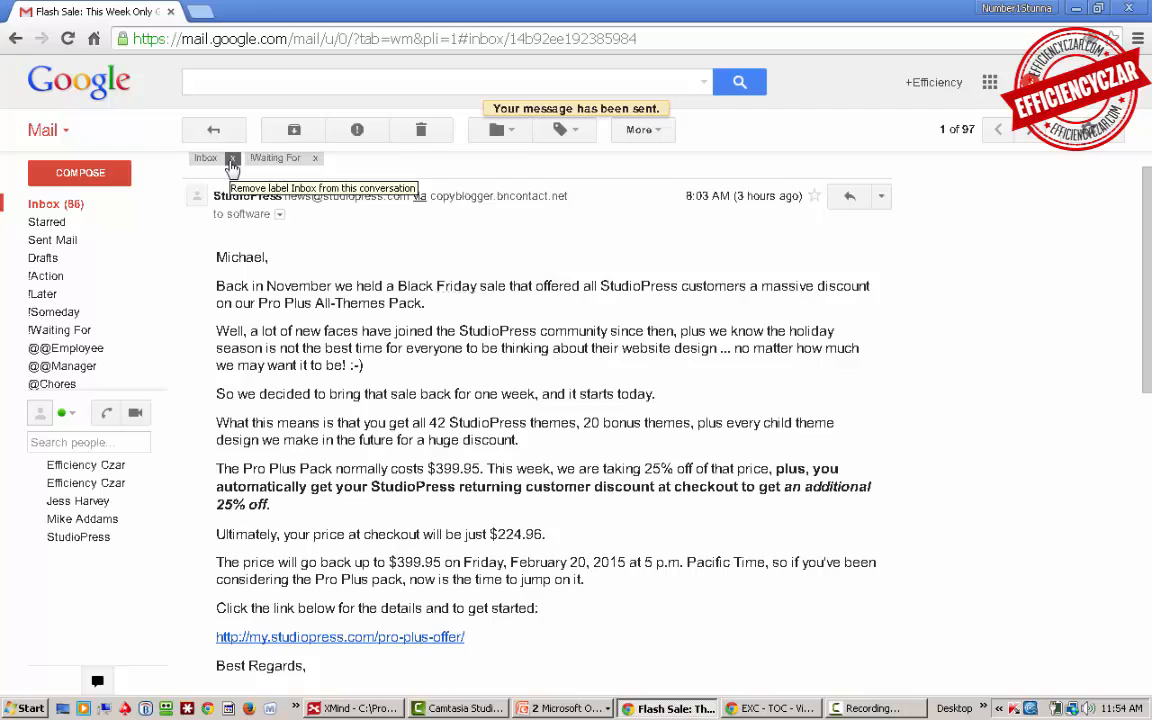
mouse_move(263, 170)
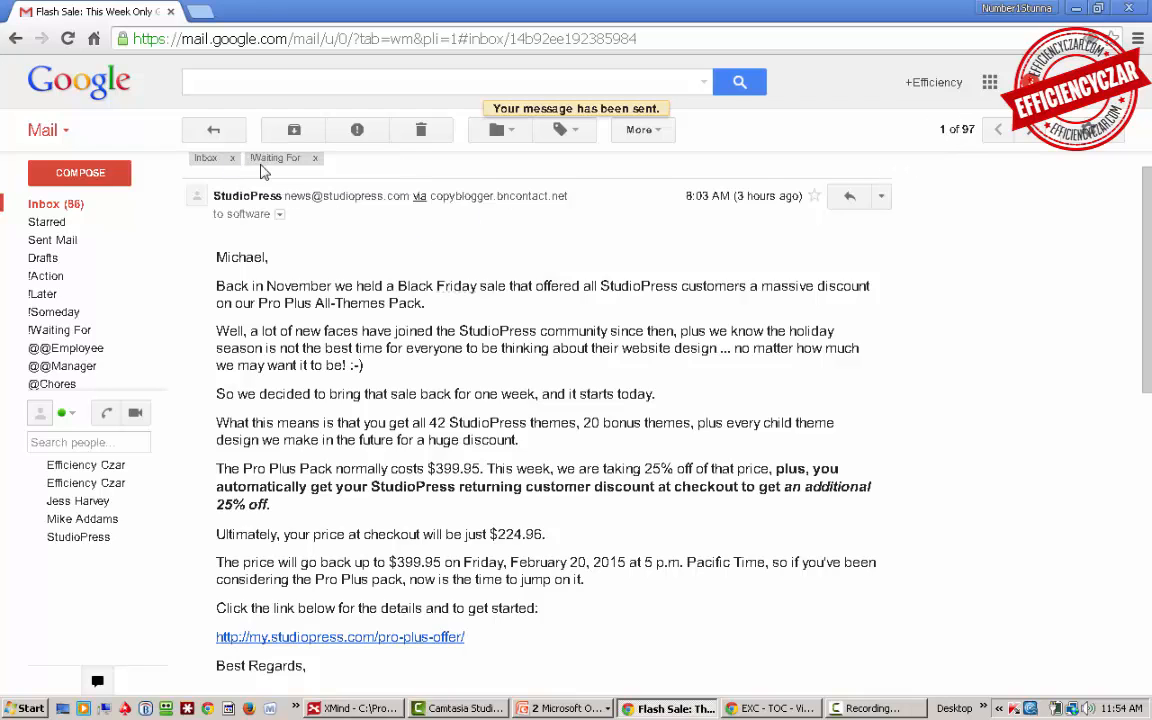
left_click(293, 129)
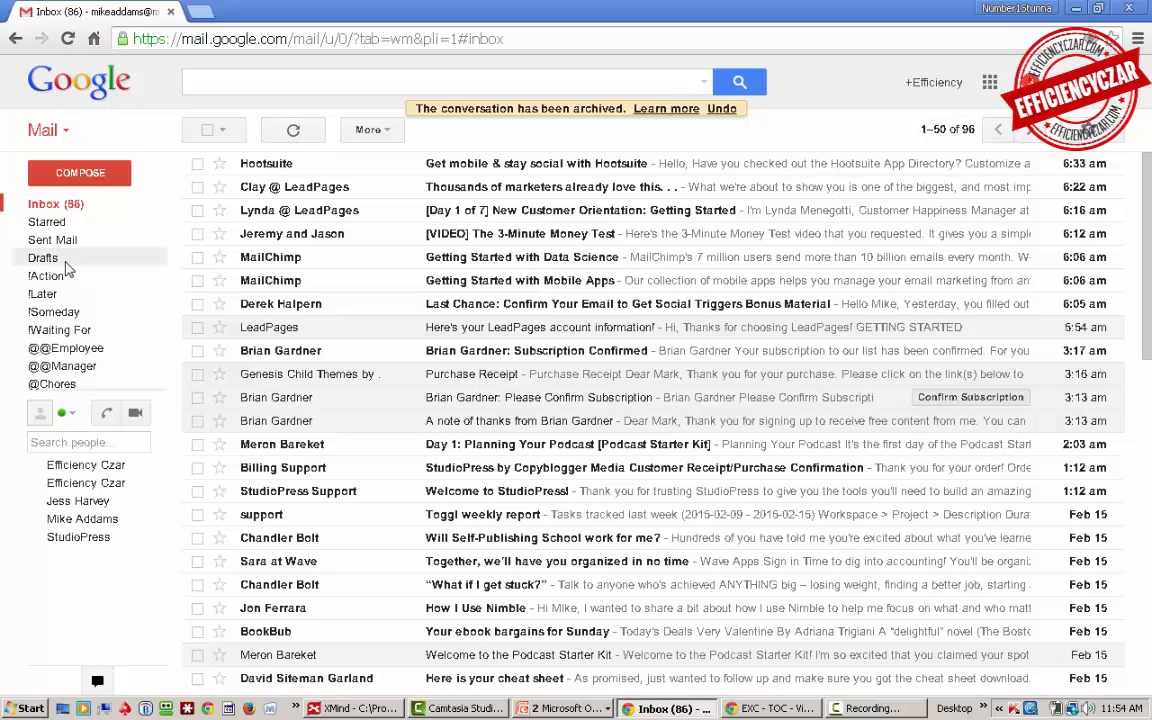
left_click(59, 329)
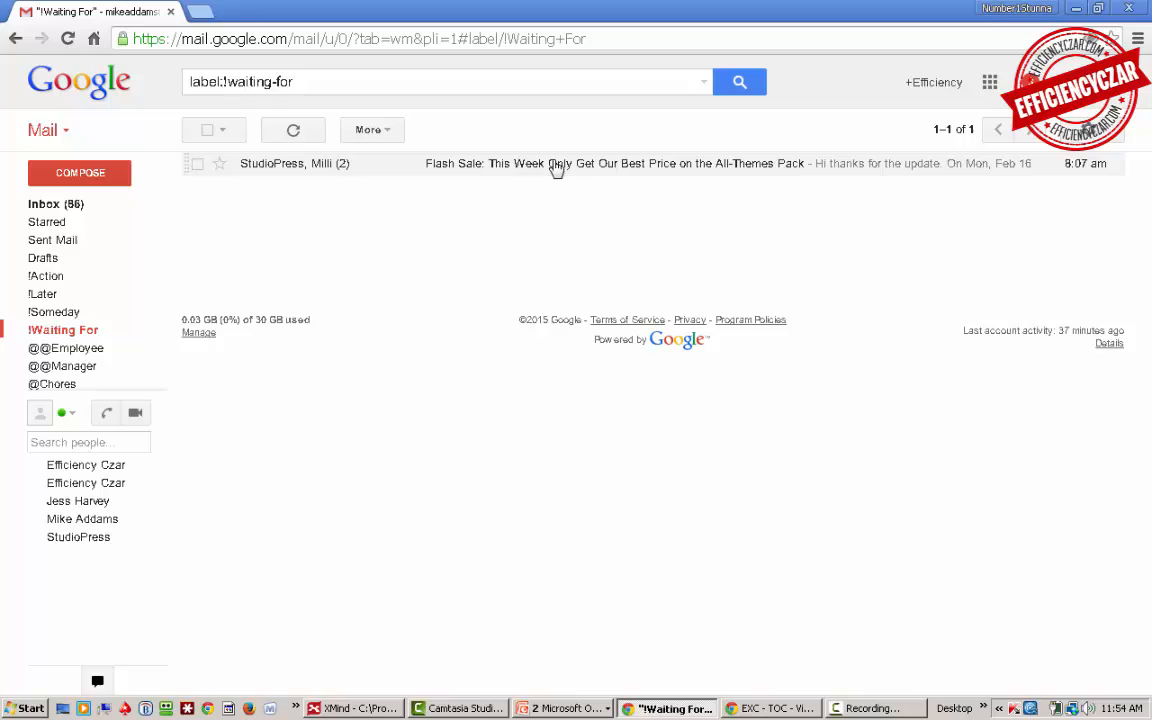
mouse_move(1039, 165)
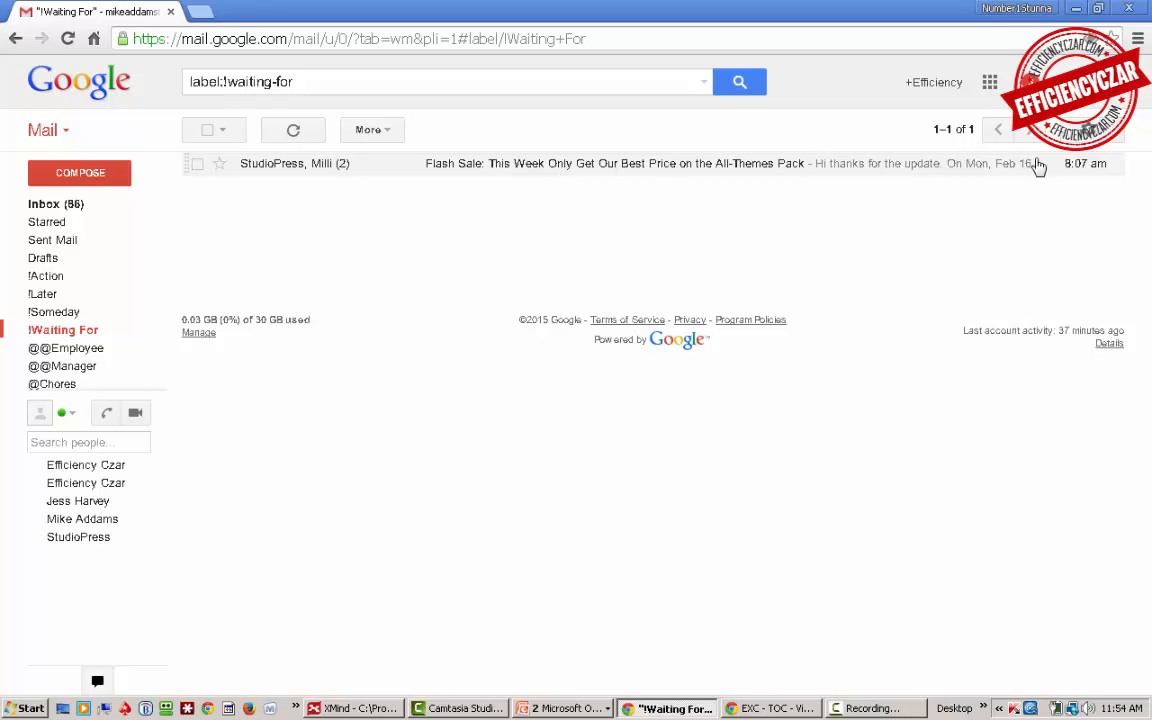
mouse_move(1068, 163)
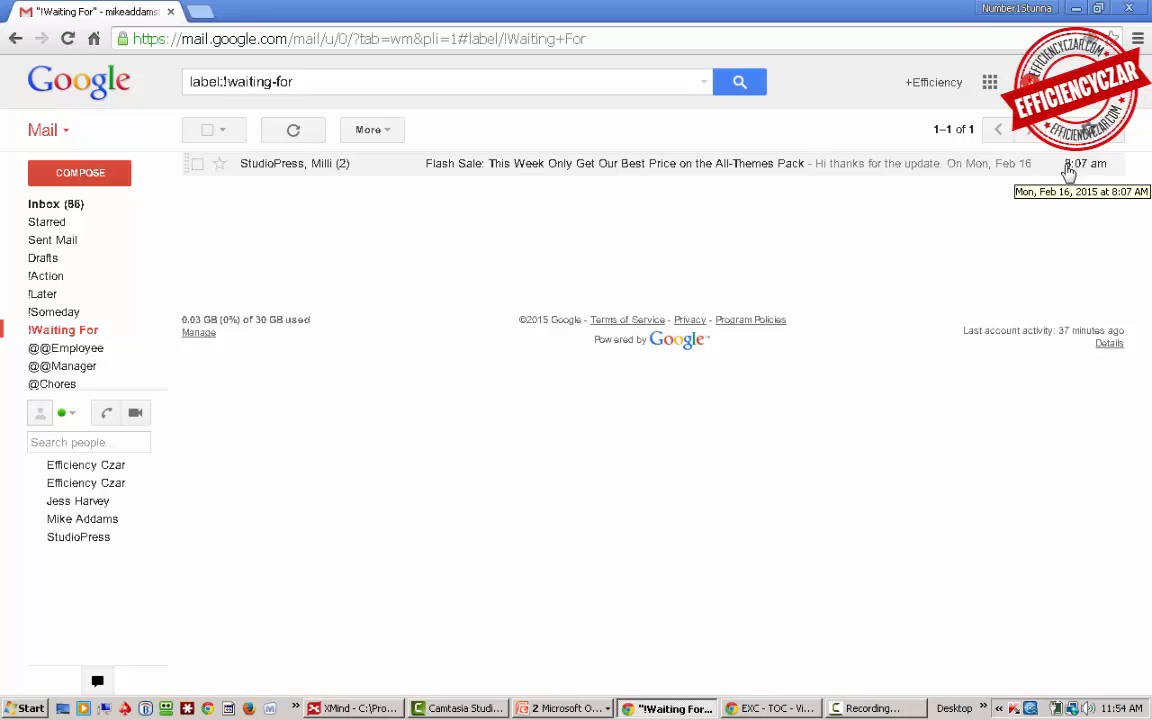
mouse_move(716, 168)
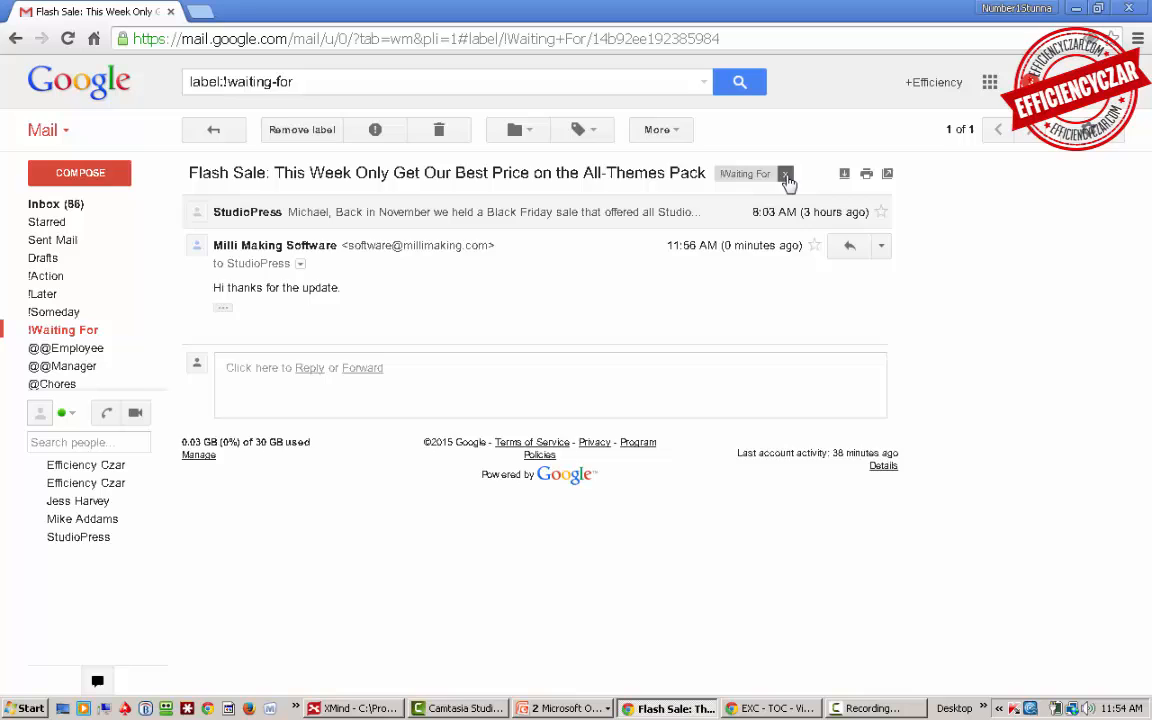
Step: Clear the !Waiting For chip from the Flash Sale conversation and return to Inbox
left_click(786, 173)
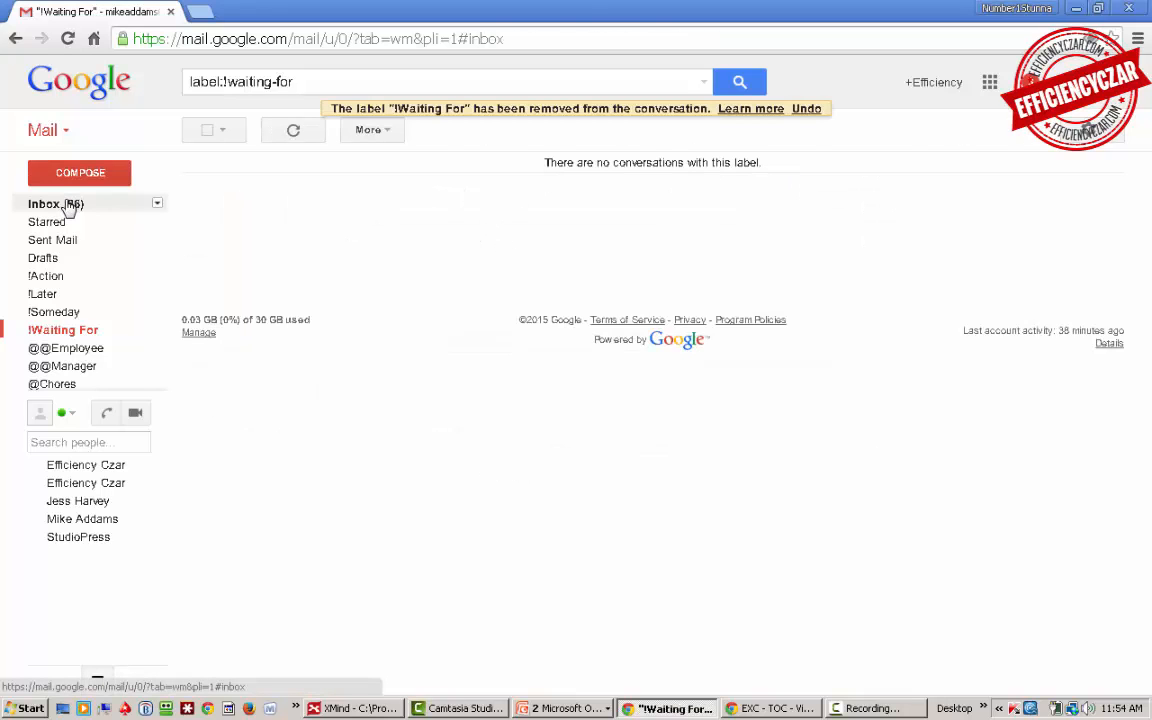
left_click(43, 204)
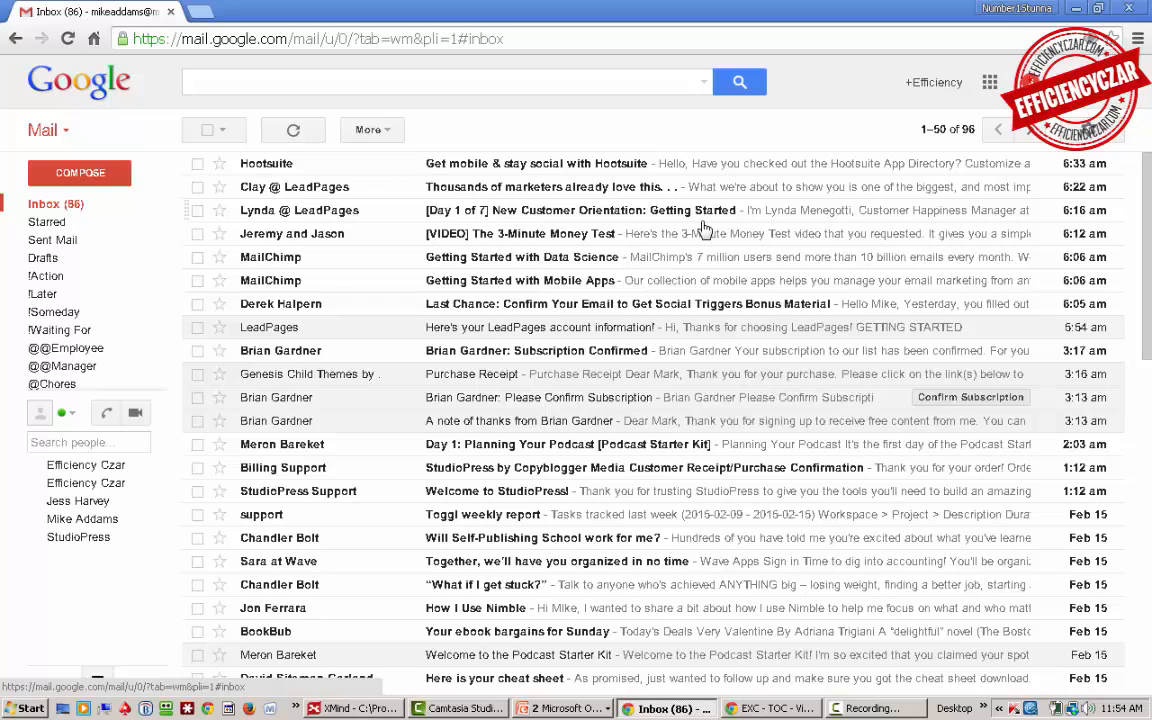